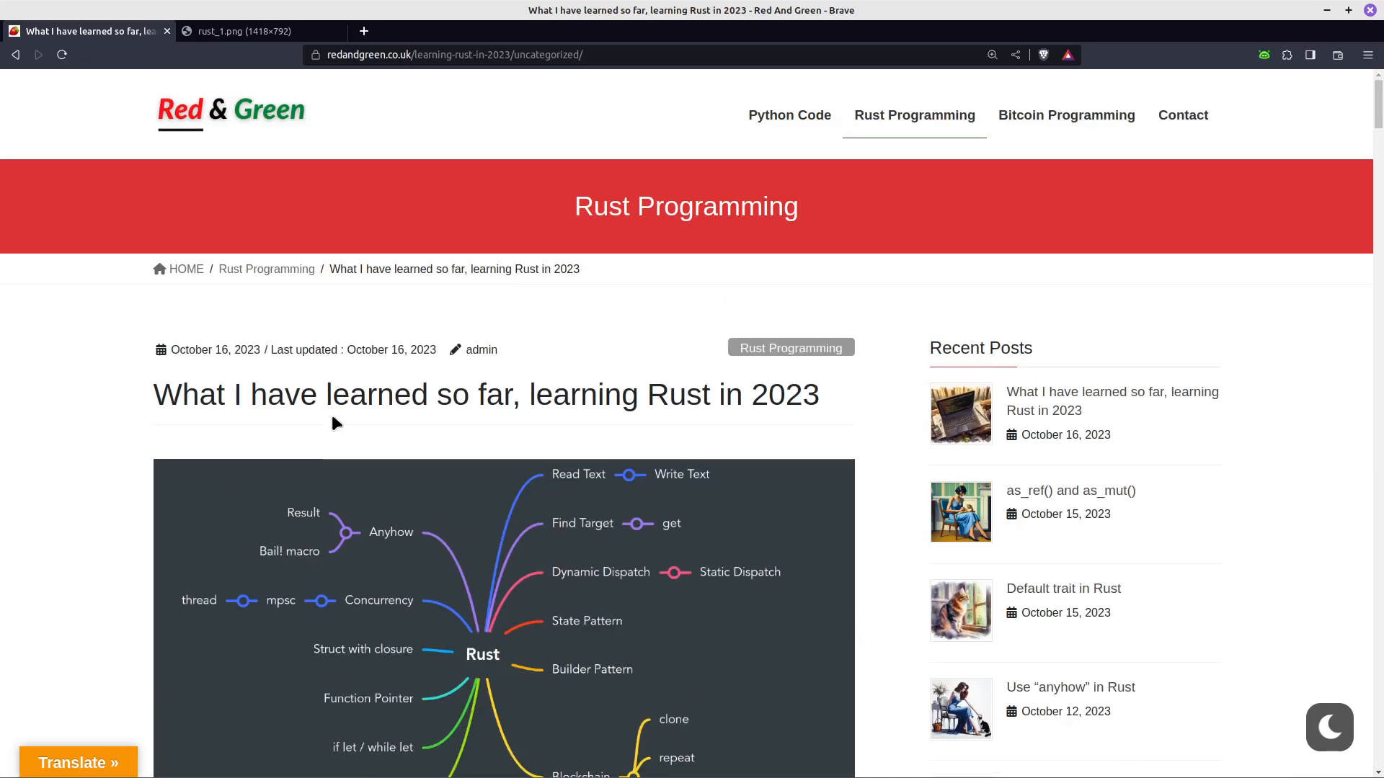
# Scroll through the post and view the full-size rust_1.png mind map image in its own tab
pyautogui.scroll(-3)
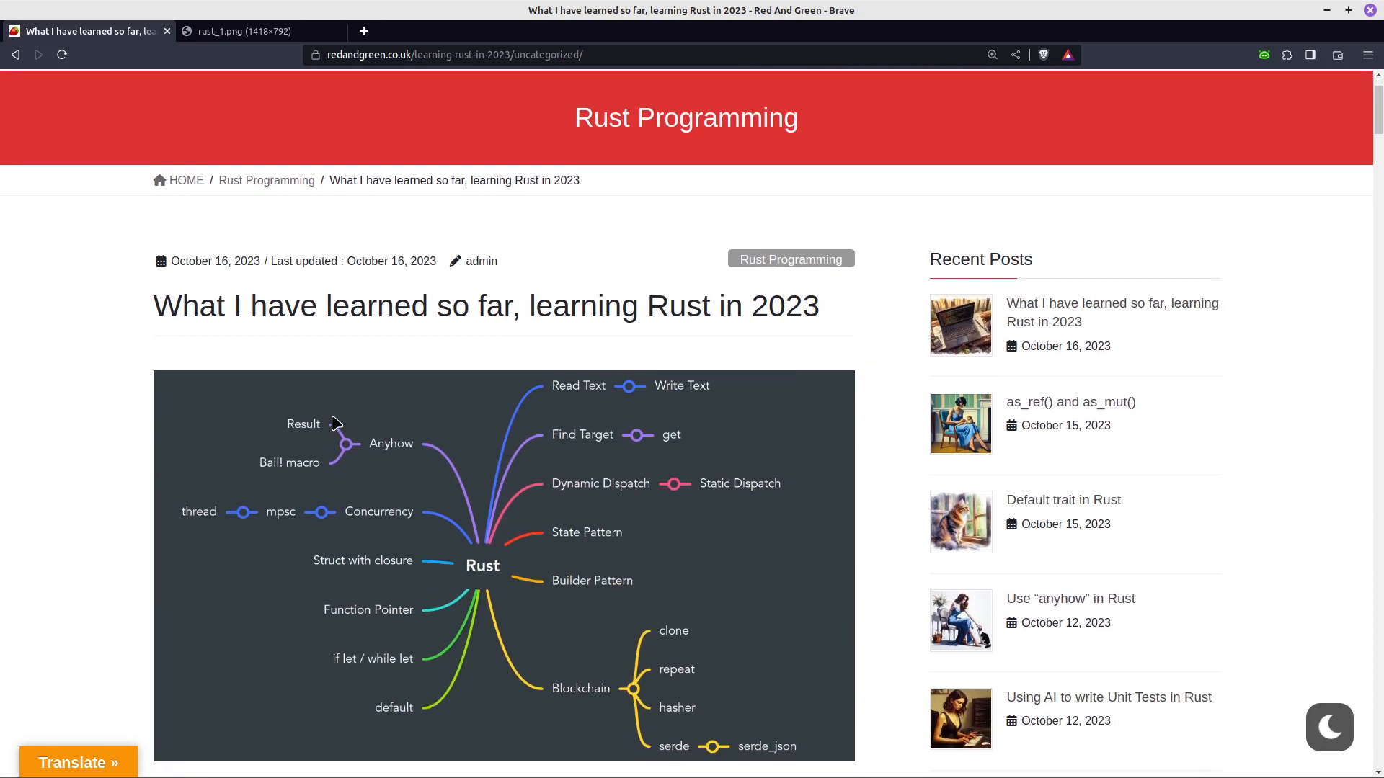
pyautogui.scroll(-3)
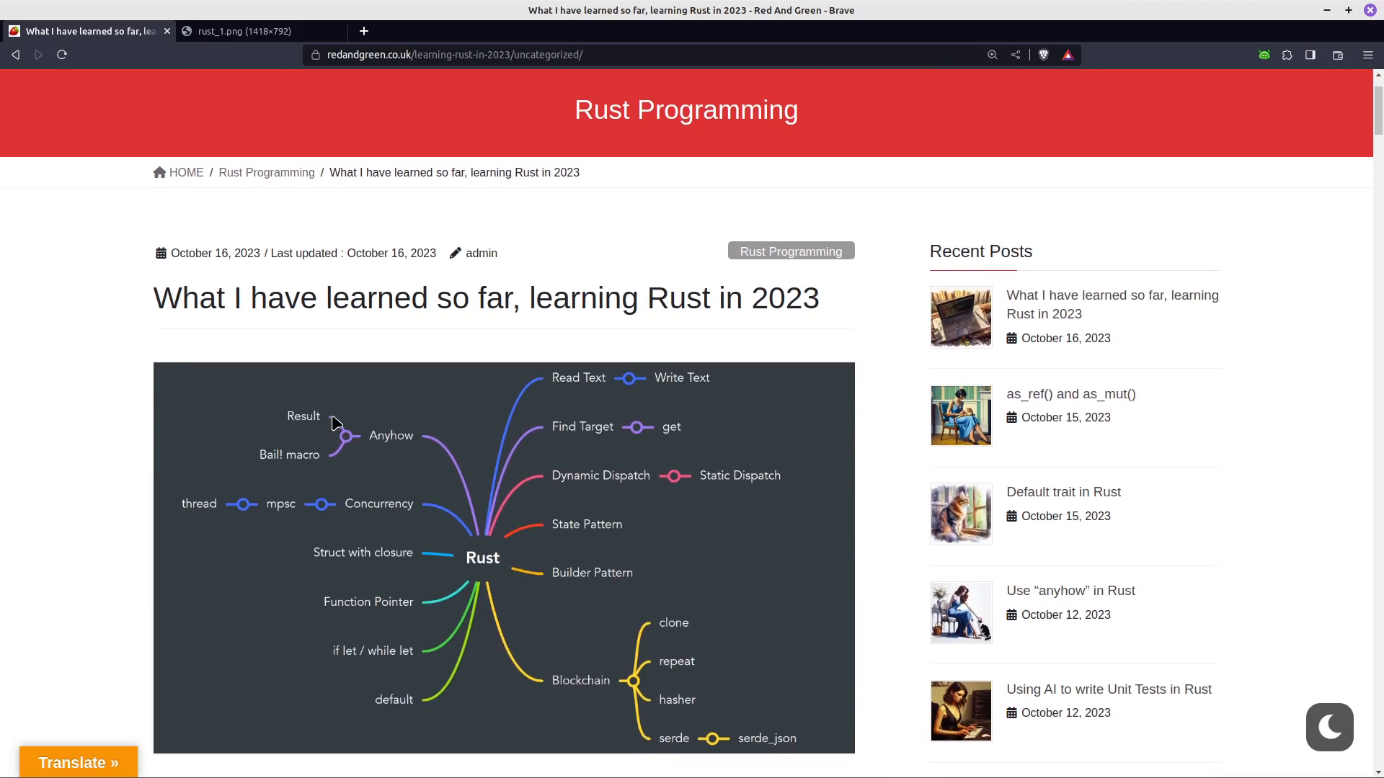
pyautogui.scroll(-3)
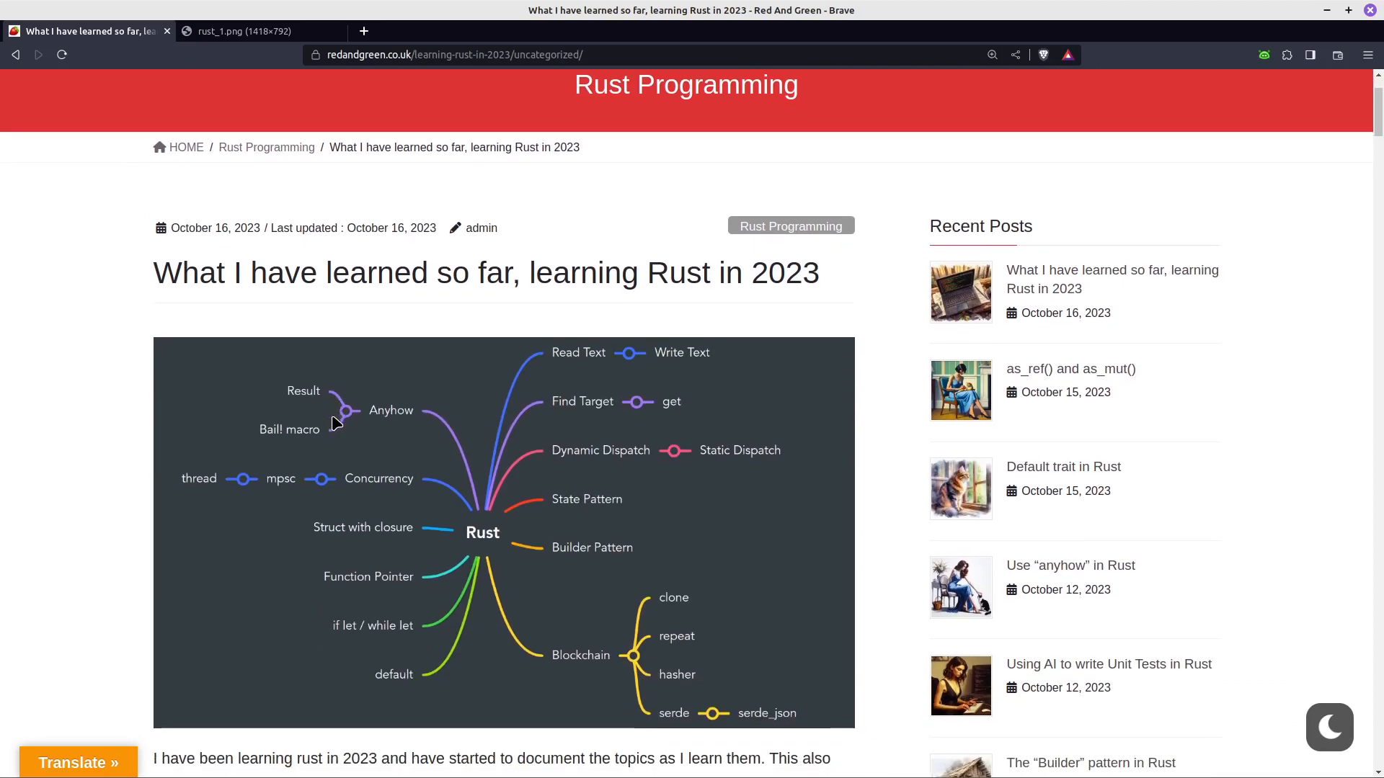
pyautogui.scroll(-3)
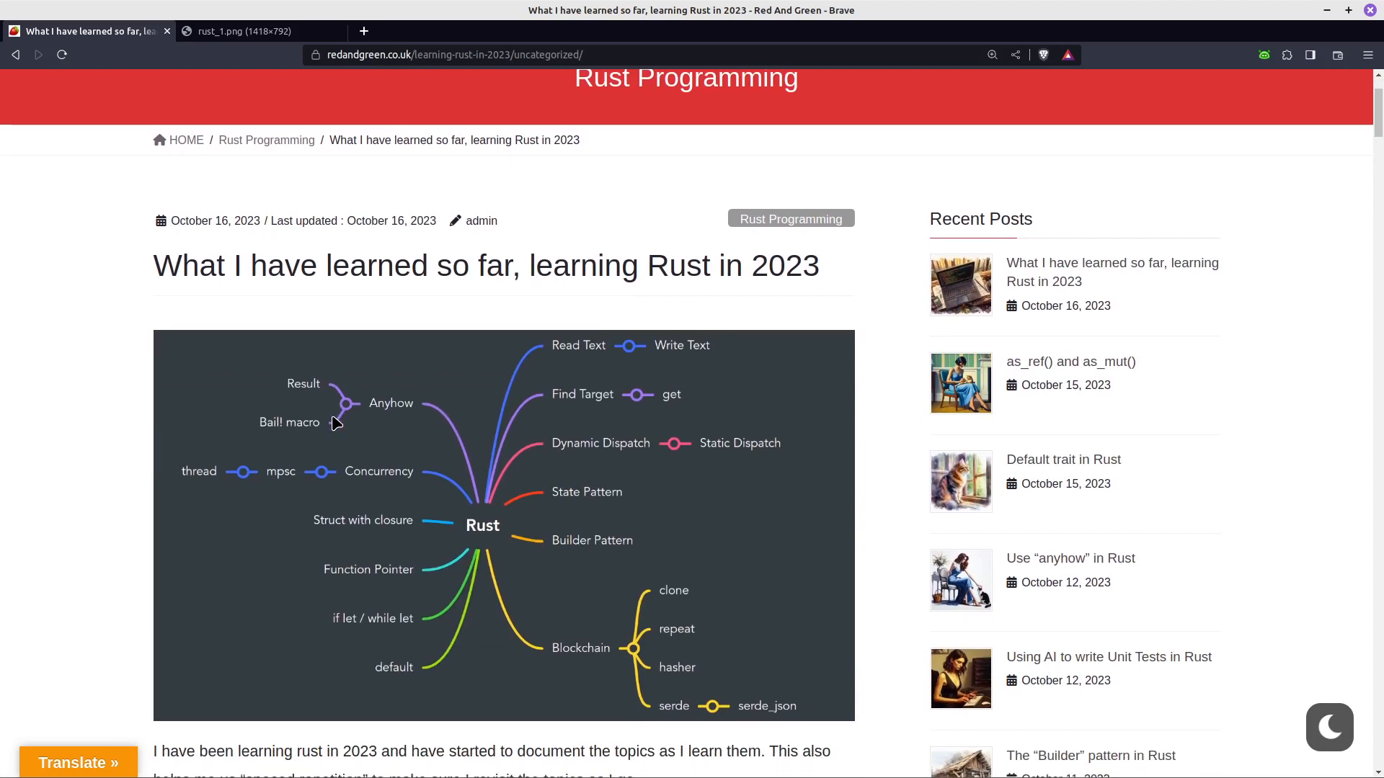
pyautogui.scroll(-3)
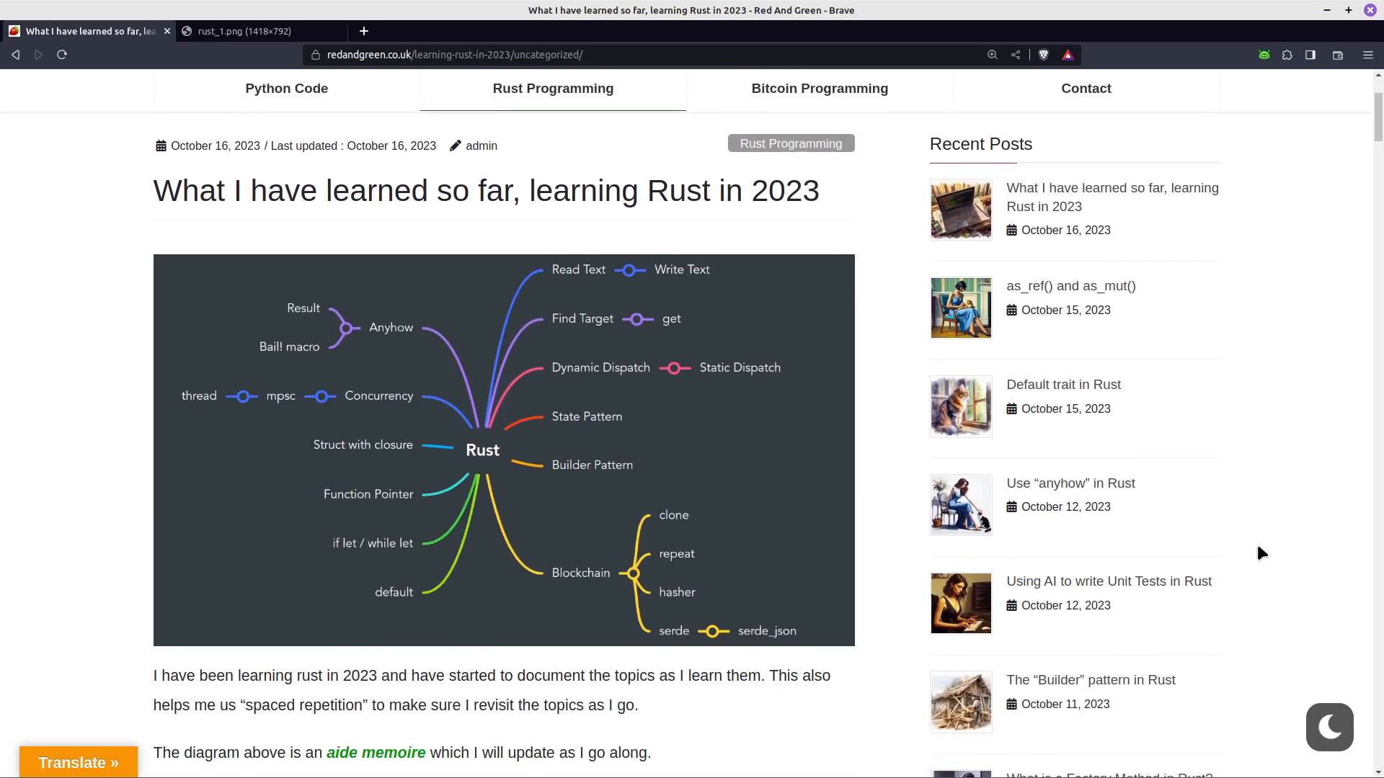
pyautogui.moveTo(1091, 693)
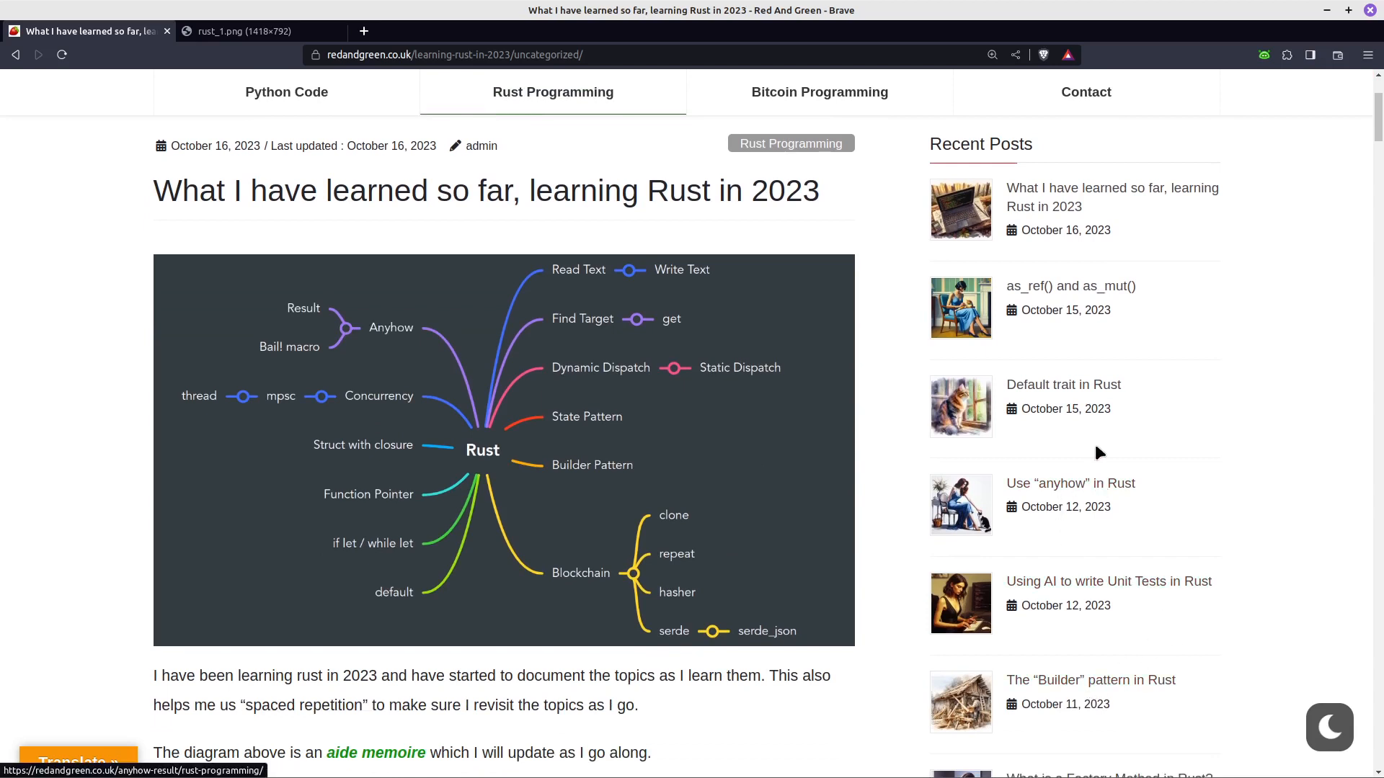
pyautogui.moveTo(1060, 395)
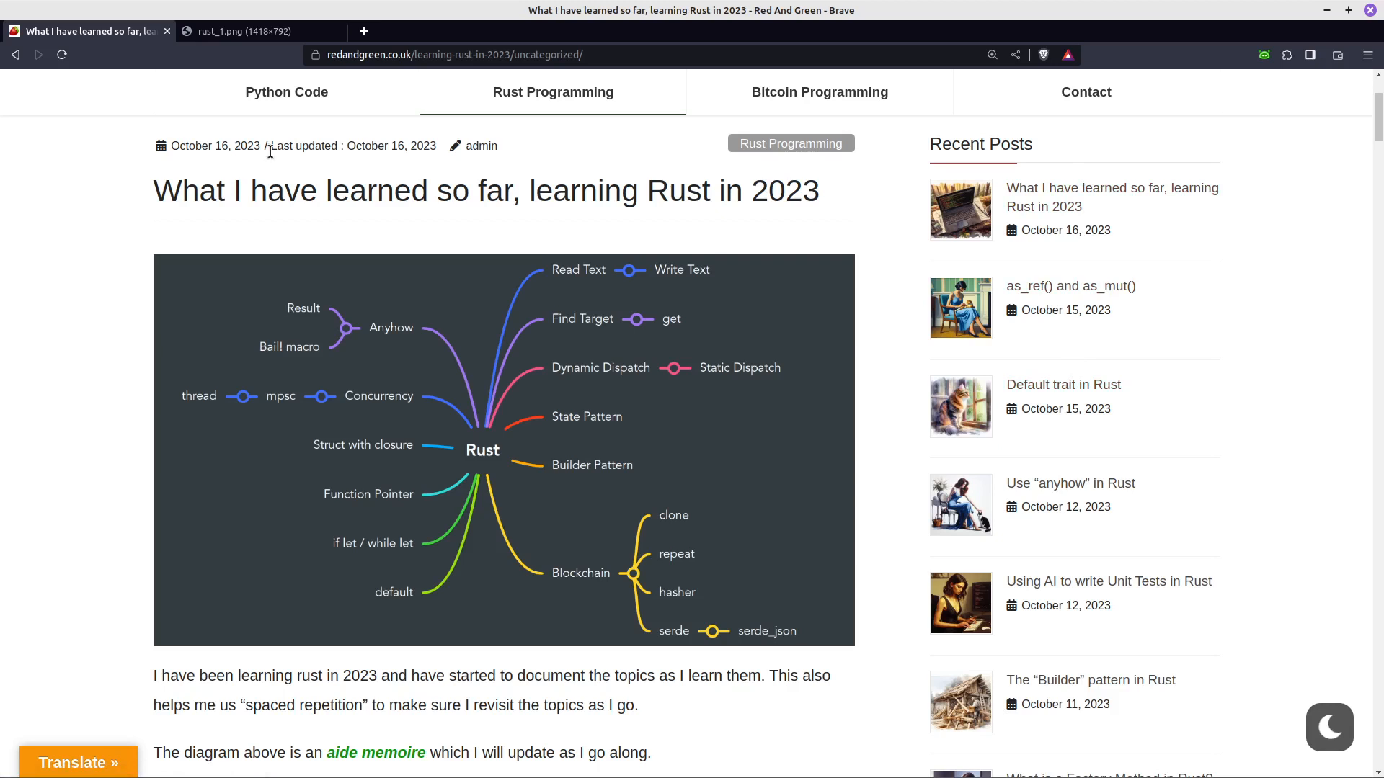
pyautogui.moveTo(281, 45)
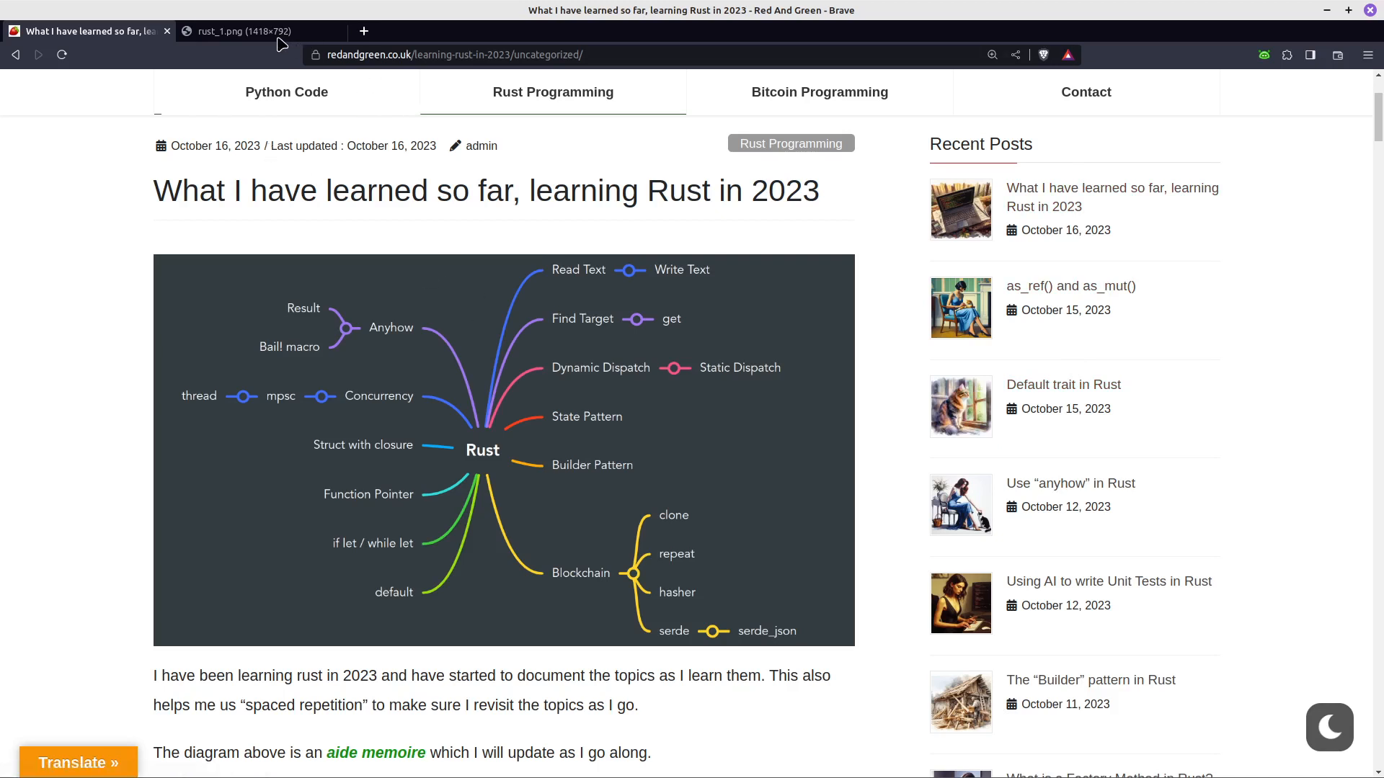
pyautogui.click(245, 31)
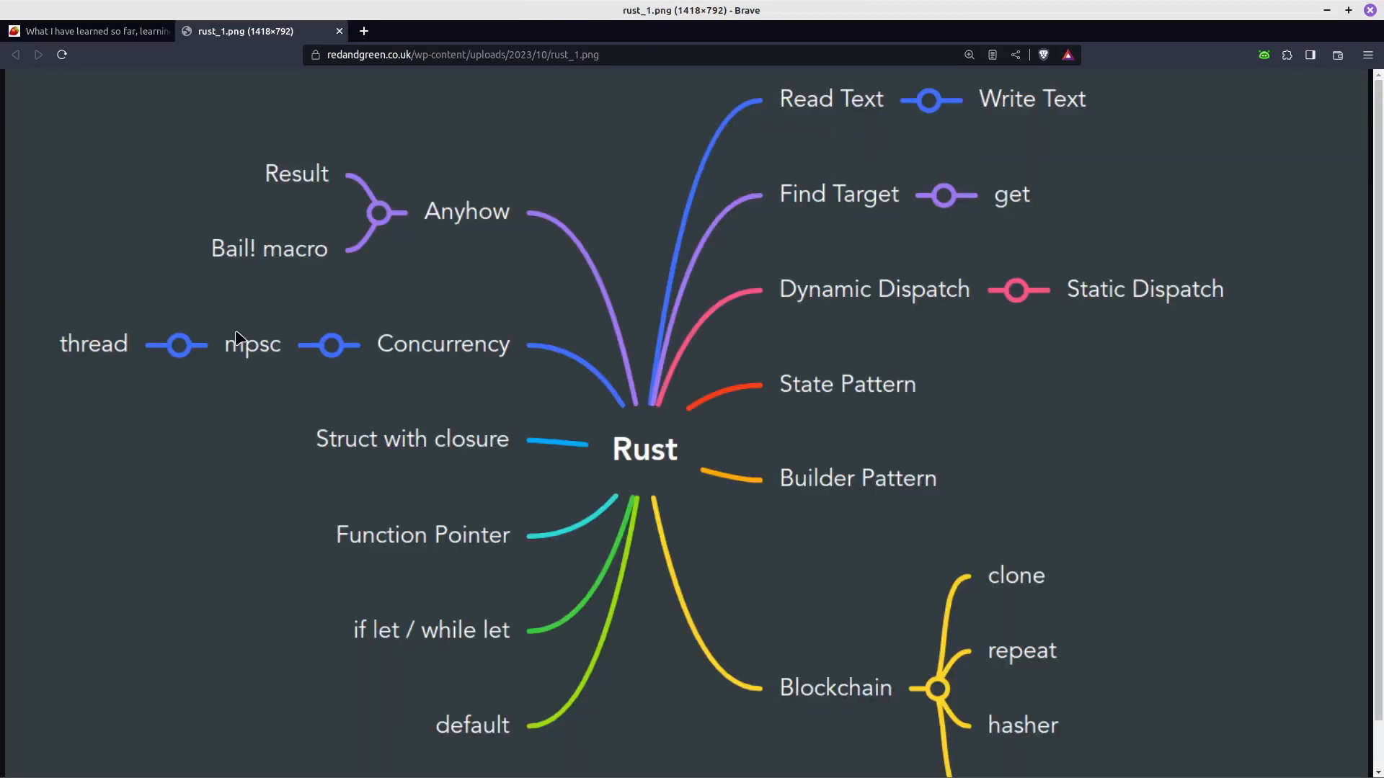
pyautogui.moveTo(288, 576)
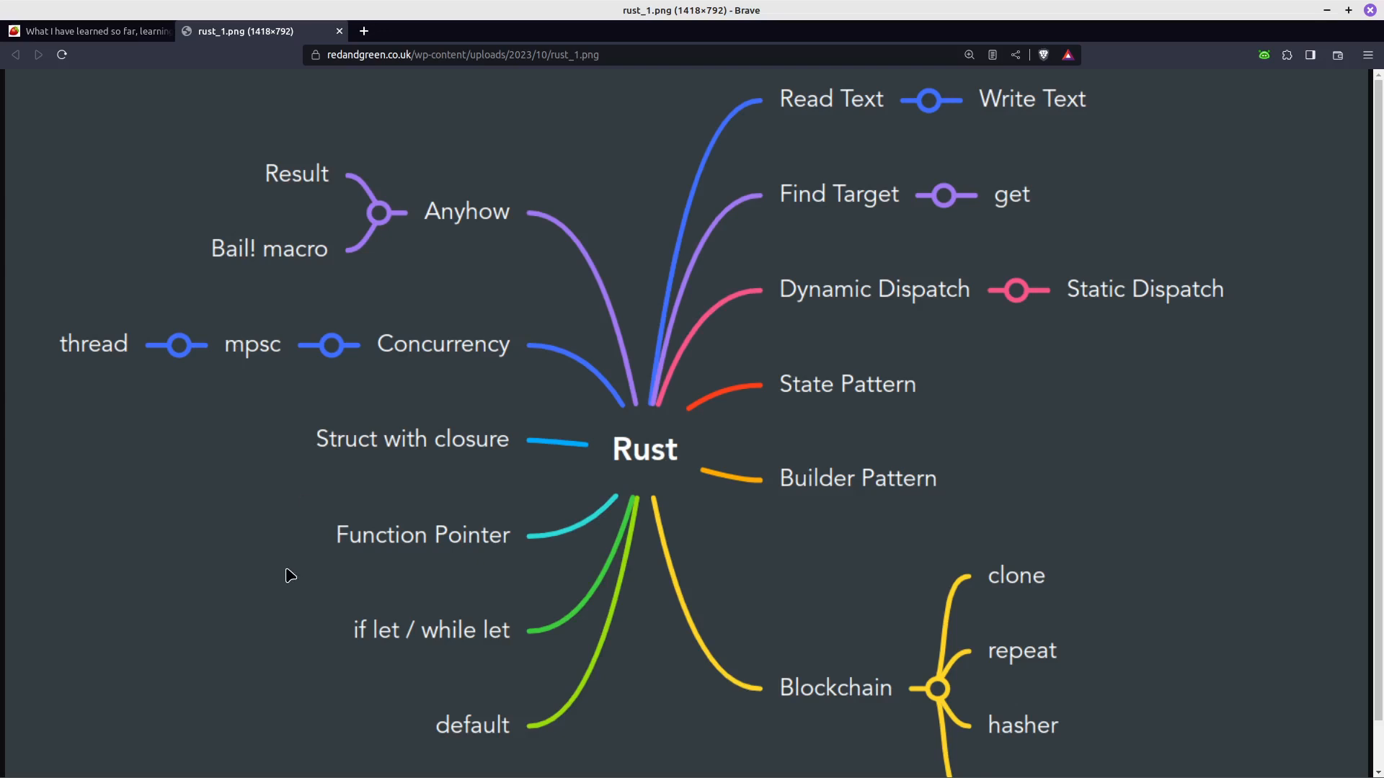
pyautogui.moveTo(709, 611)
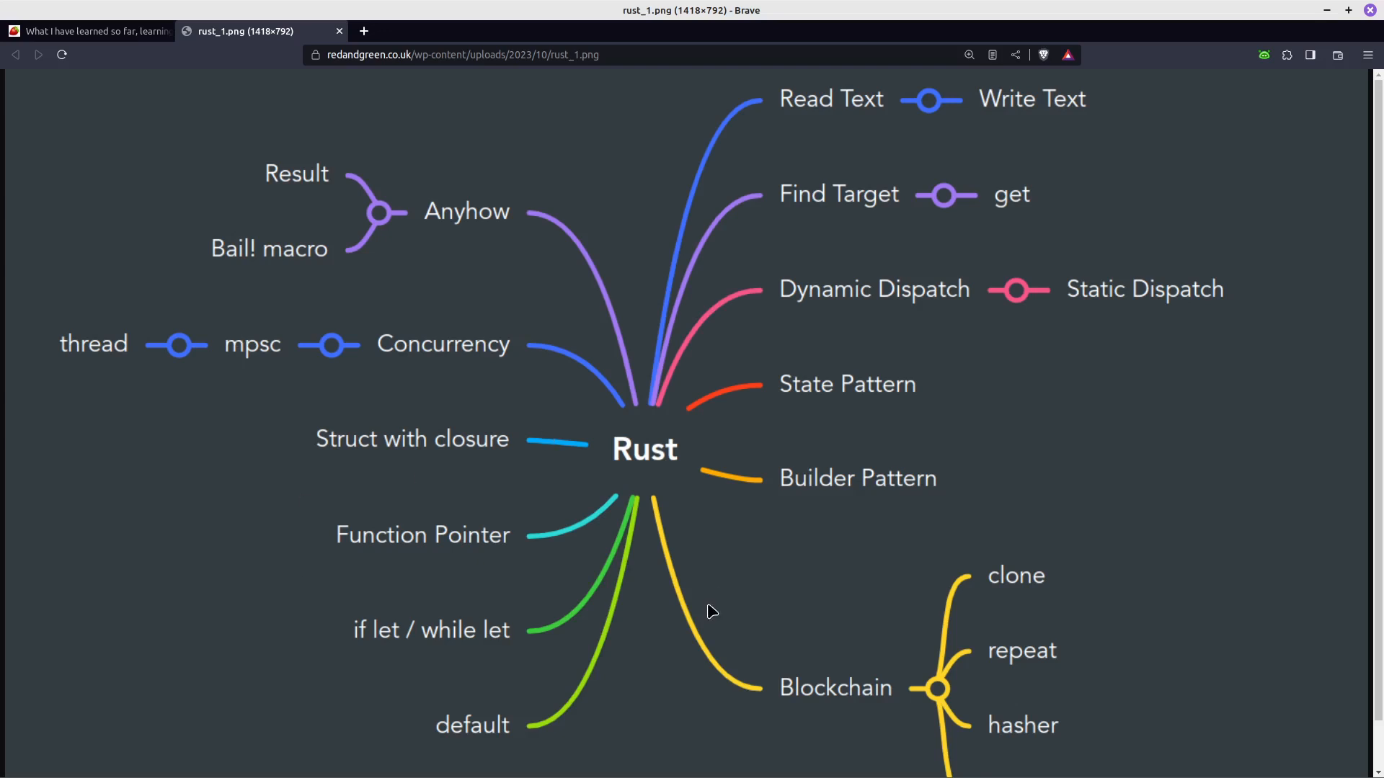
pyautogui.moveTo(678, 574)
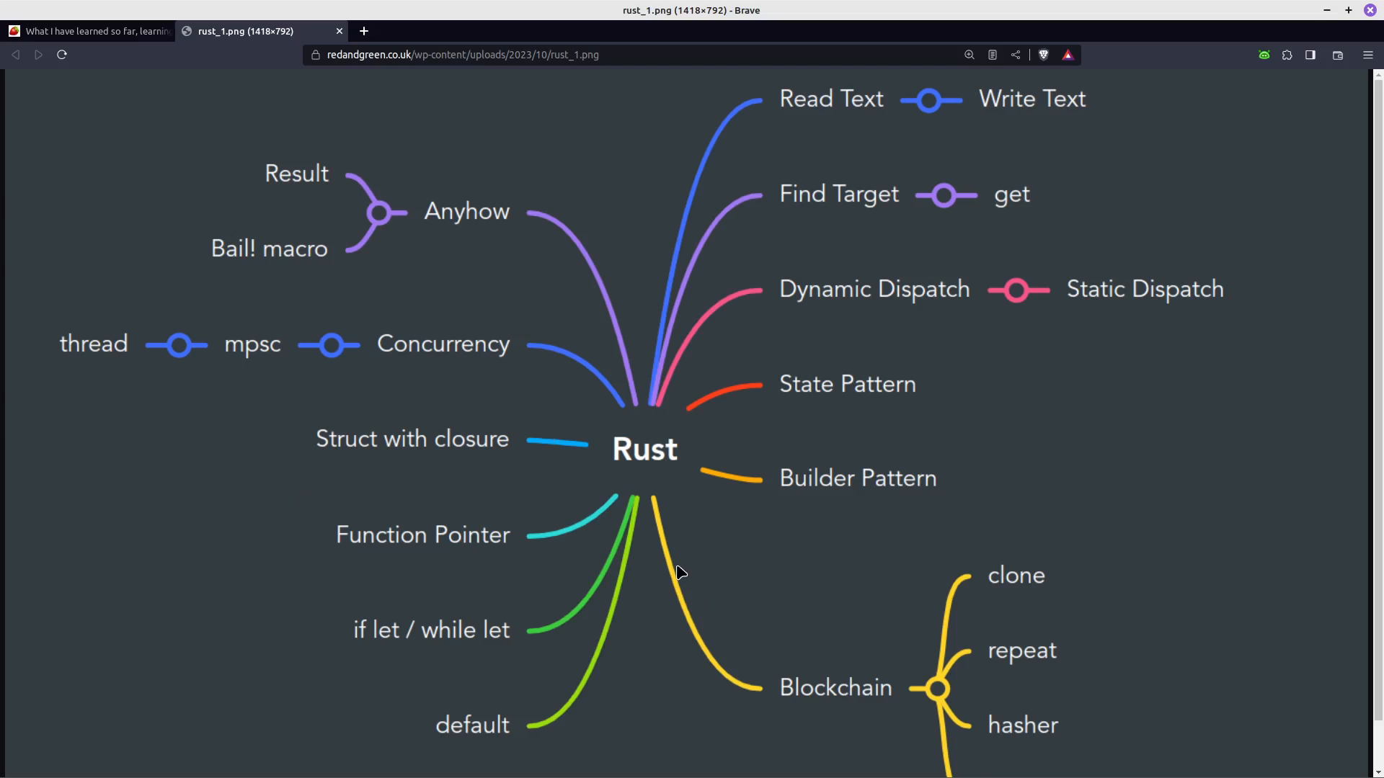
pyautogui.scroll(-3)
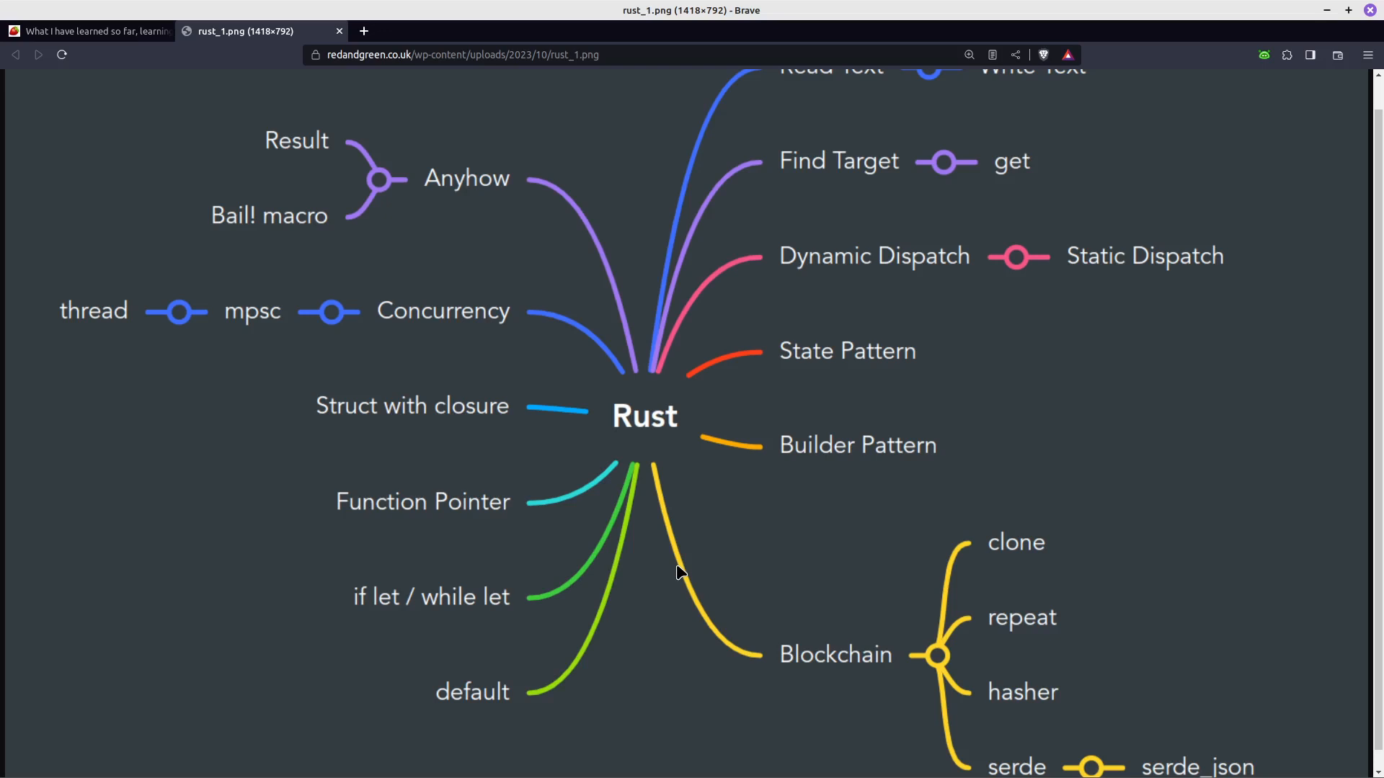
pyautogui.scroll(3)
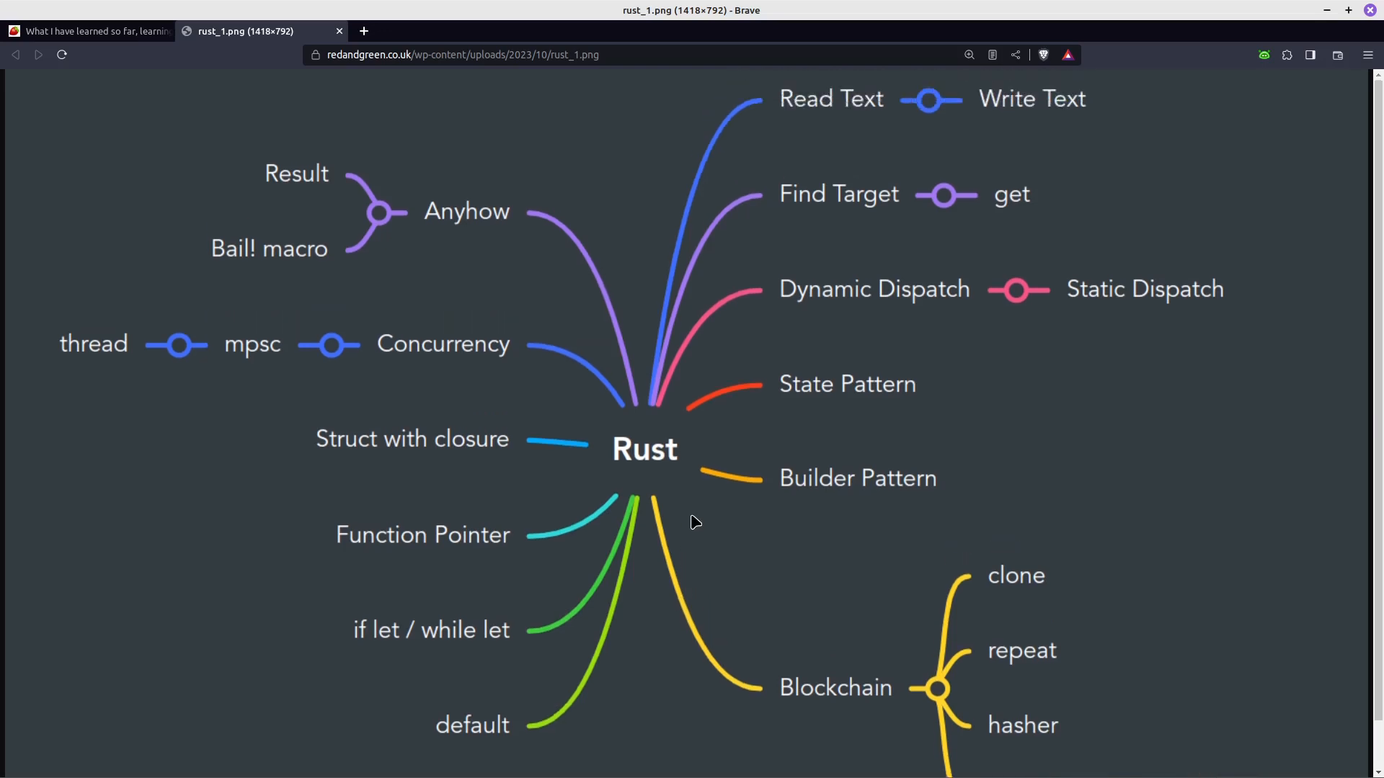
pyautogui.scroll(-3)
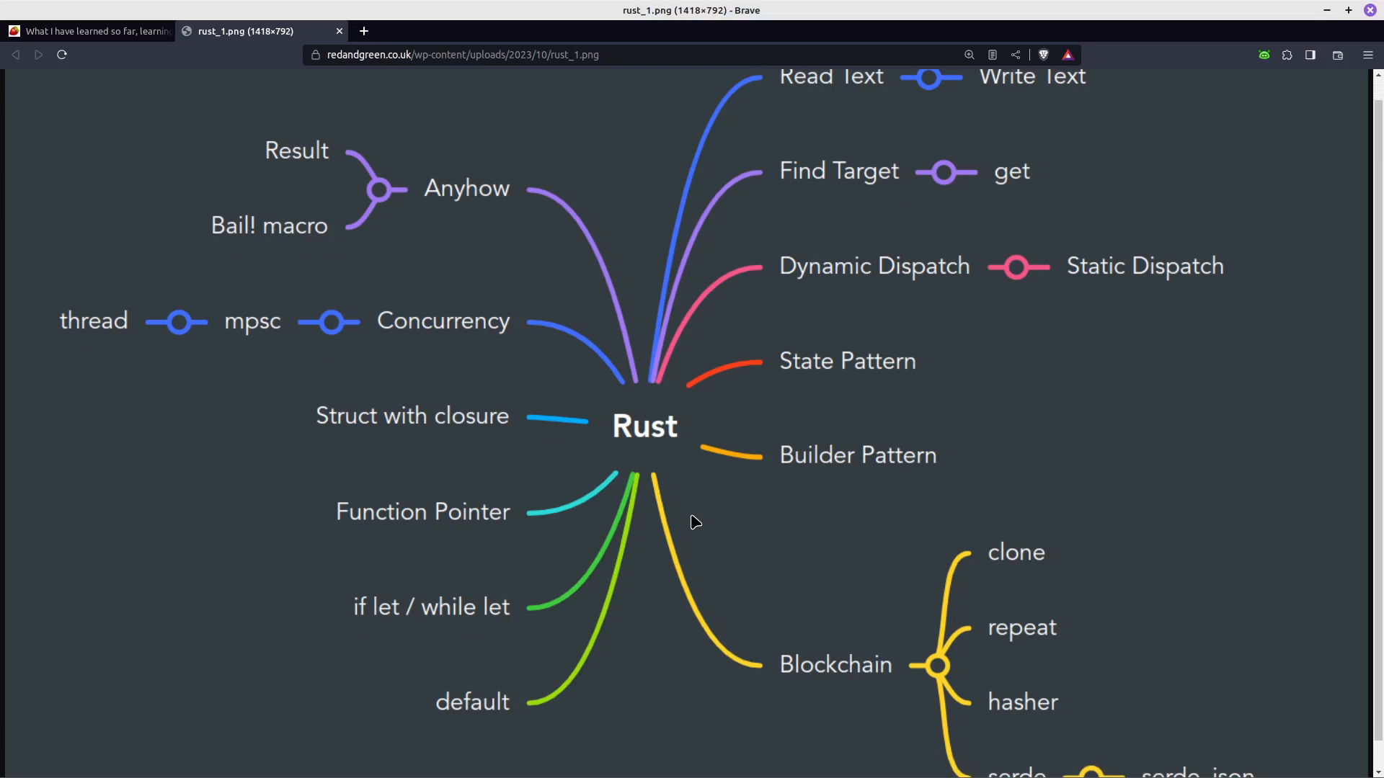
pyautogui.moveTo(392, 481)
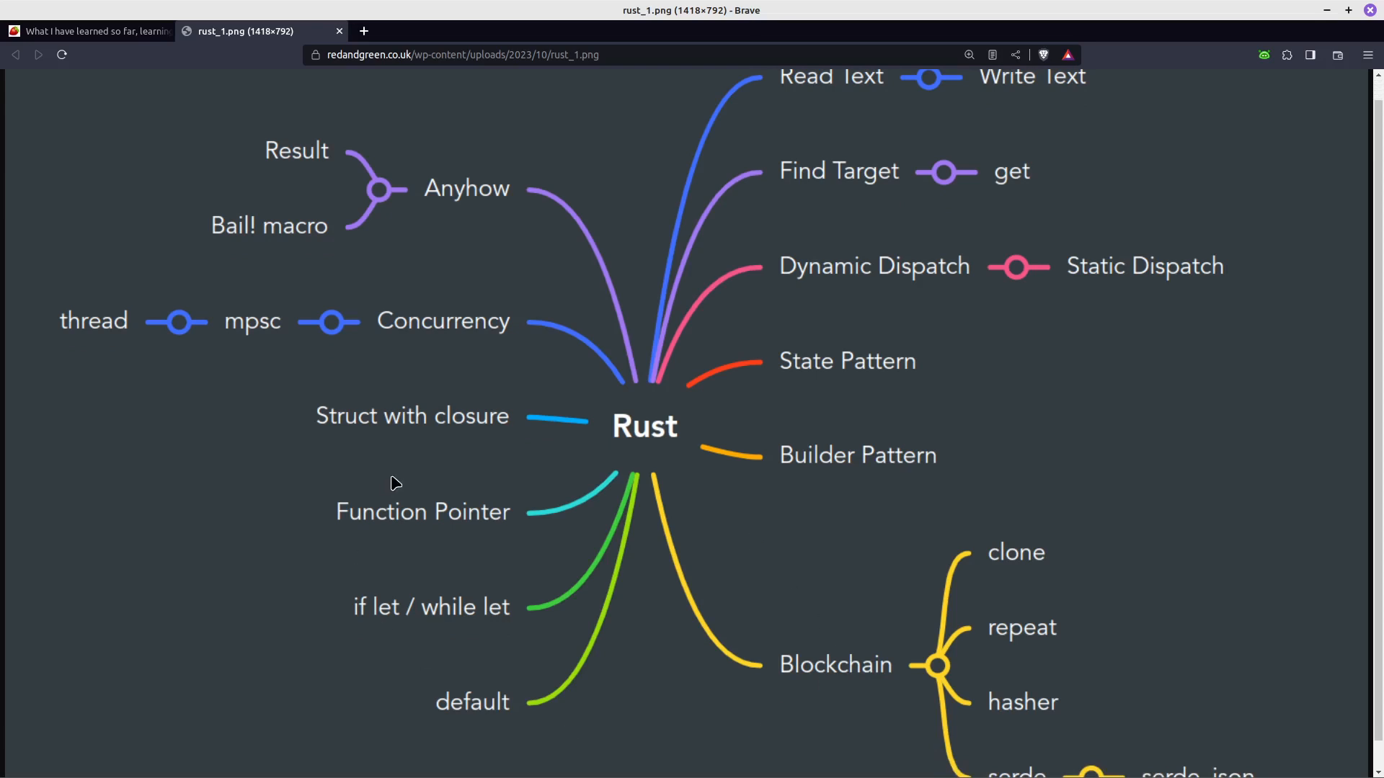
pyautogui.moveTo(427, 507)
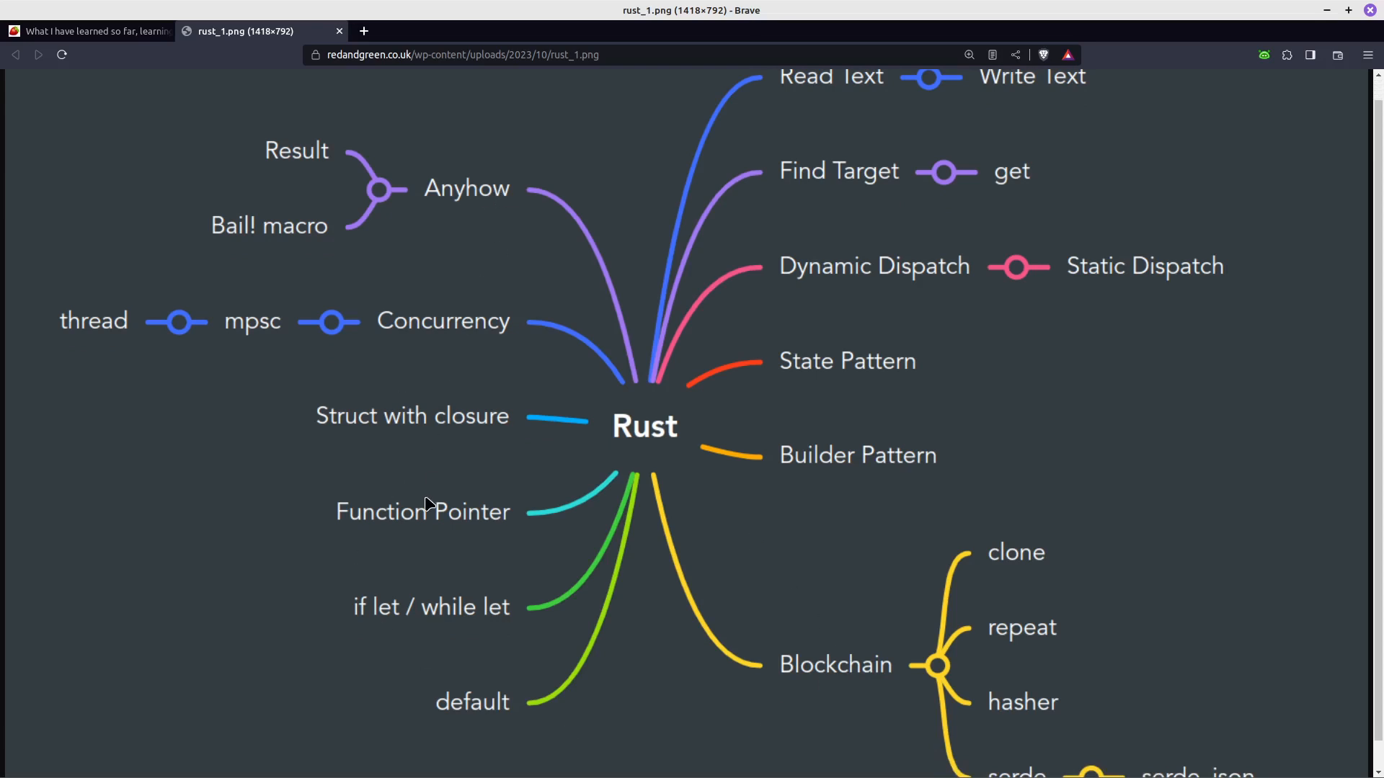
pyautogui.moveTo(630, 650)
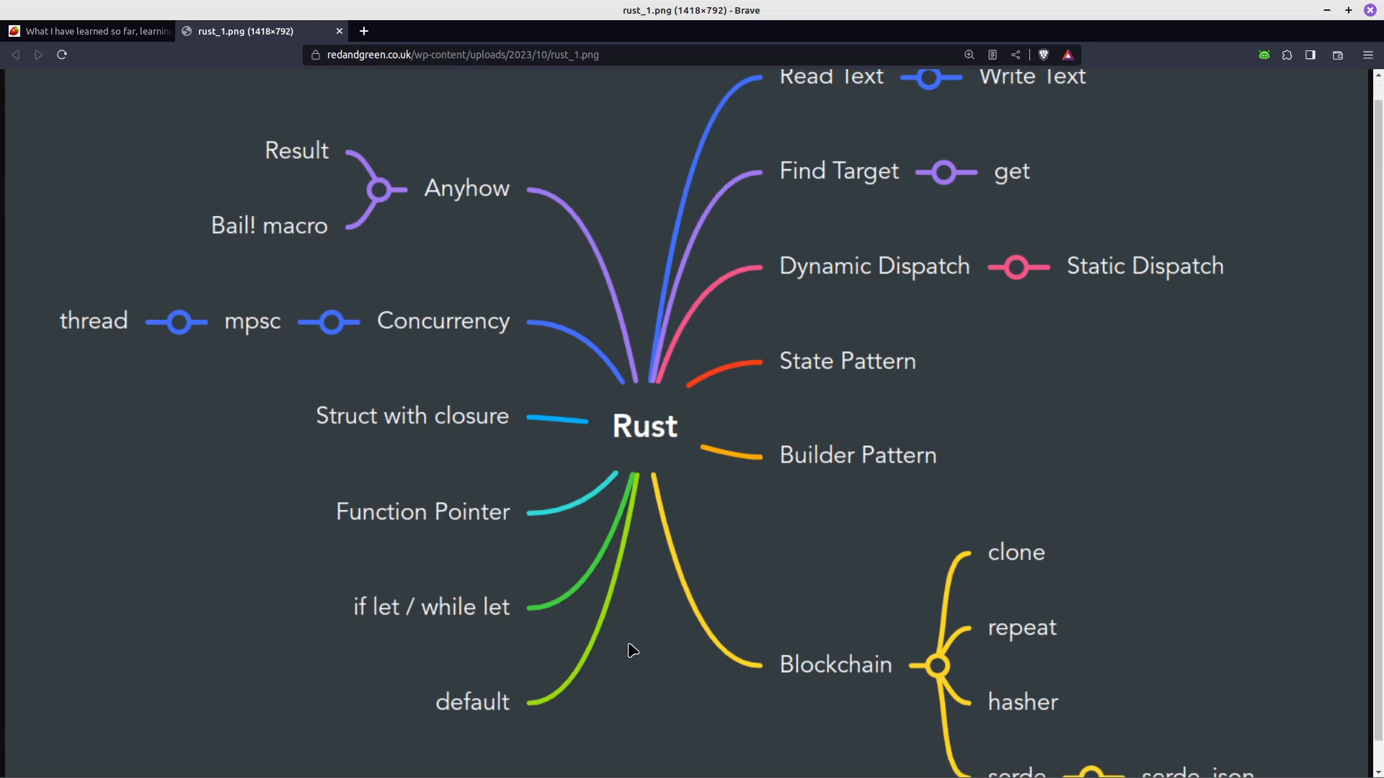
pyautogui.moveTo(598, 294)
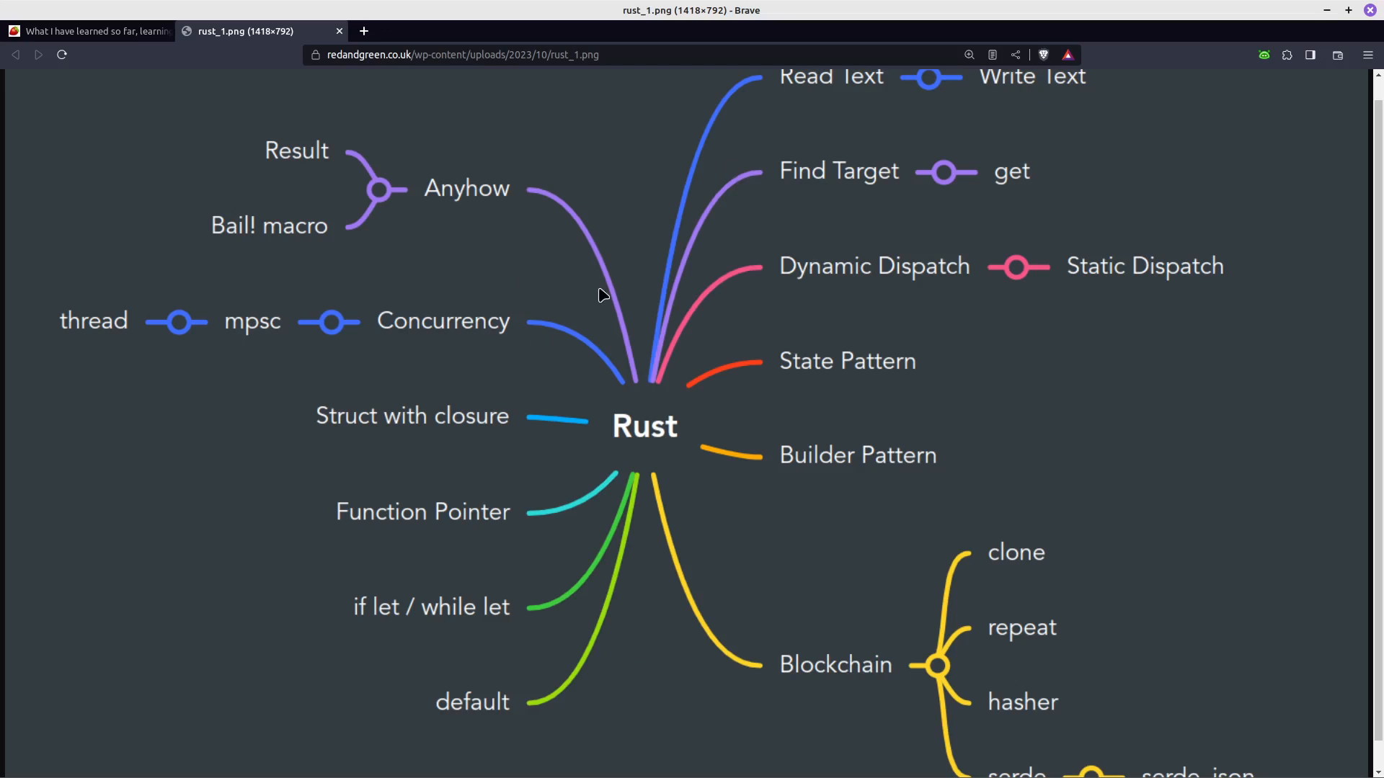
pyautogui.moveTo(419, 545)
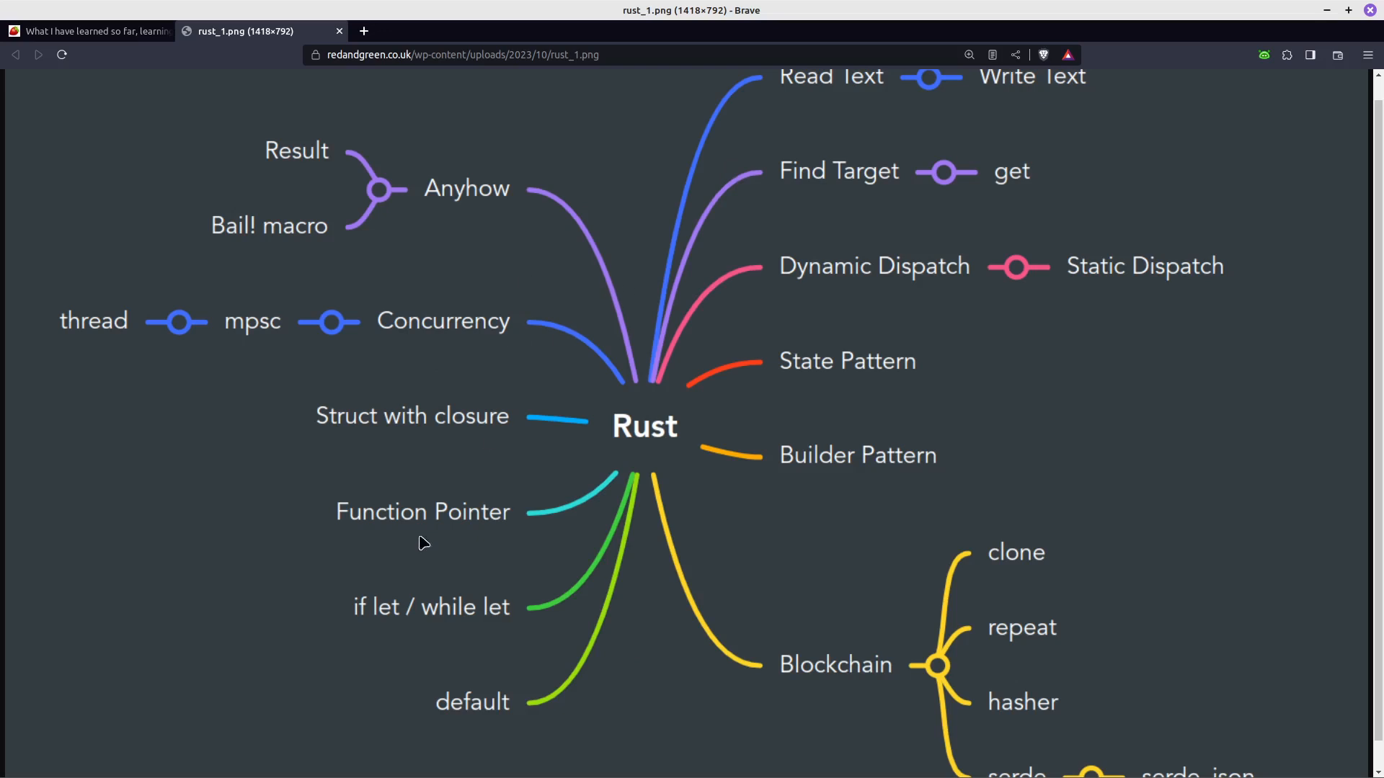
pyautogui.moveTo(534, 404)
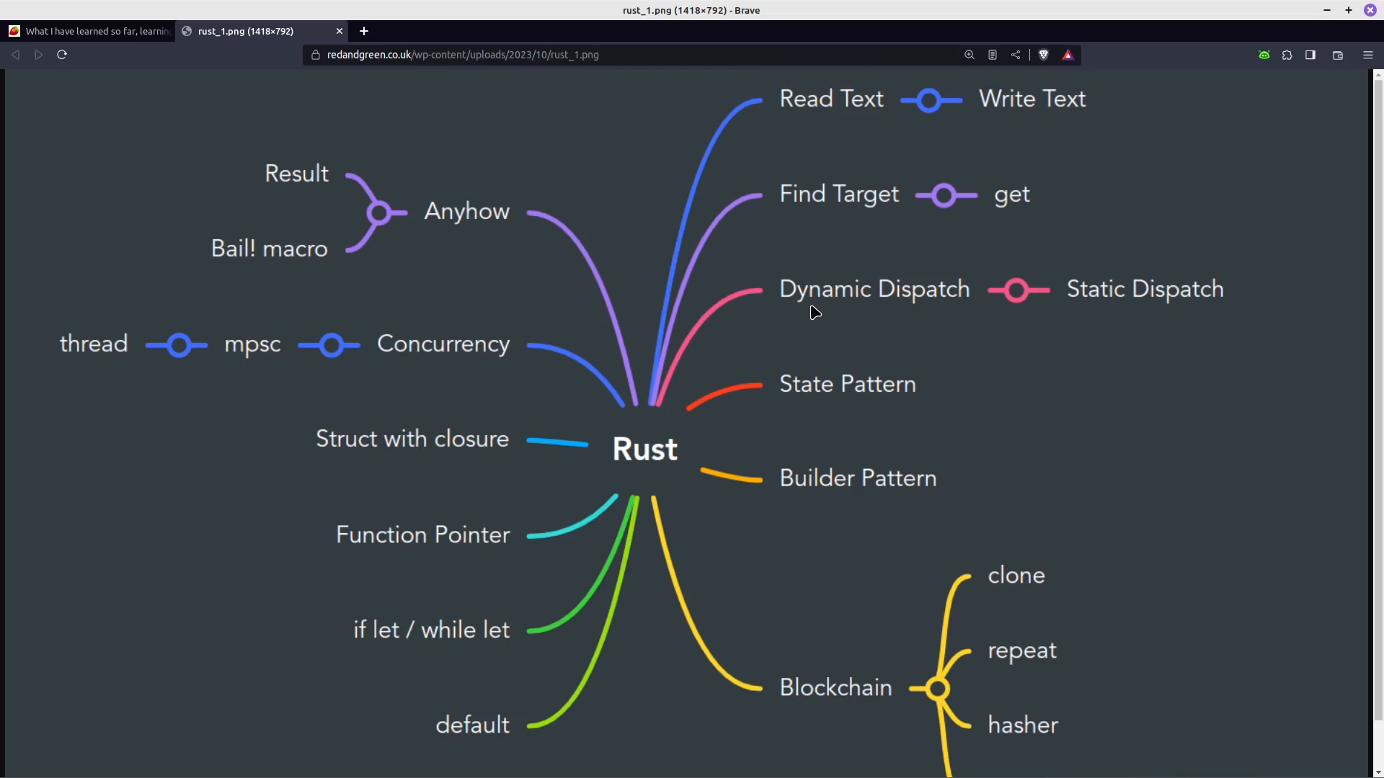
pyautogui.moveTo(645, 505)
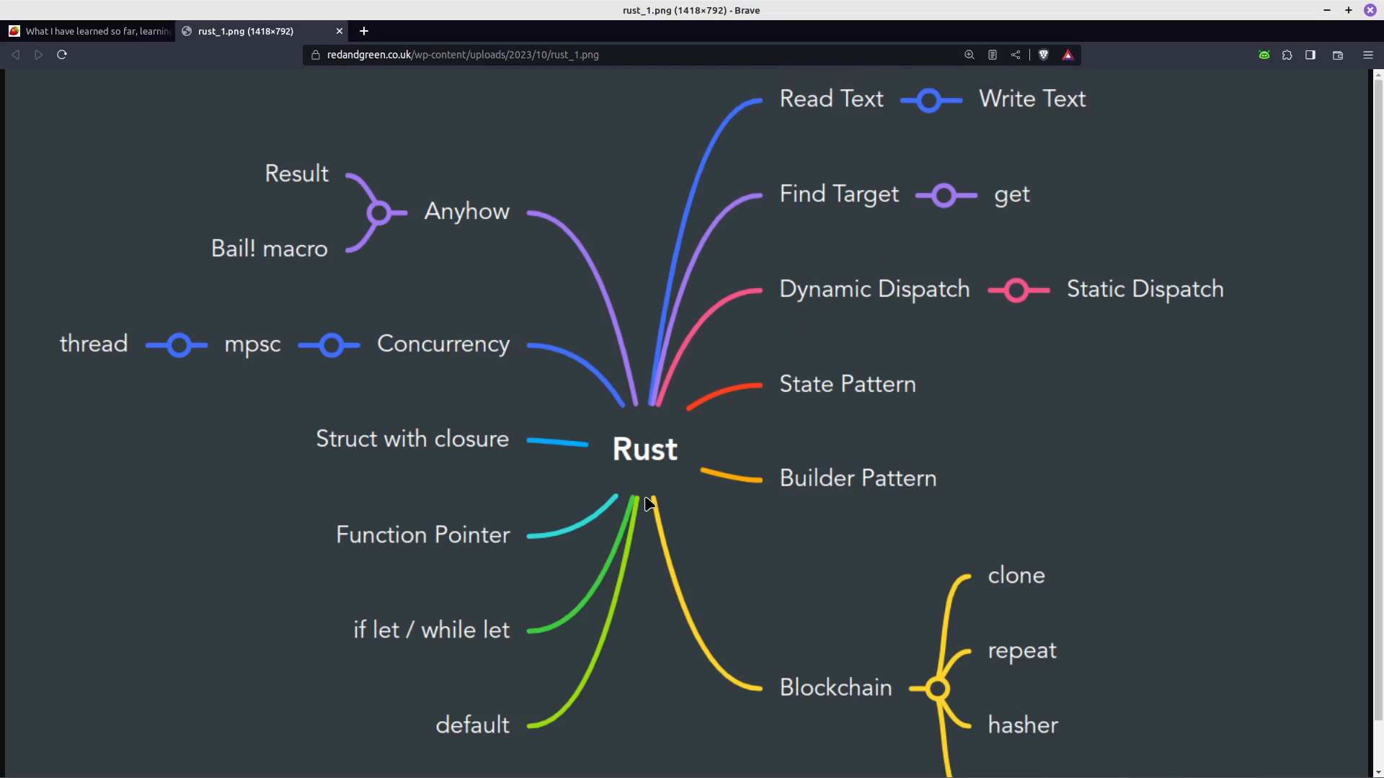
pyautogui.scroll(-3)
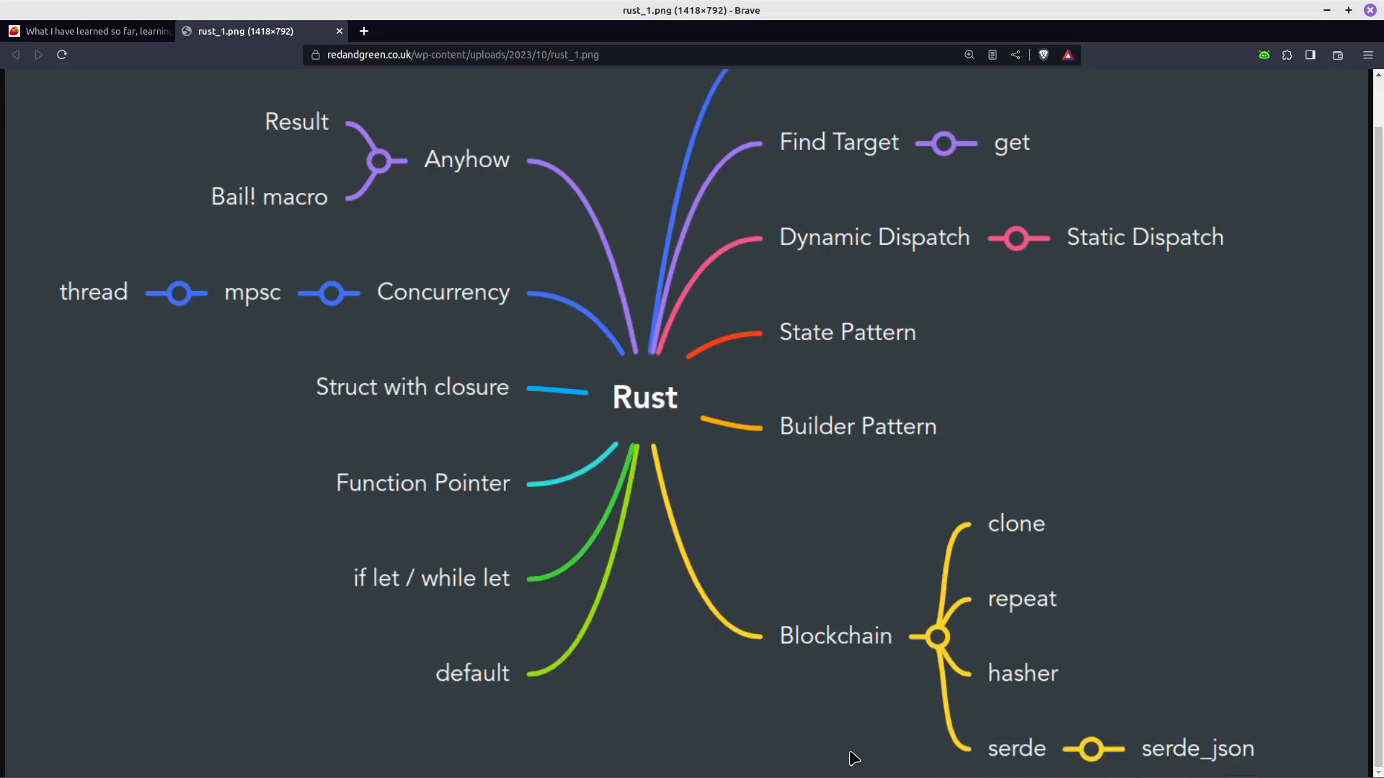
pyautogui.moveTo(778, 558)
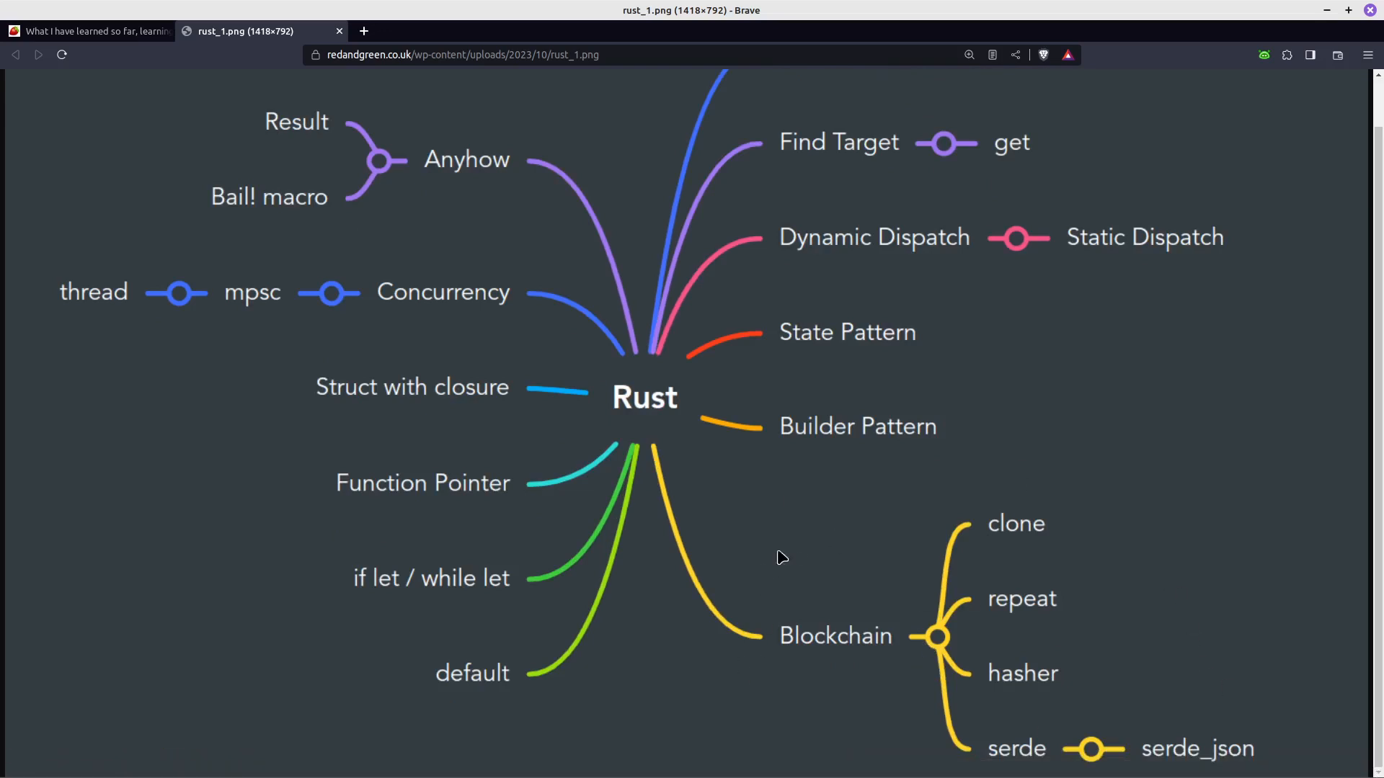
pyautogui.moveTo(1104, 450)
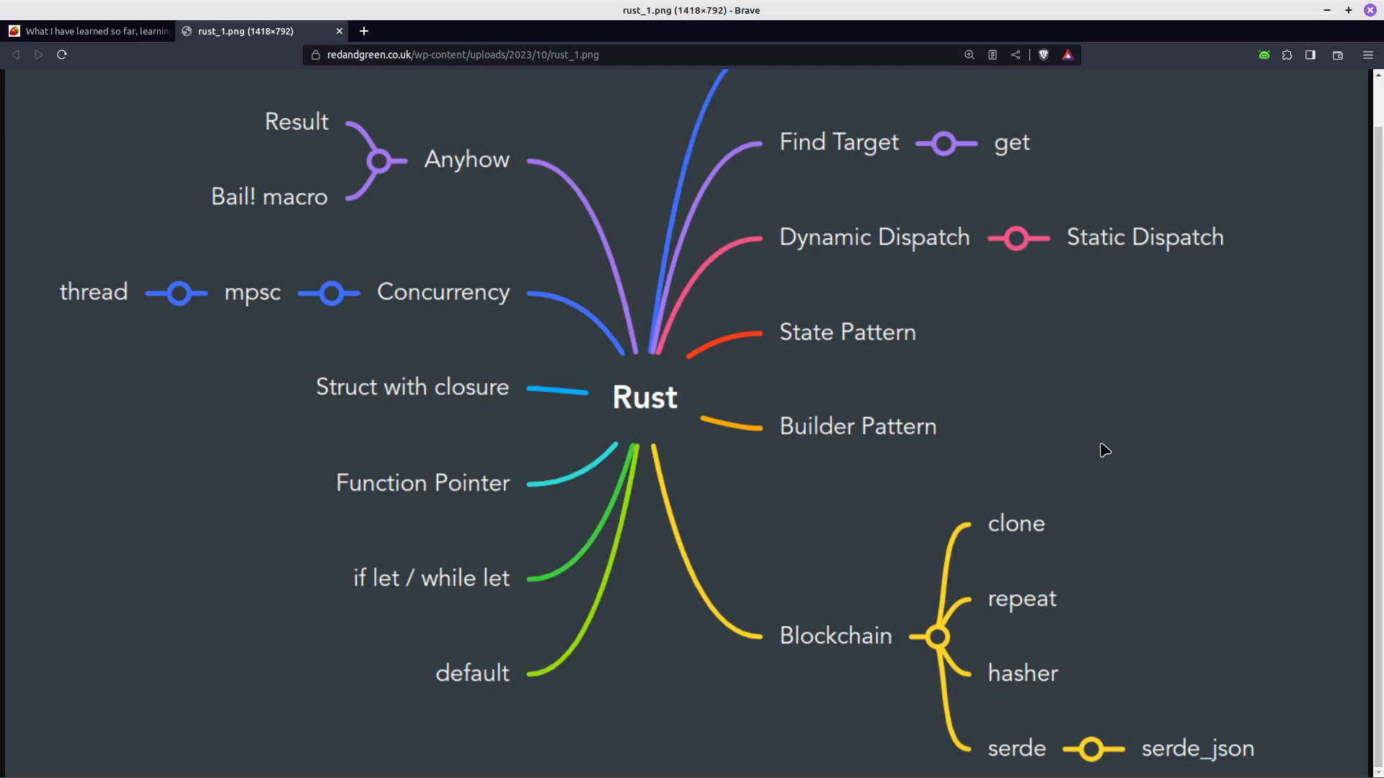
pyautogui.moveTo(994, 556)
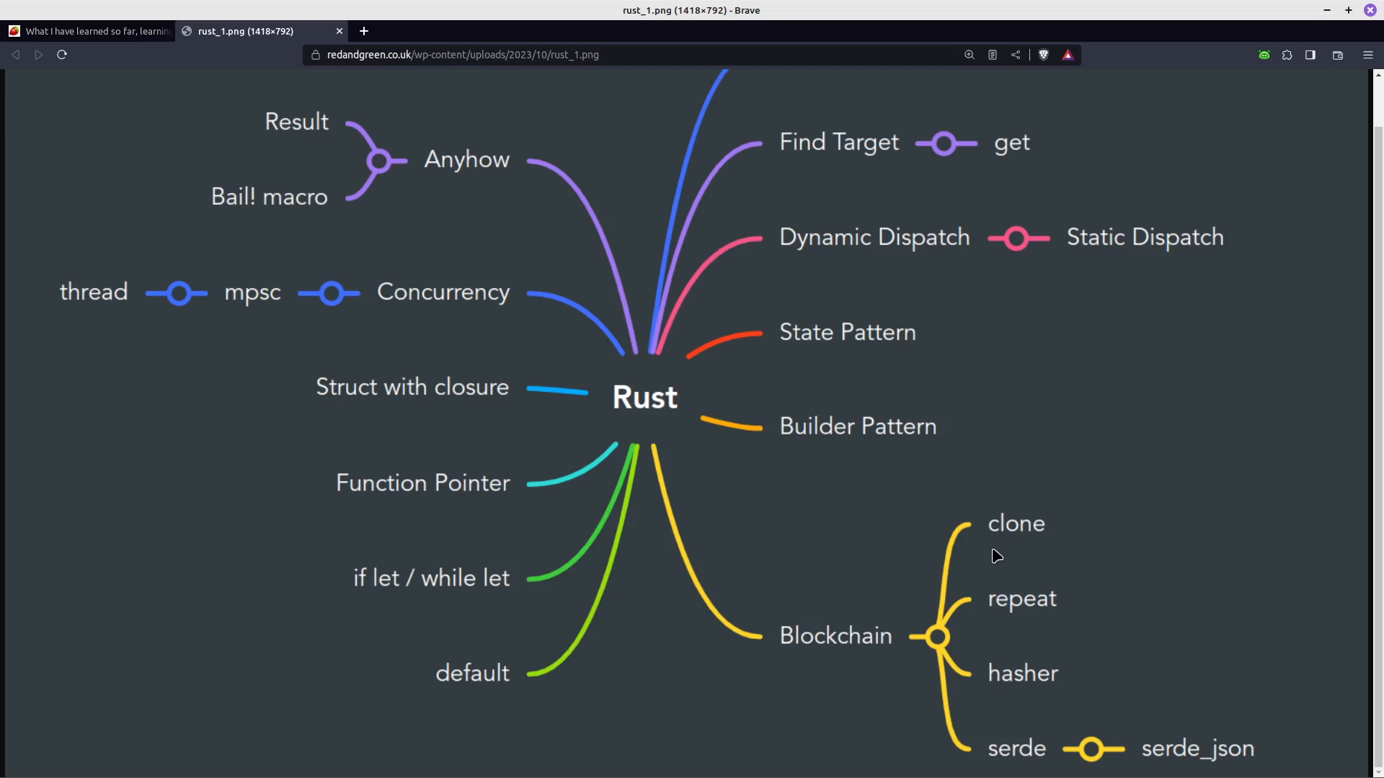
pyautogui.moveTo(1055, 547)
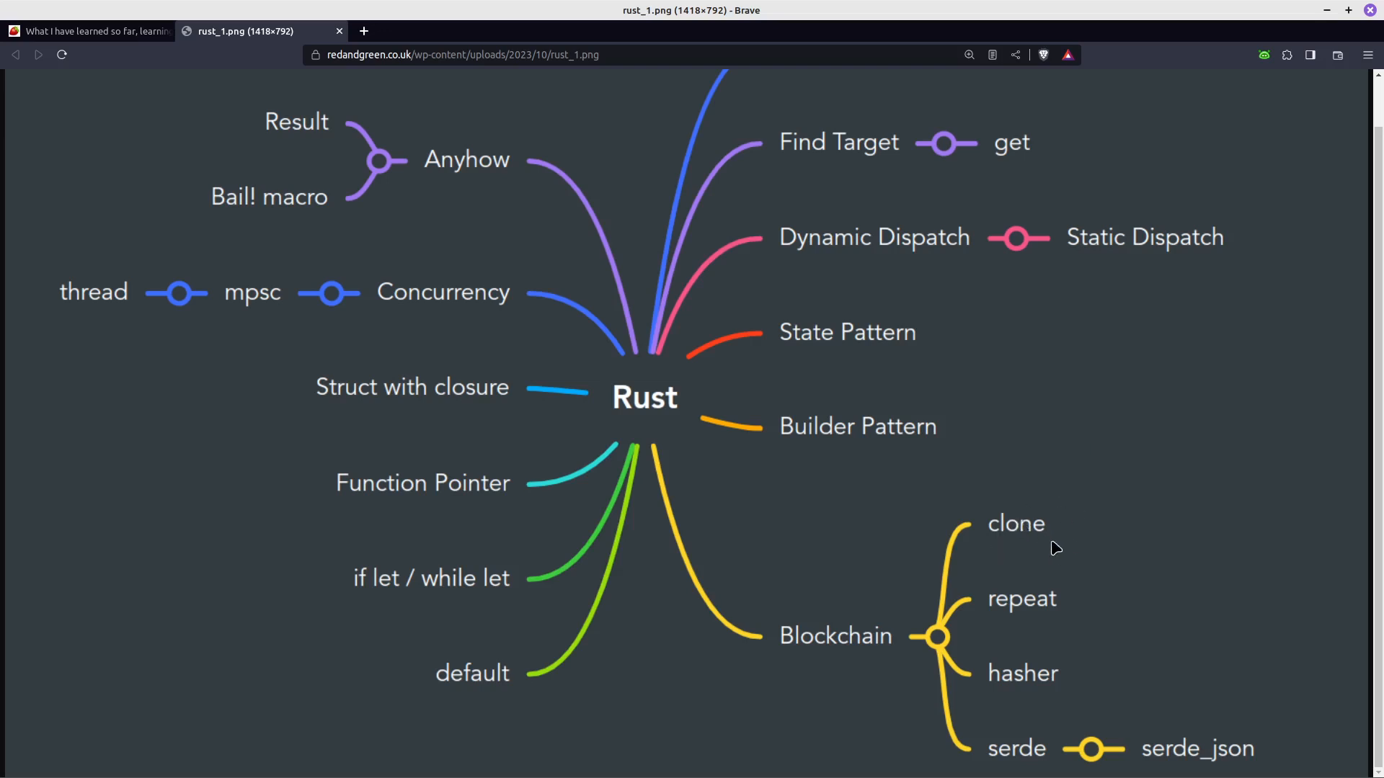
pyautogui.moveTo(1036, 535)
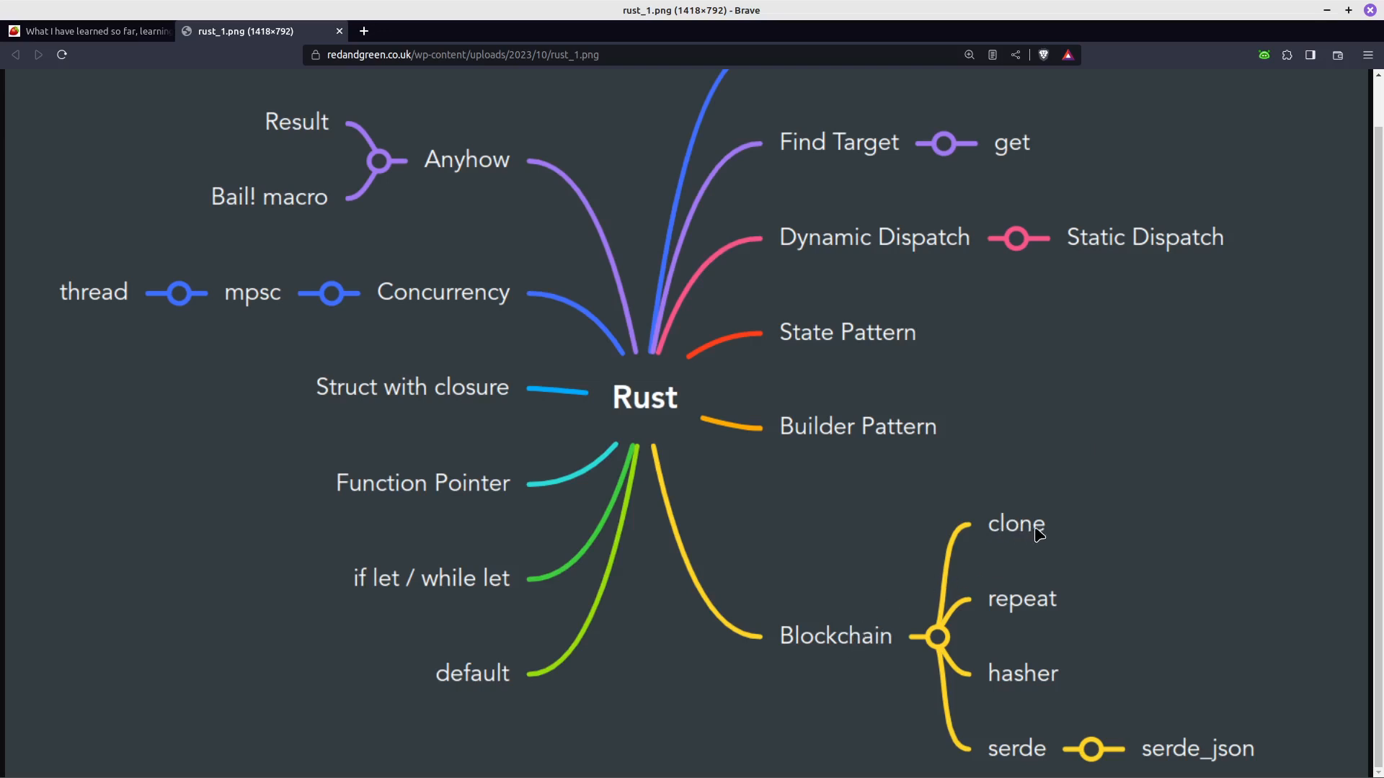
pyautogui.moveTo(1006, 551)
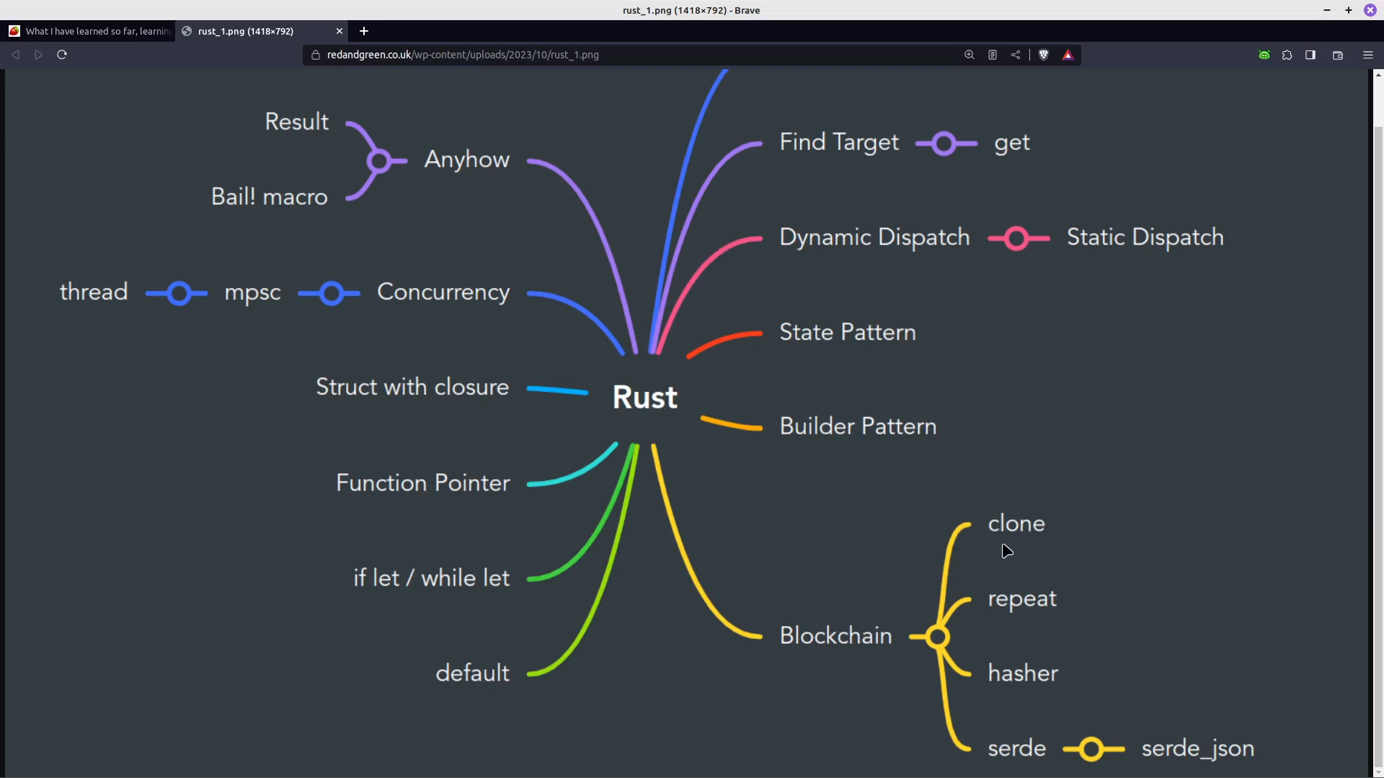
pyautogui.moveTo(980, 547)
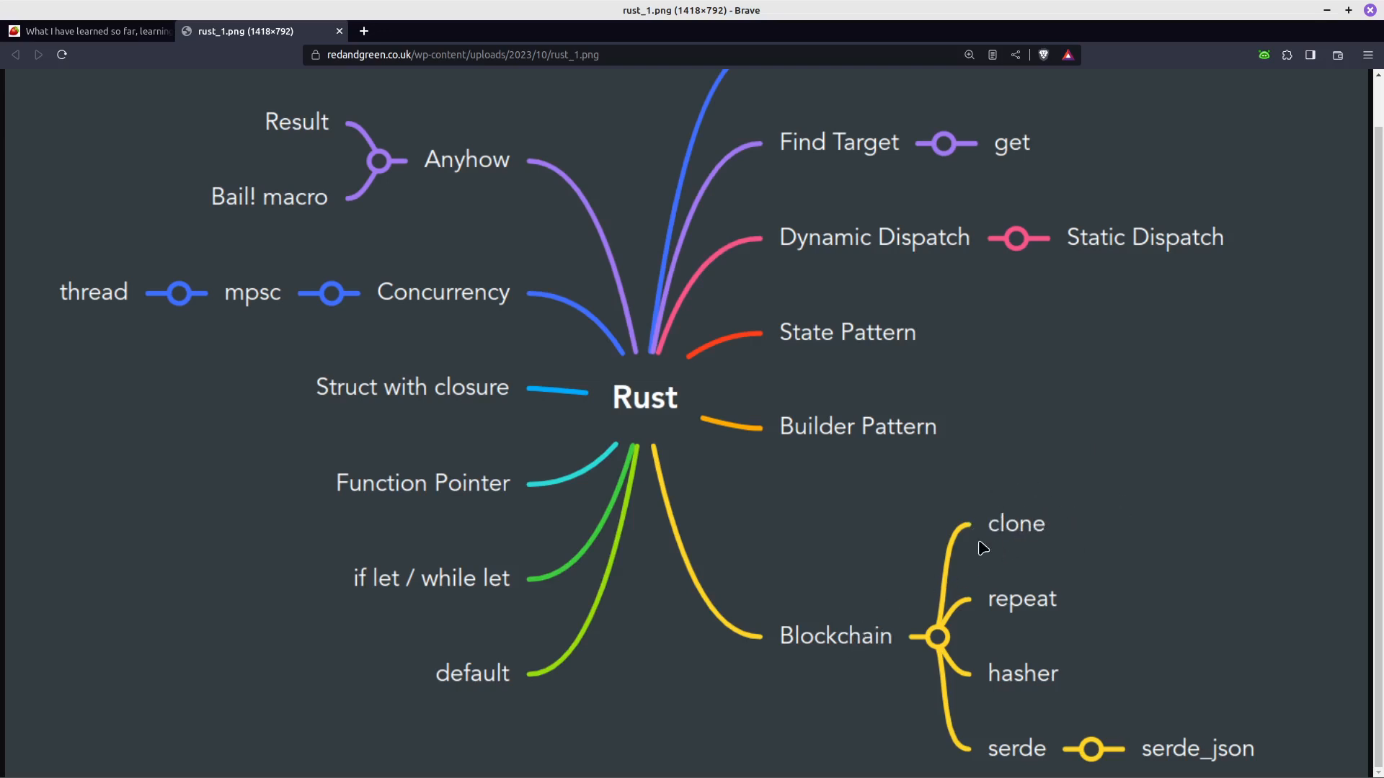
pyautogui.moveTo(954, 636)
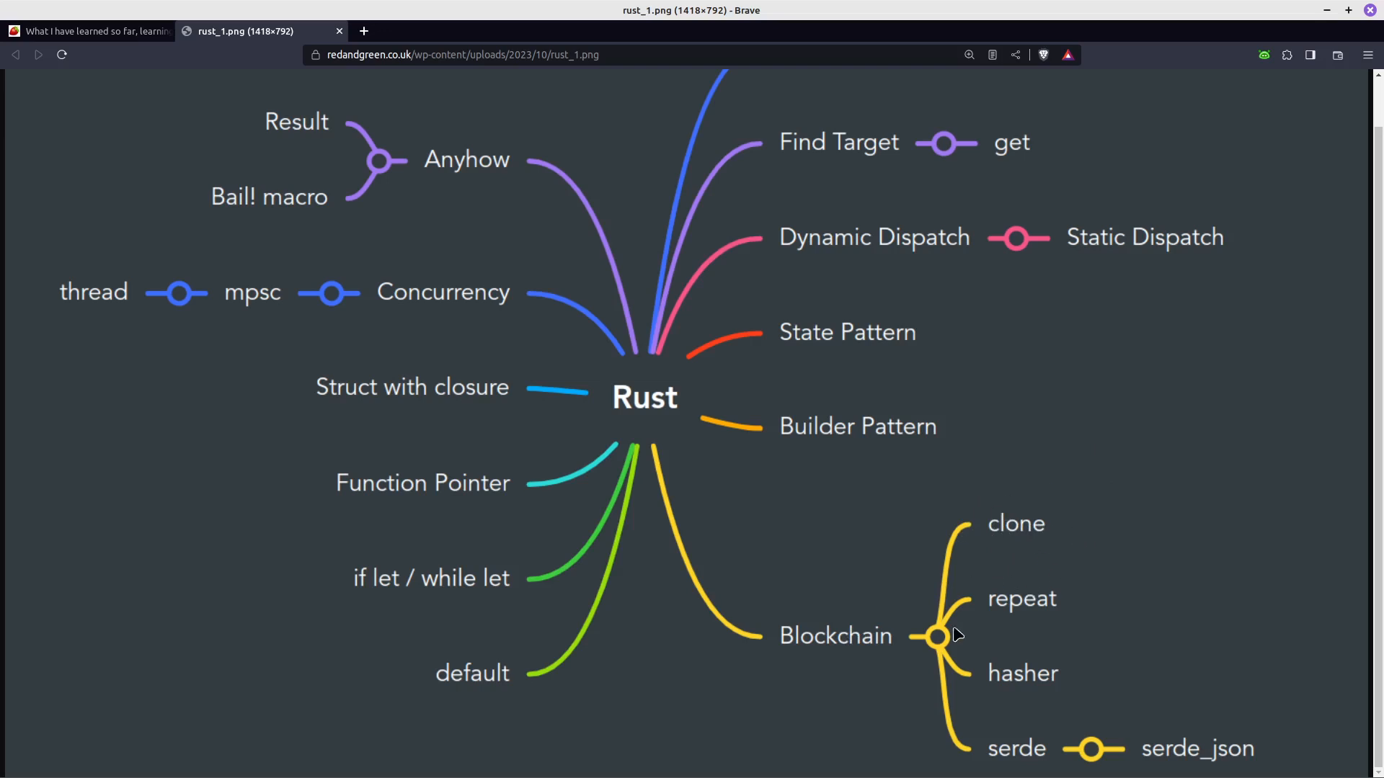
pyautogui.moveTo(1064, 586)
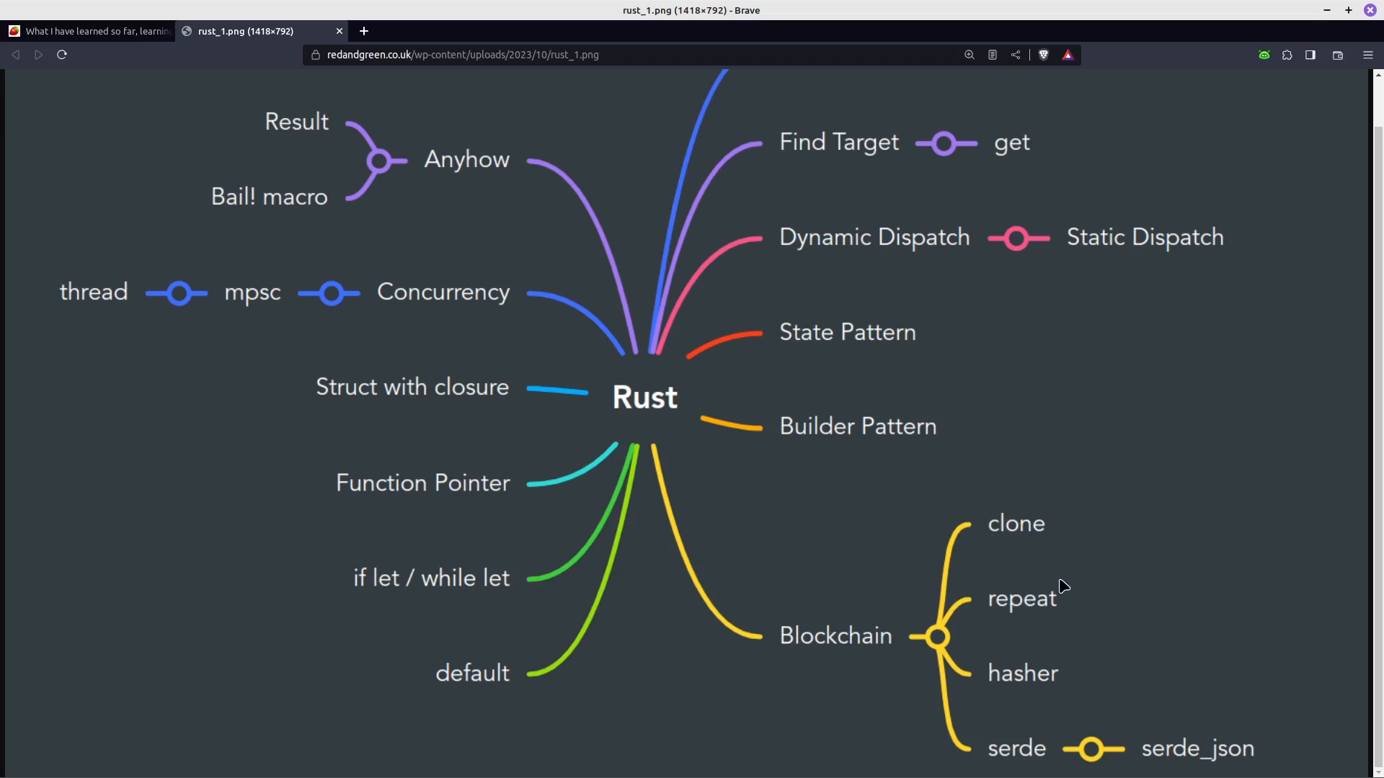
pyautogui.moveTo(983, 601)
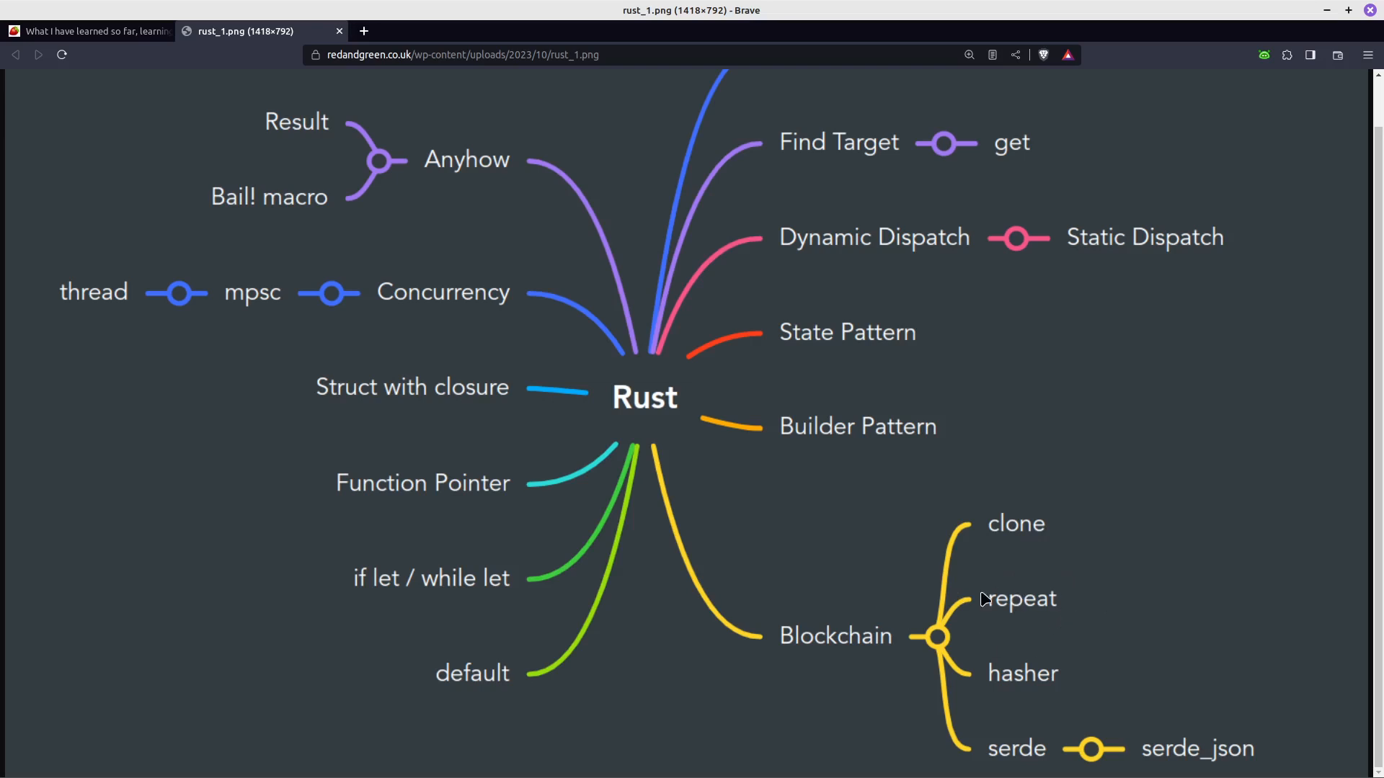
pyautogui.moveTo(1061, 581)
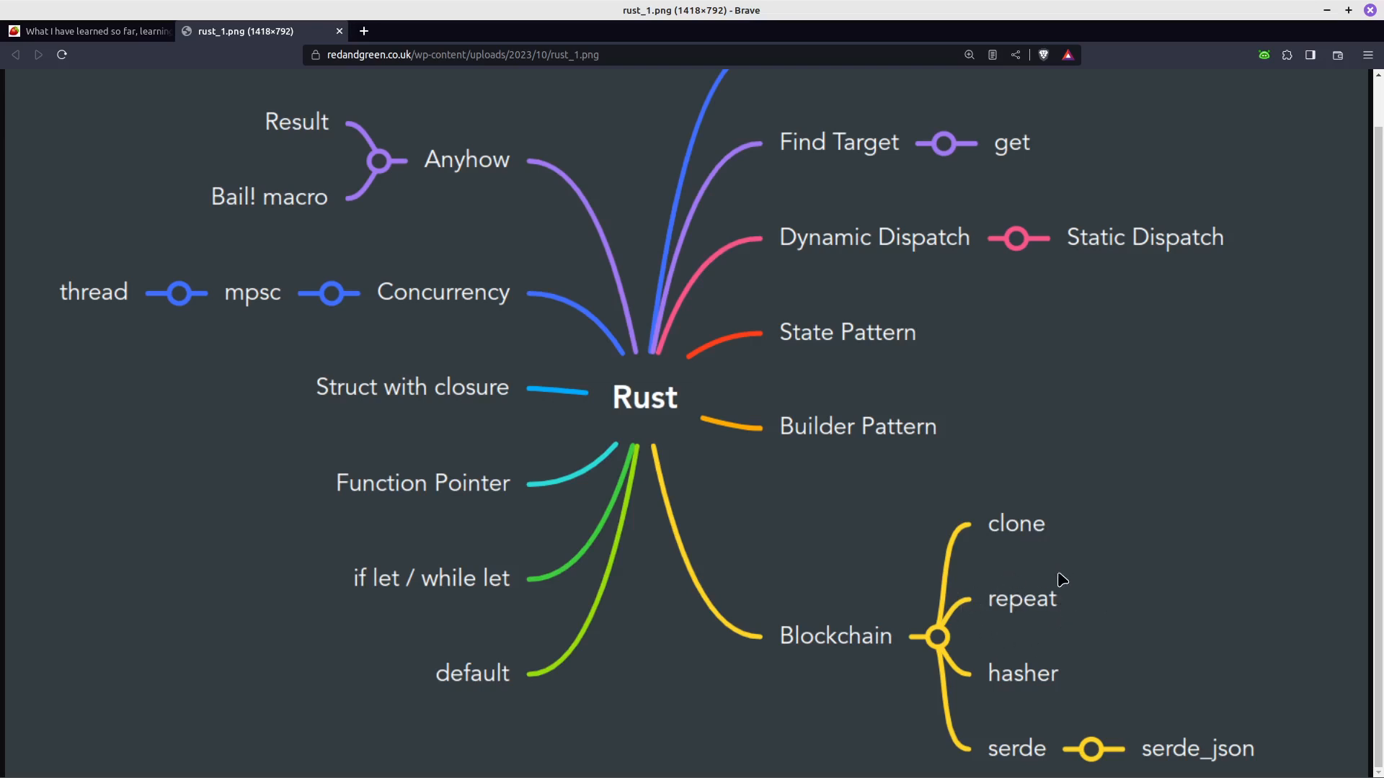
pyautogui.moveTo(992, 624)
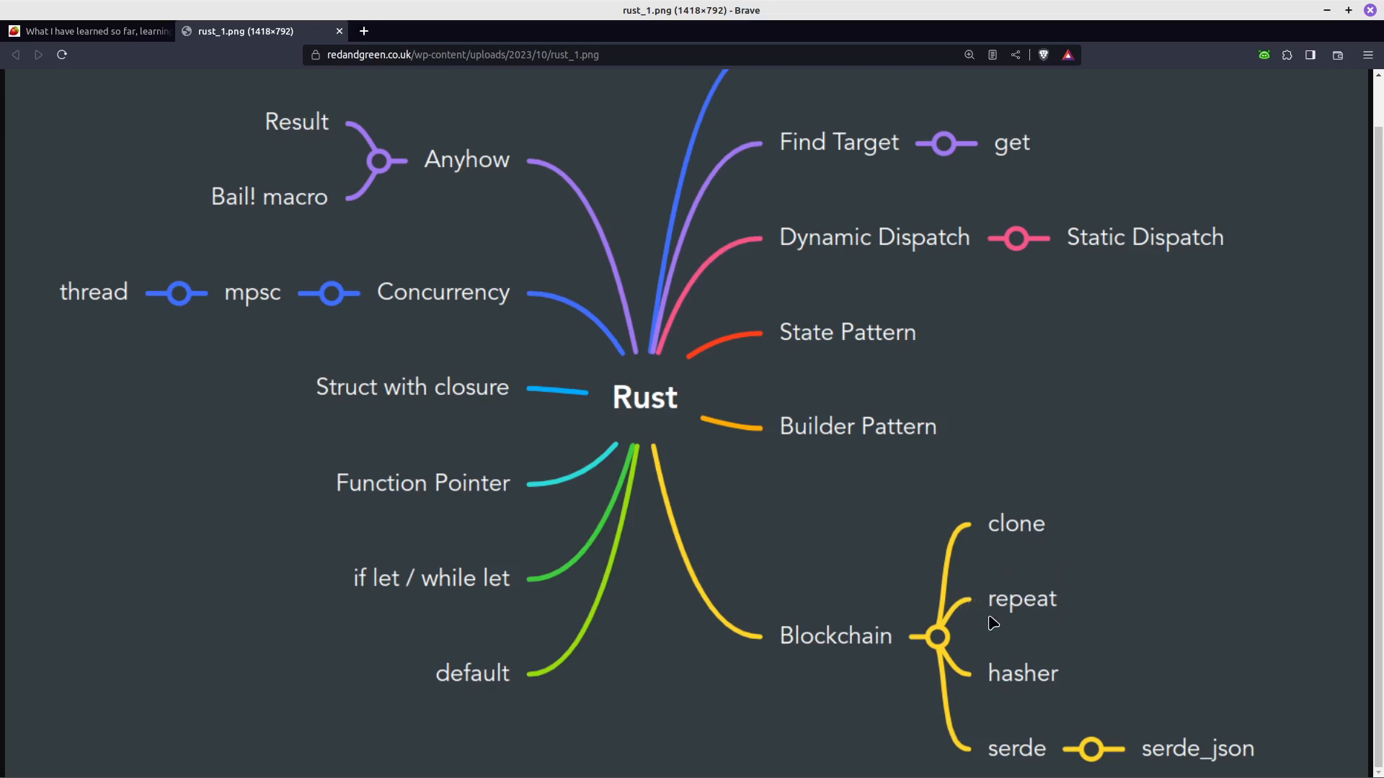
pyautogui.moveTo(957, 608)
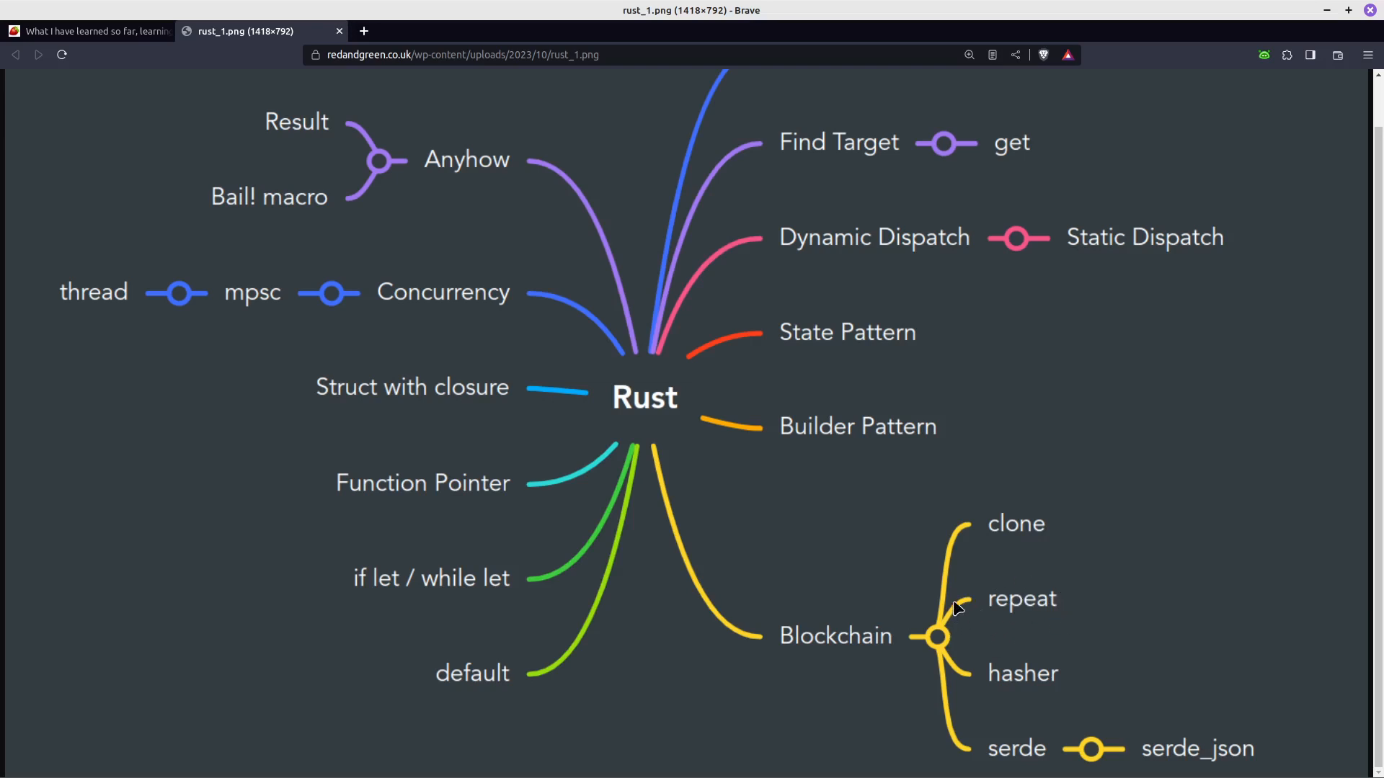
pyautogui.moveTo(966, 622)
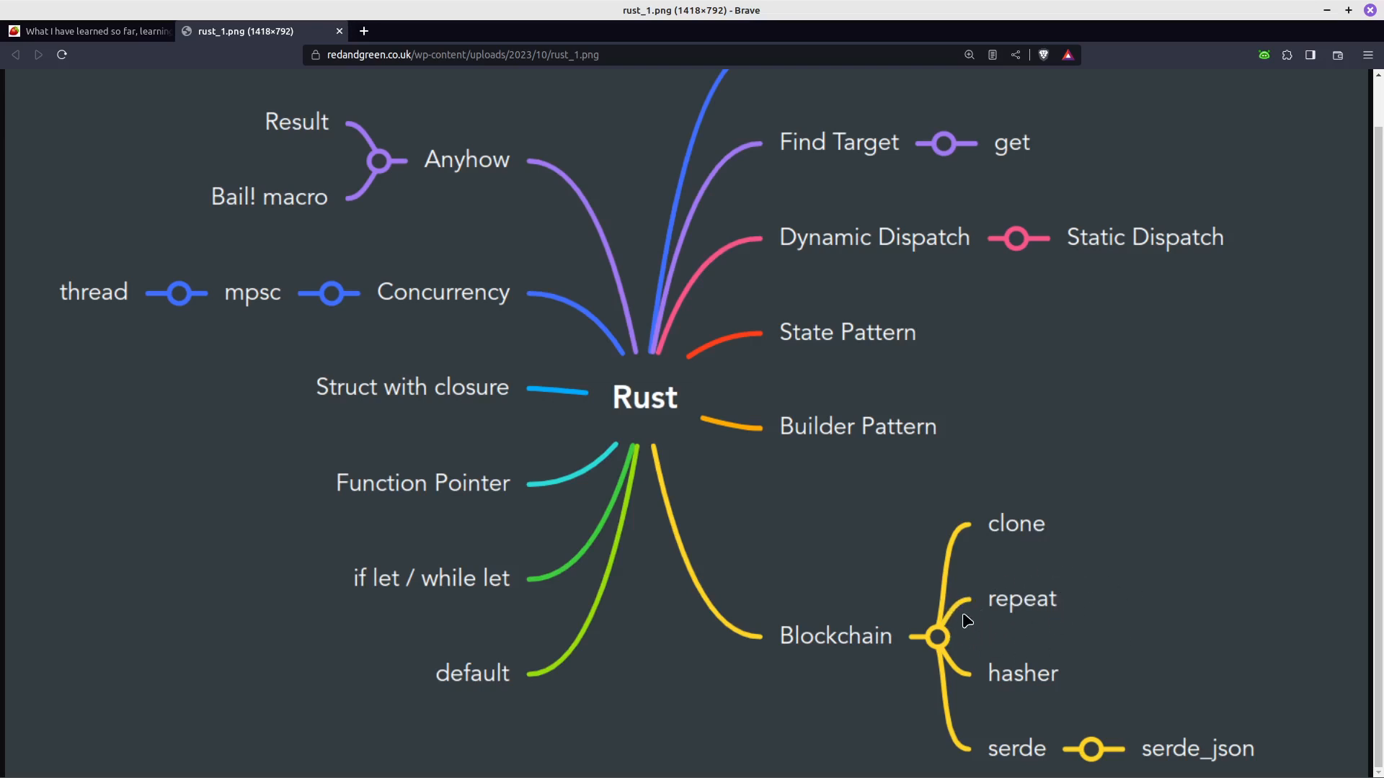
pyautogui.moveTo(1091, 592)
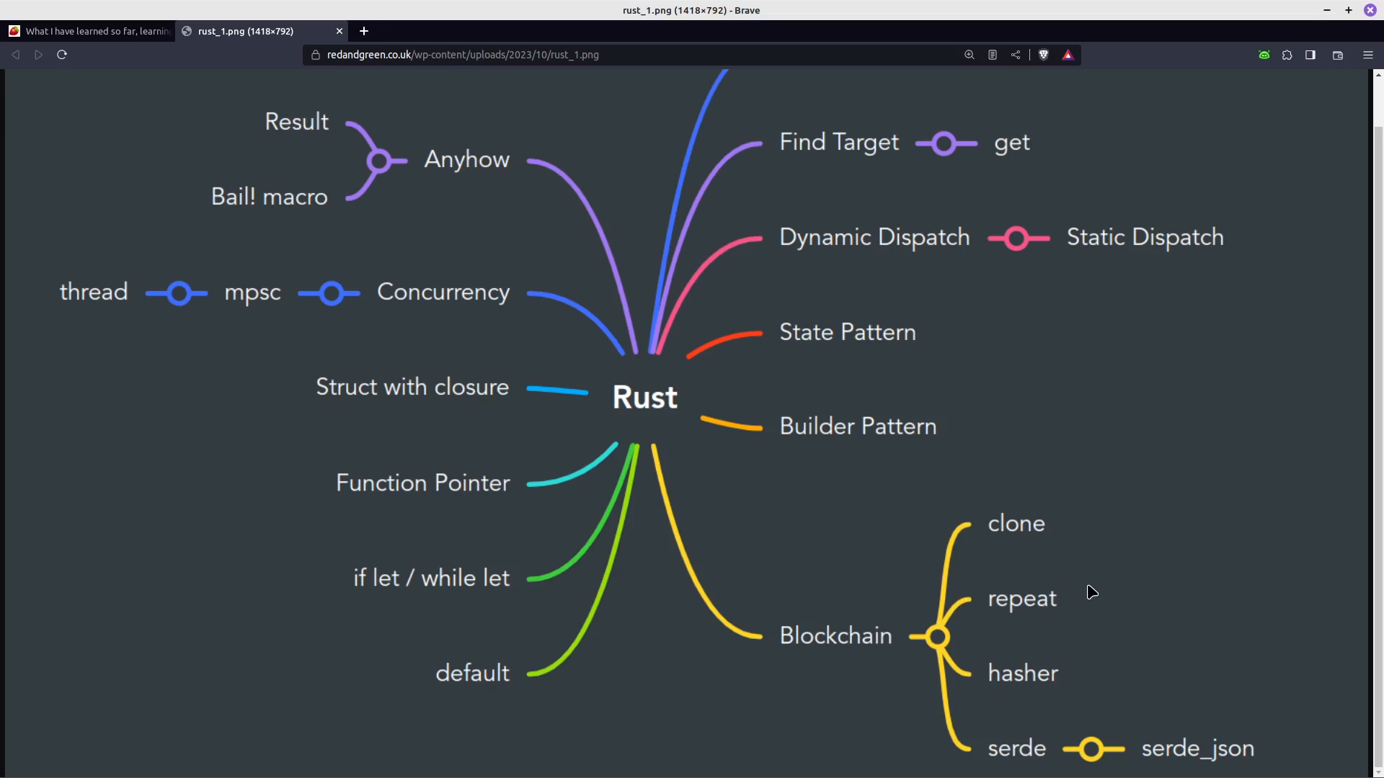
pyautogui.moveTo(1093, 599)
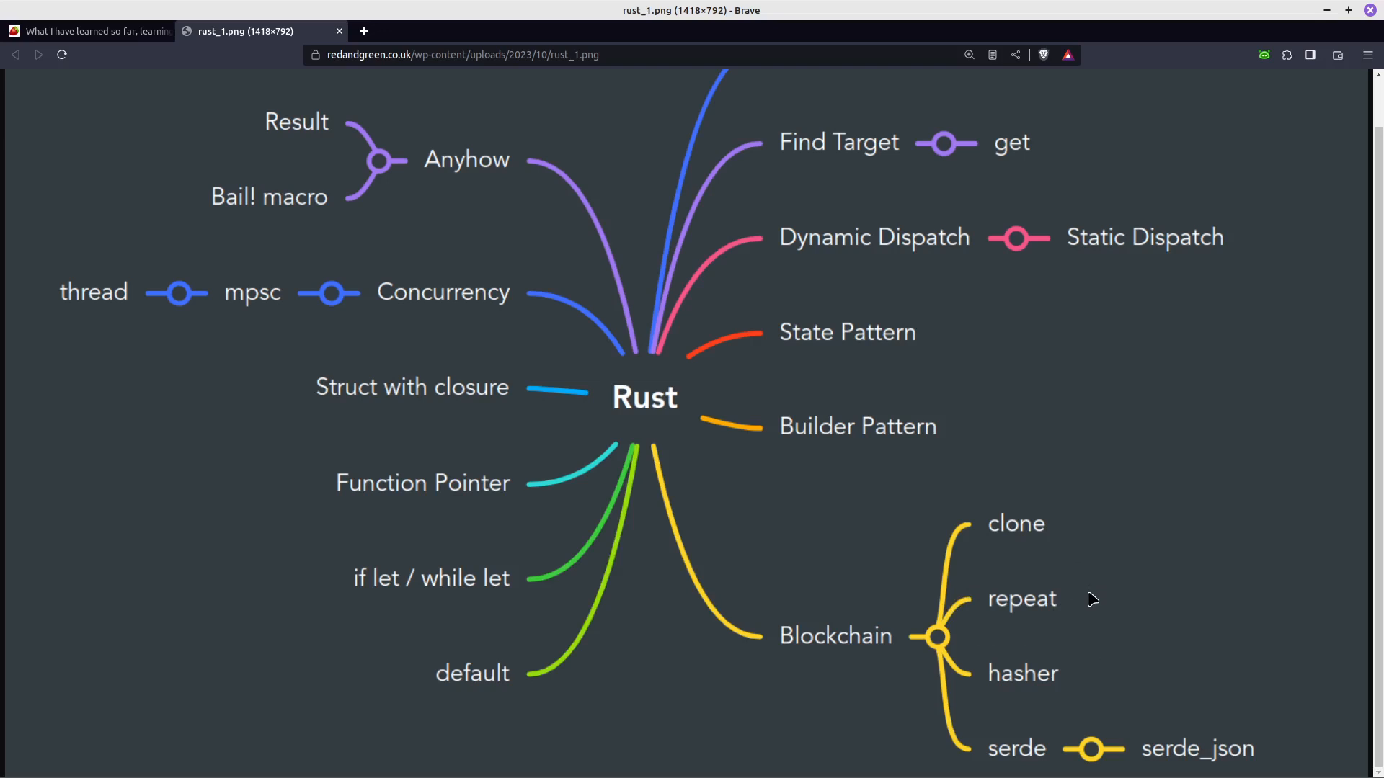
pyautogui.moveTo(1009, 618)
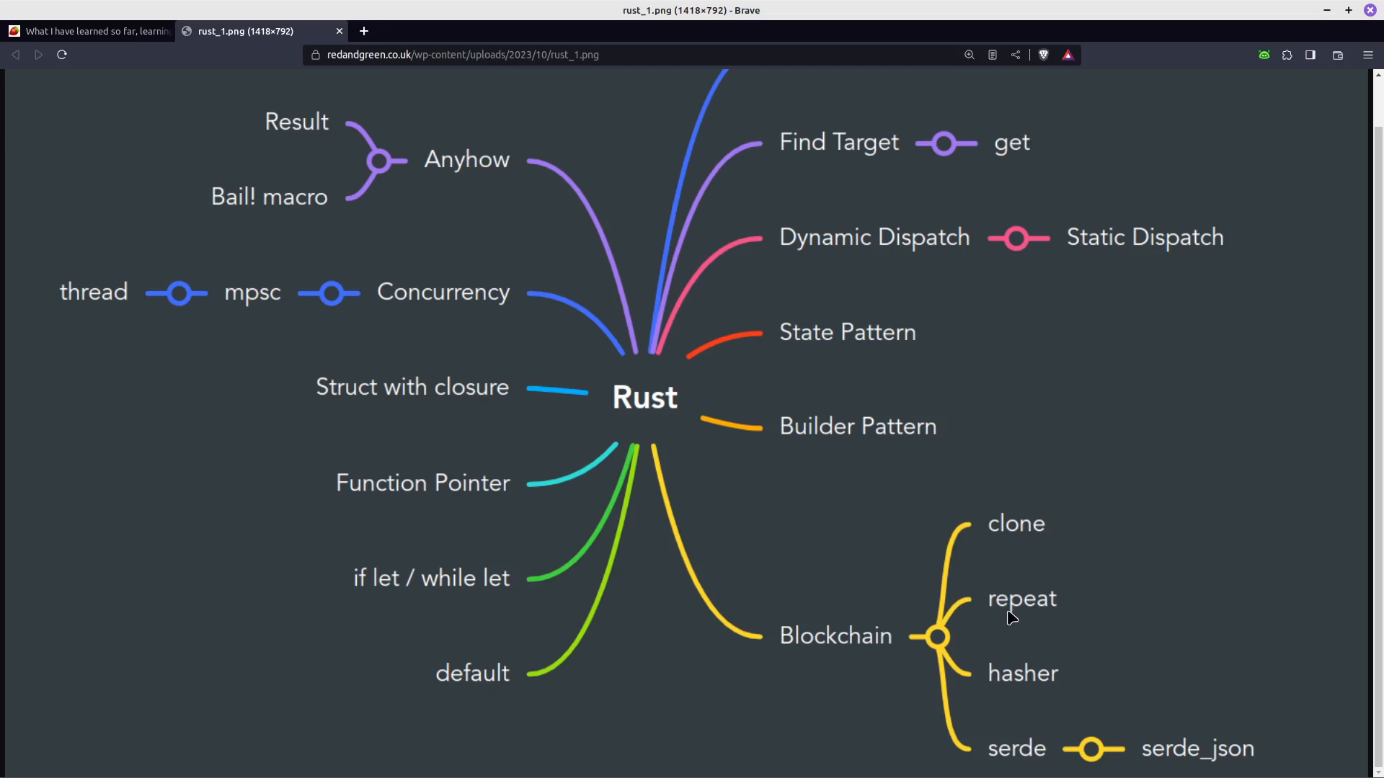
pyautogui.moveTo(1084, 579)
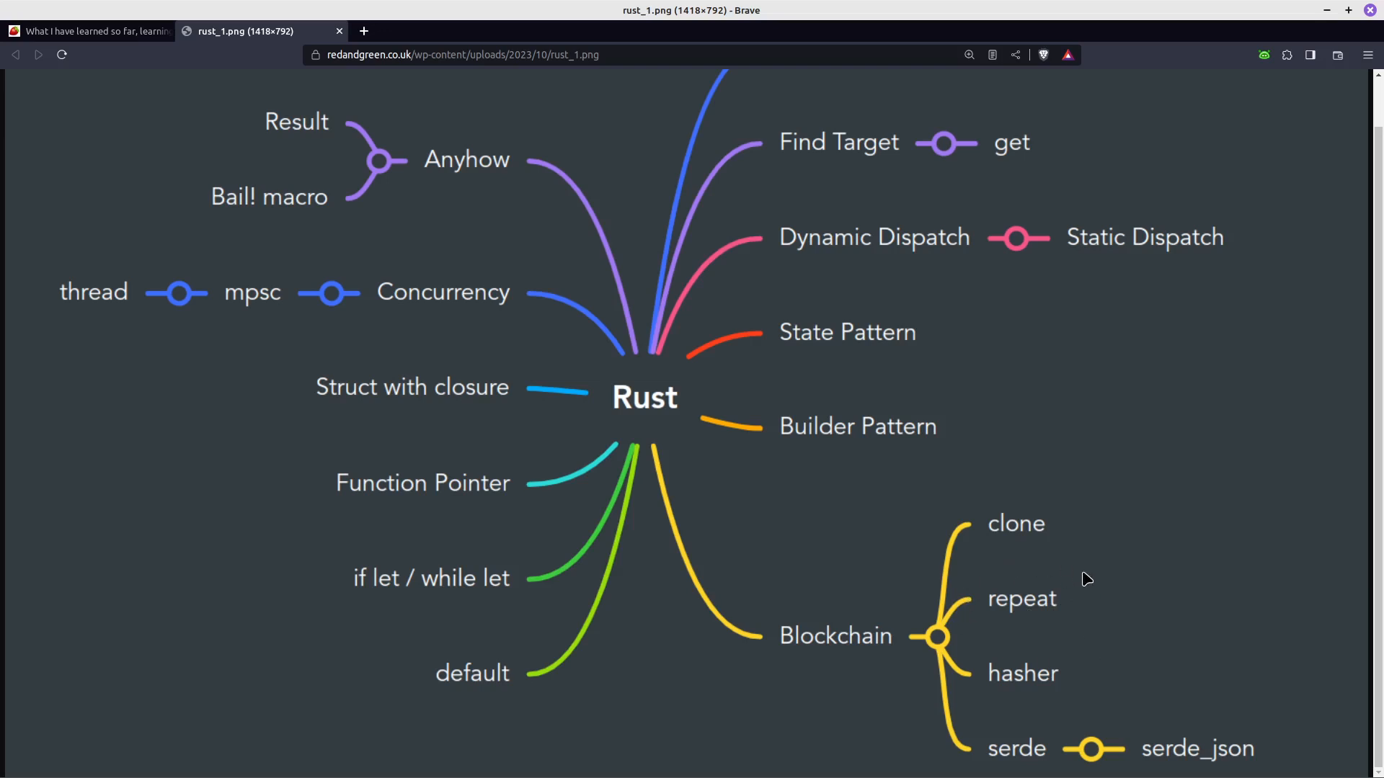
pyautogui.moveTo(1062, 637)
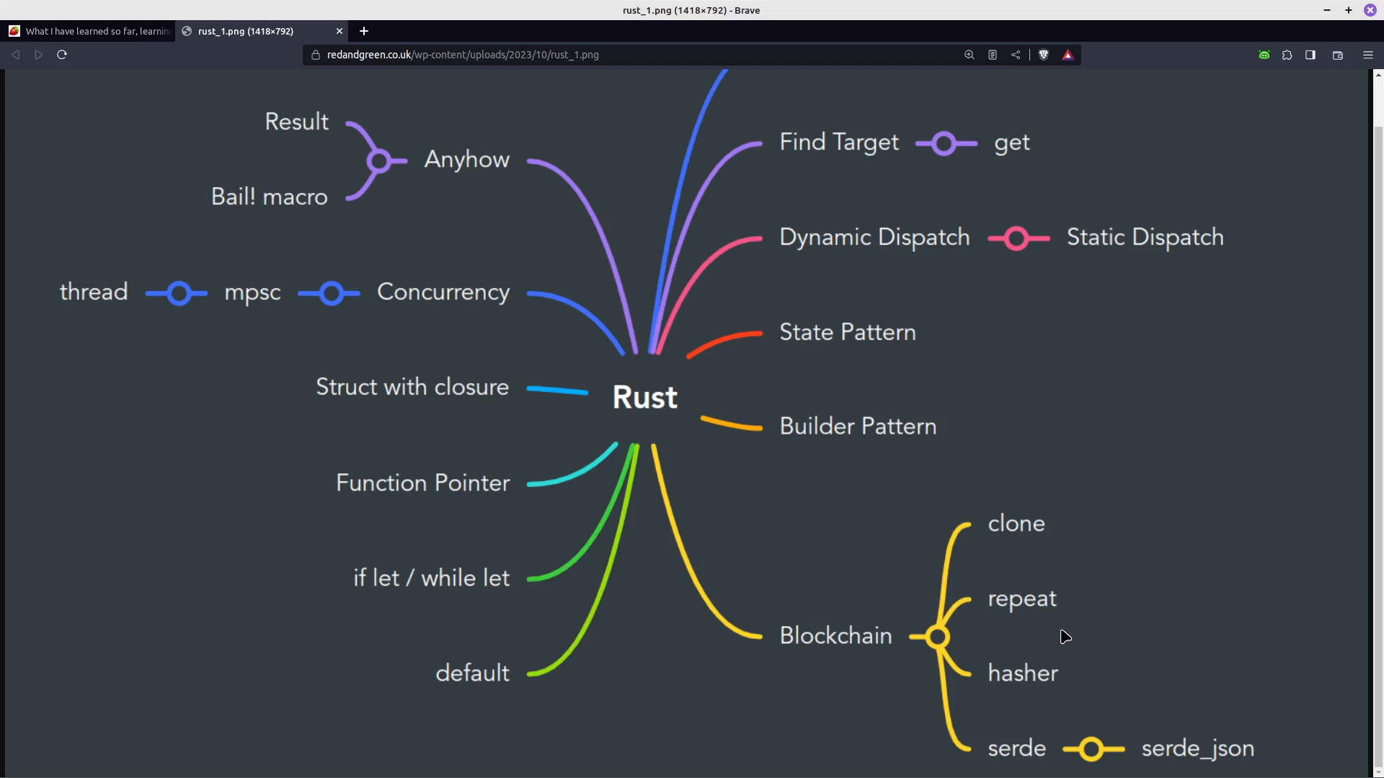
pyautogui.moveTo(1034, 679)
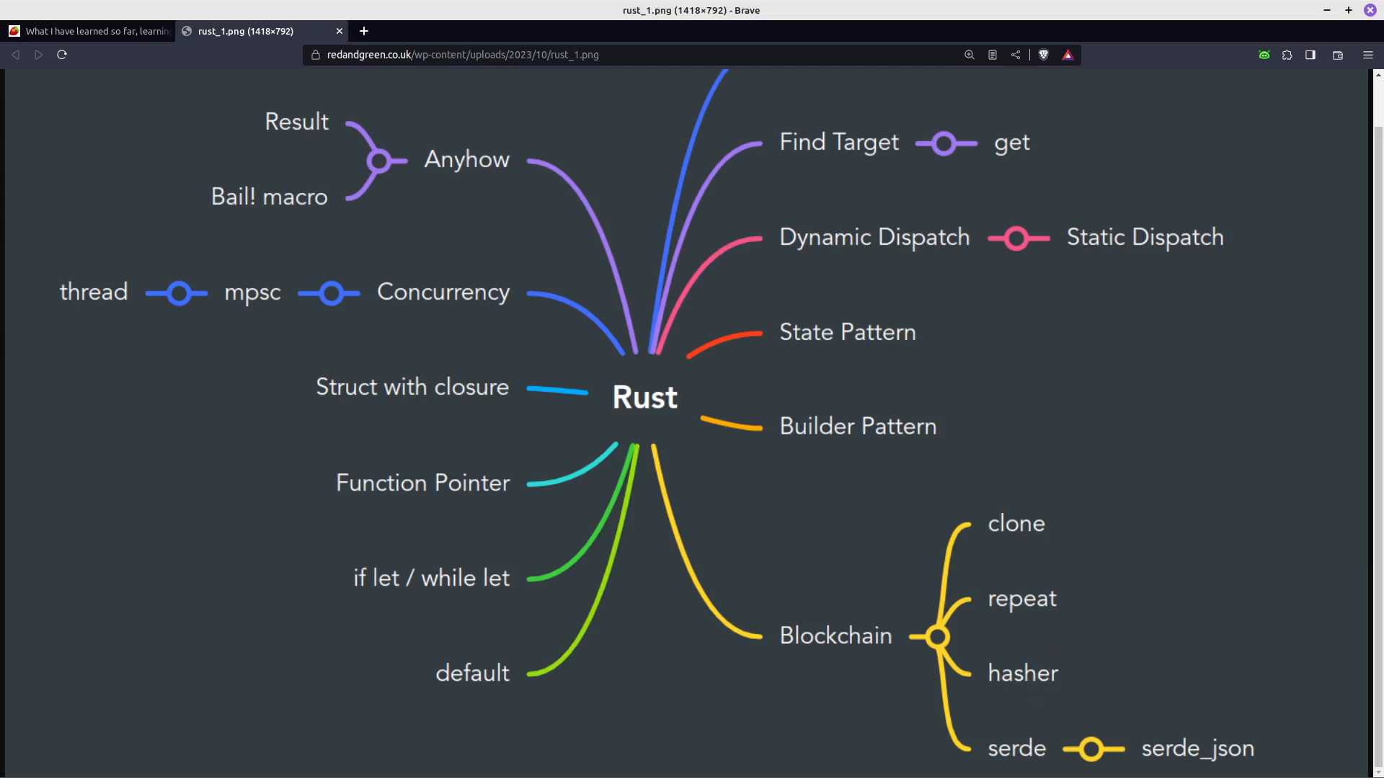
pyautogui.moveTo(1170, 723)
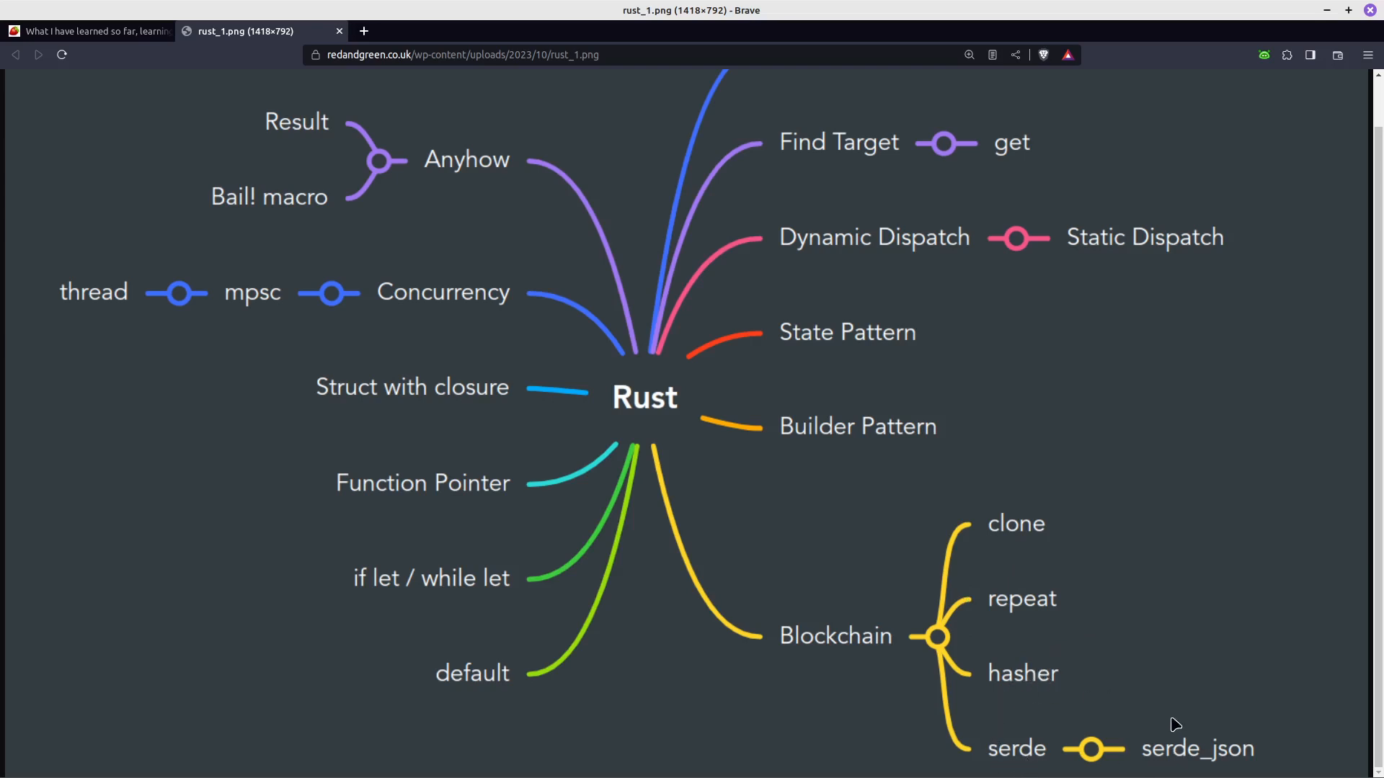
pyautogui.moveTo(1074, 540)
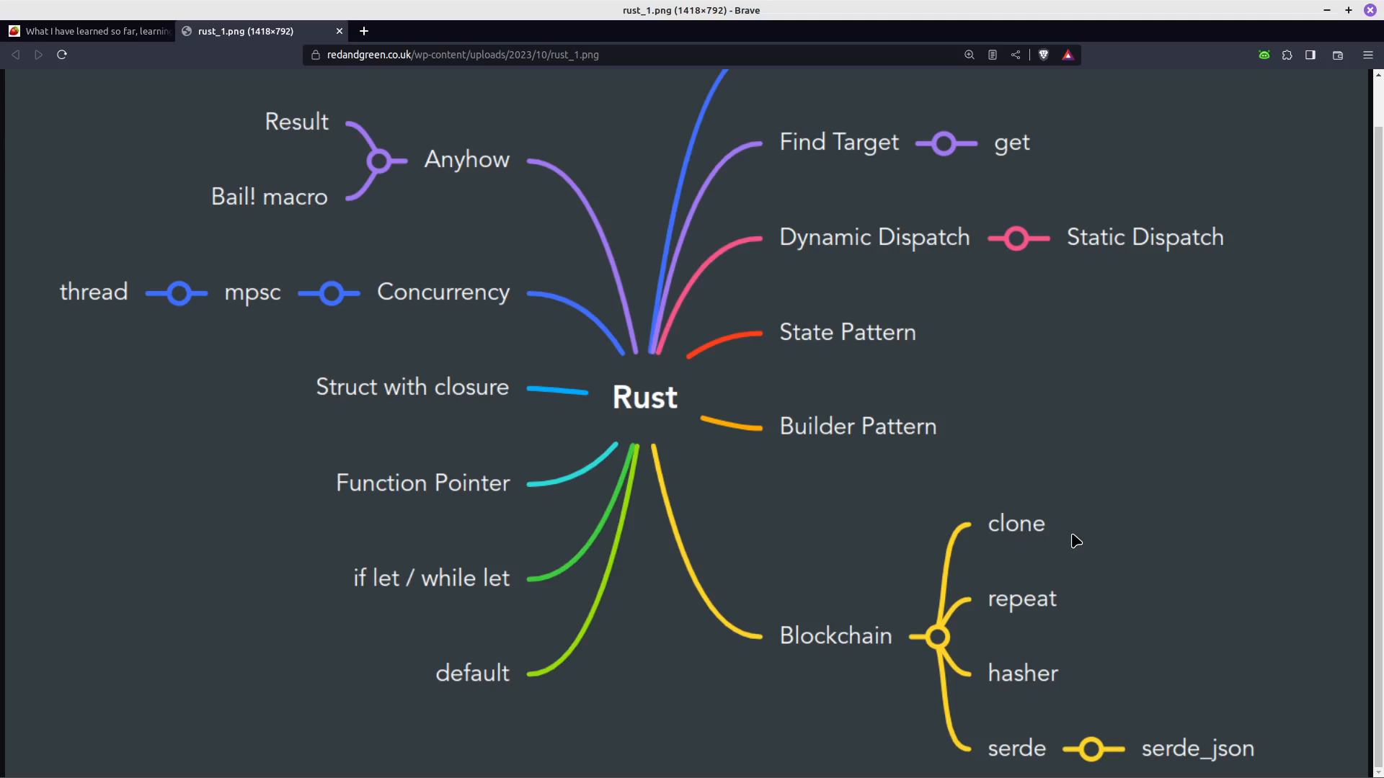
pyautogui.moveTo(1024, 624)
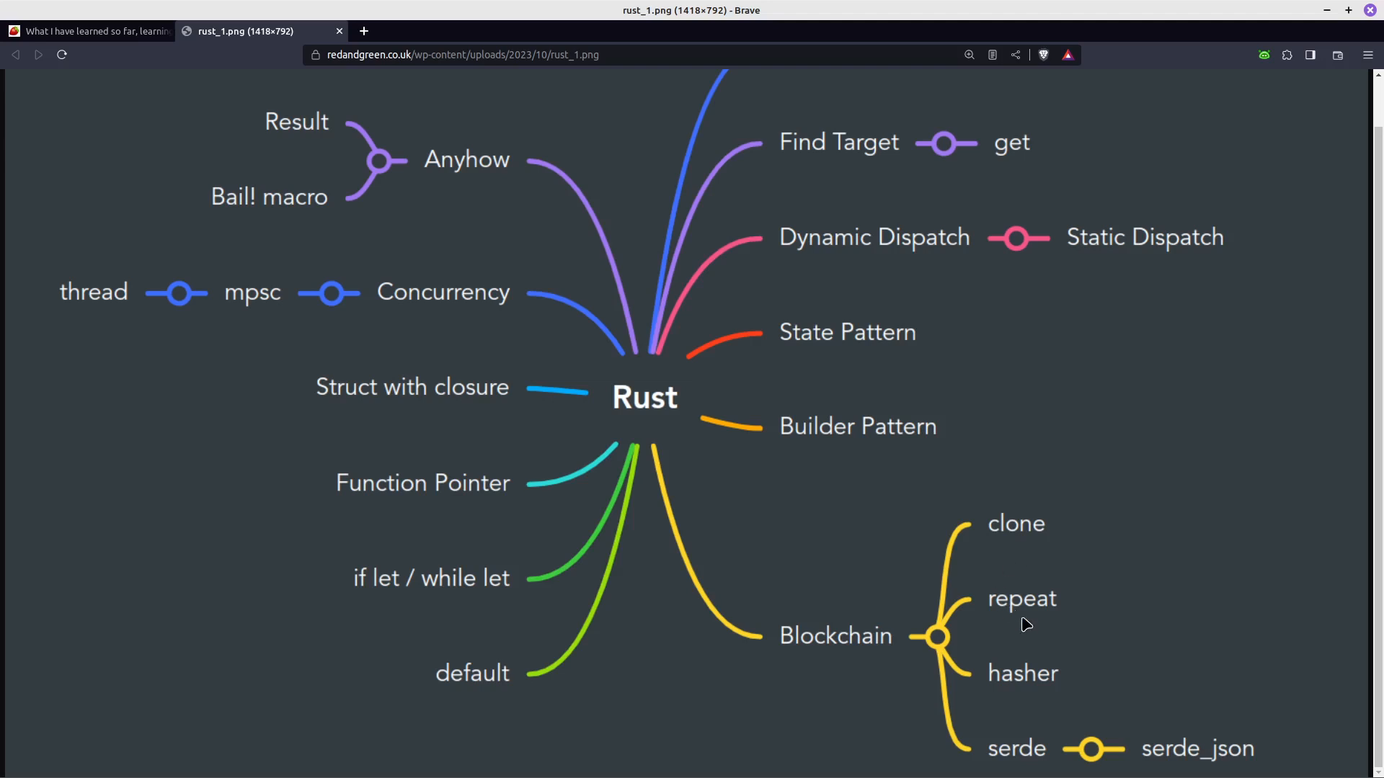
pyautogui.moveTo(1043, 579)
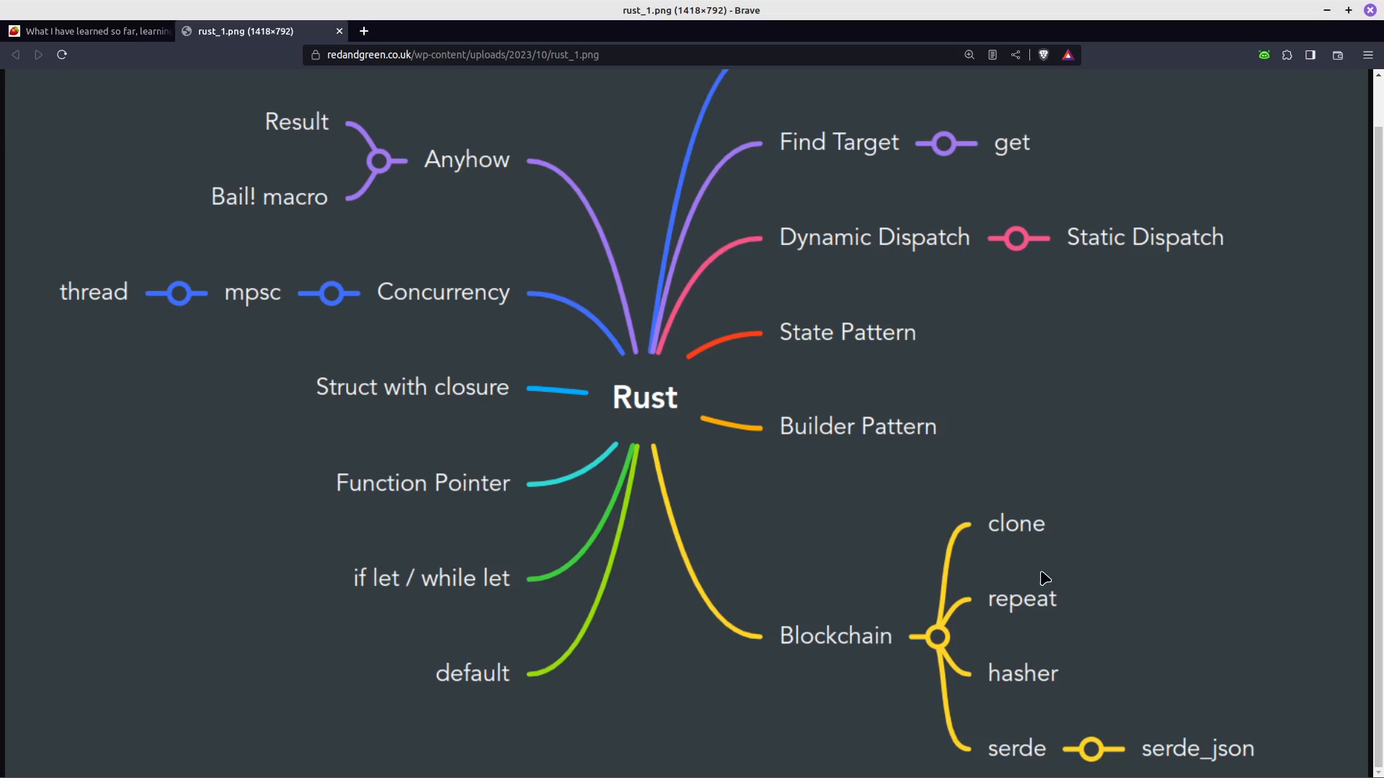
pyautogui.moveTo(838, 539)
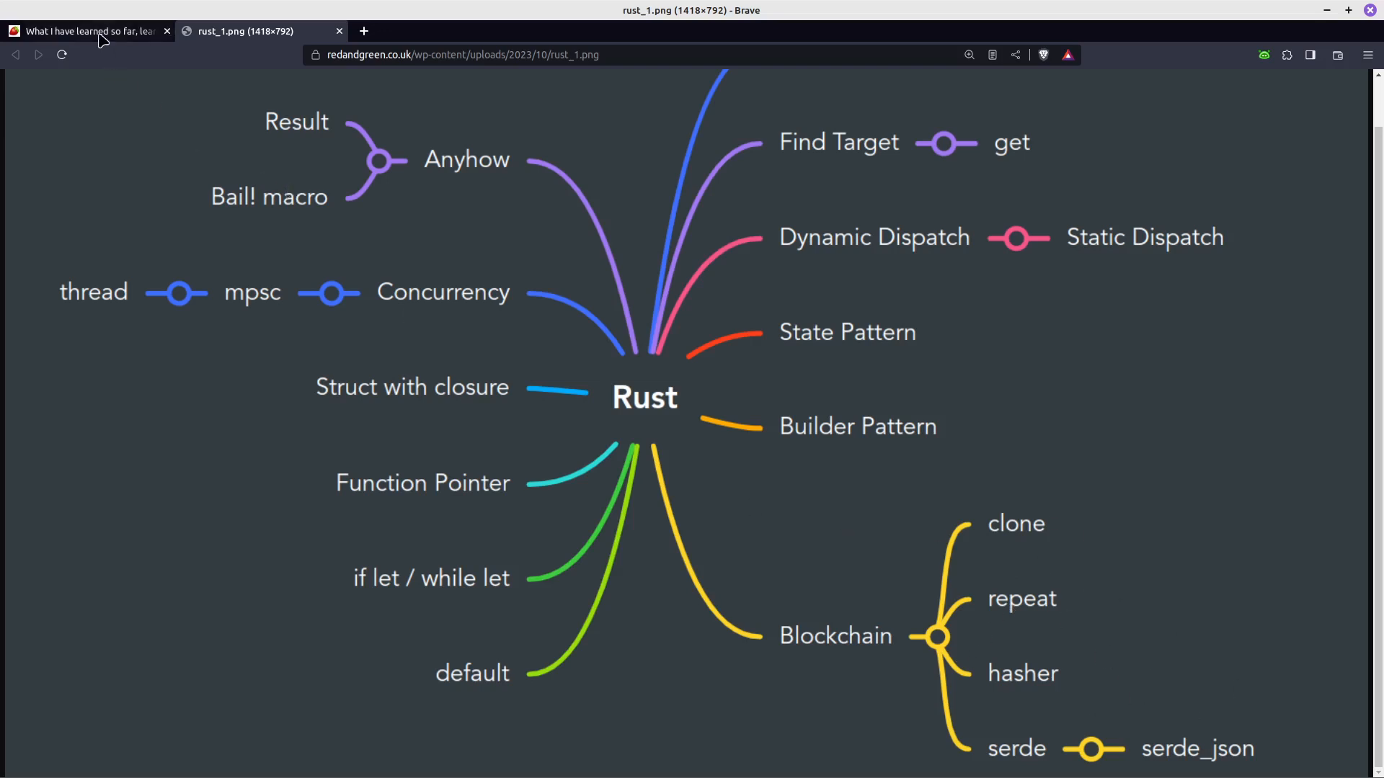
# Return to the learning Rust in 2023 post and open the 'What's next?' dev.to blockchain link in a new tab
pyautogui.click(87, 32)
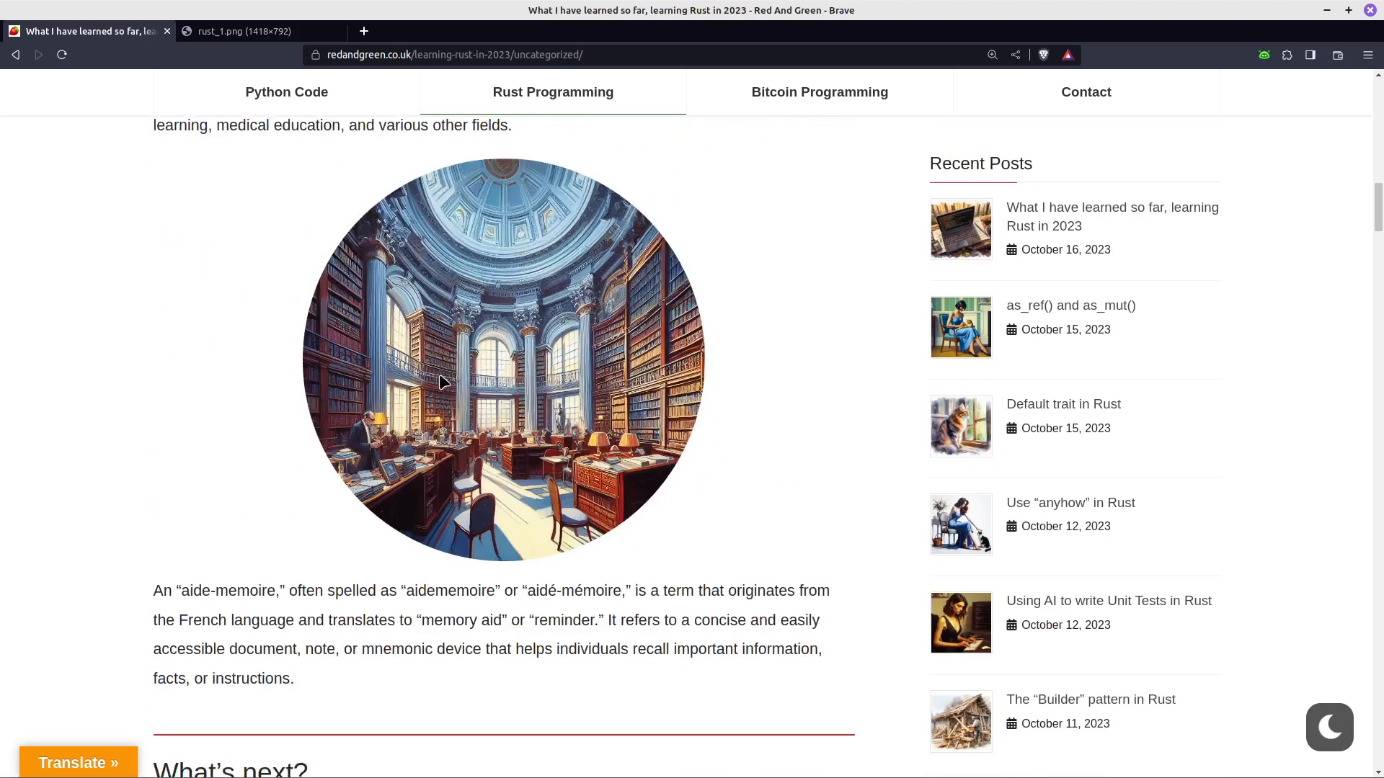
pyautogui.scroll(-3)
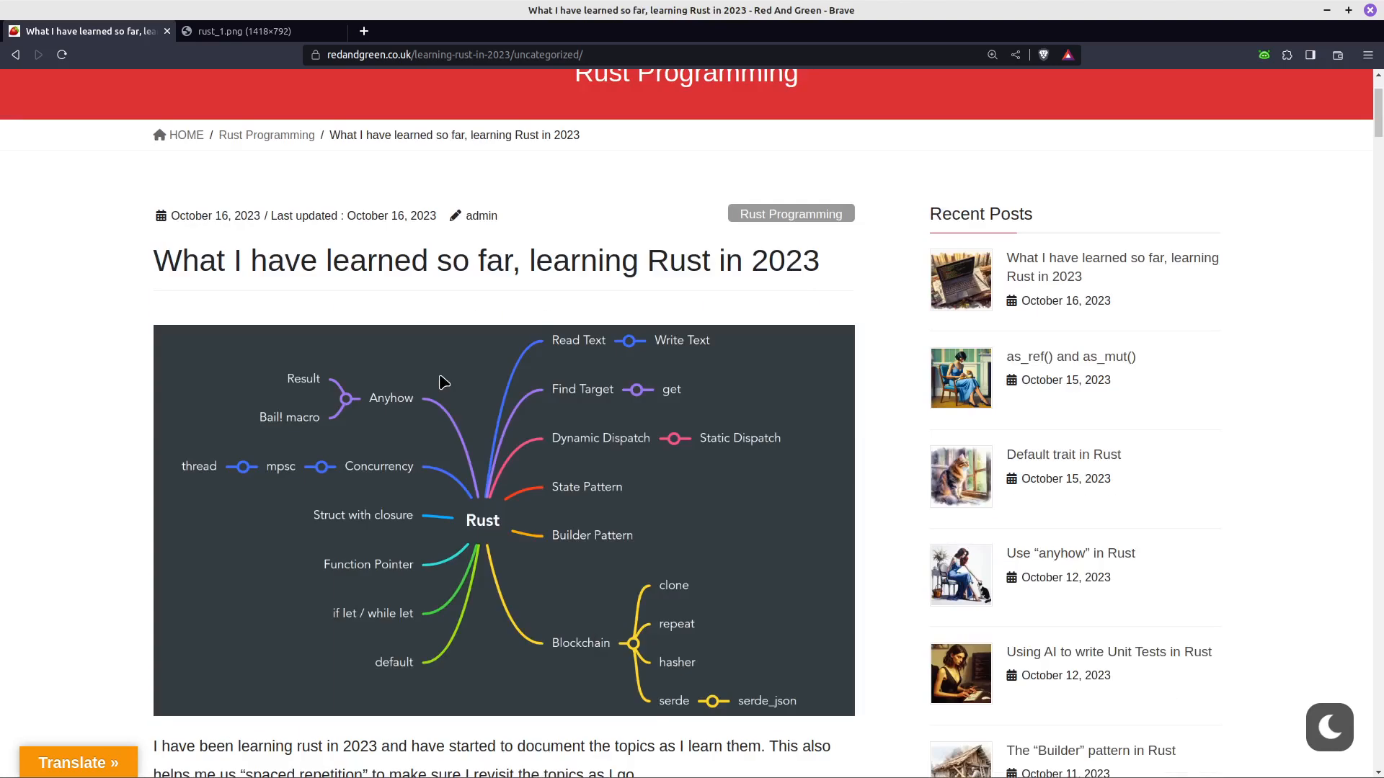
pyautogui.scroll(-3)
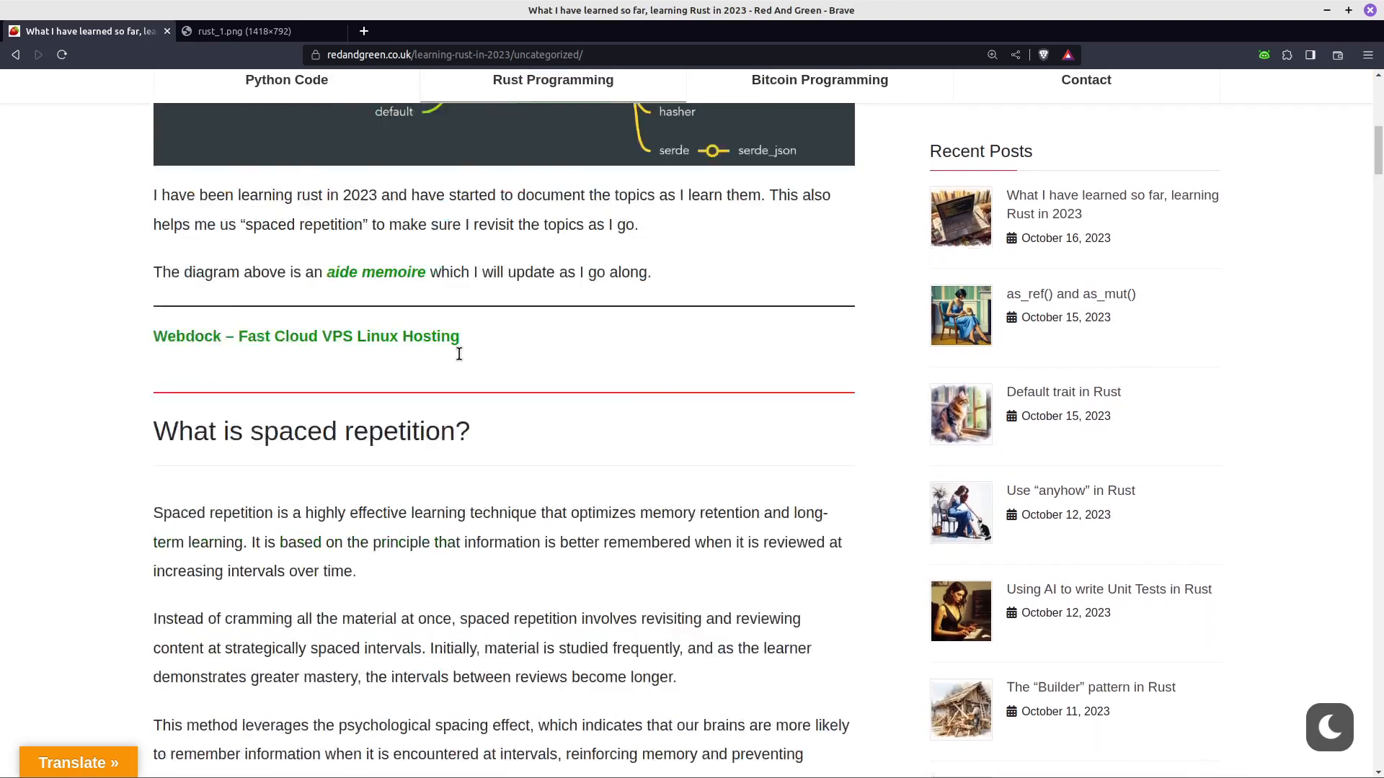
pyautogui.scroll(-3)
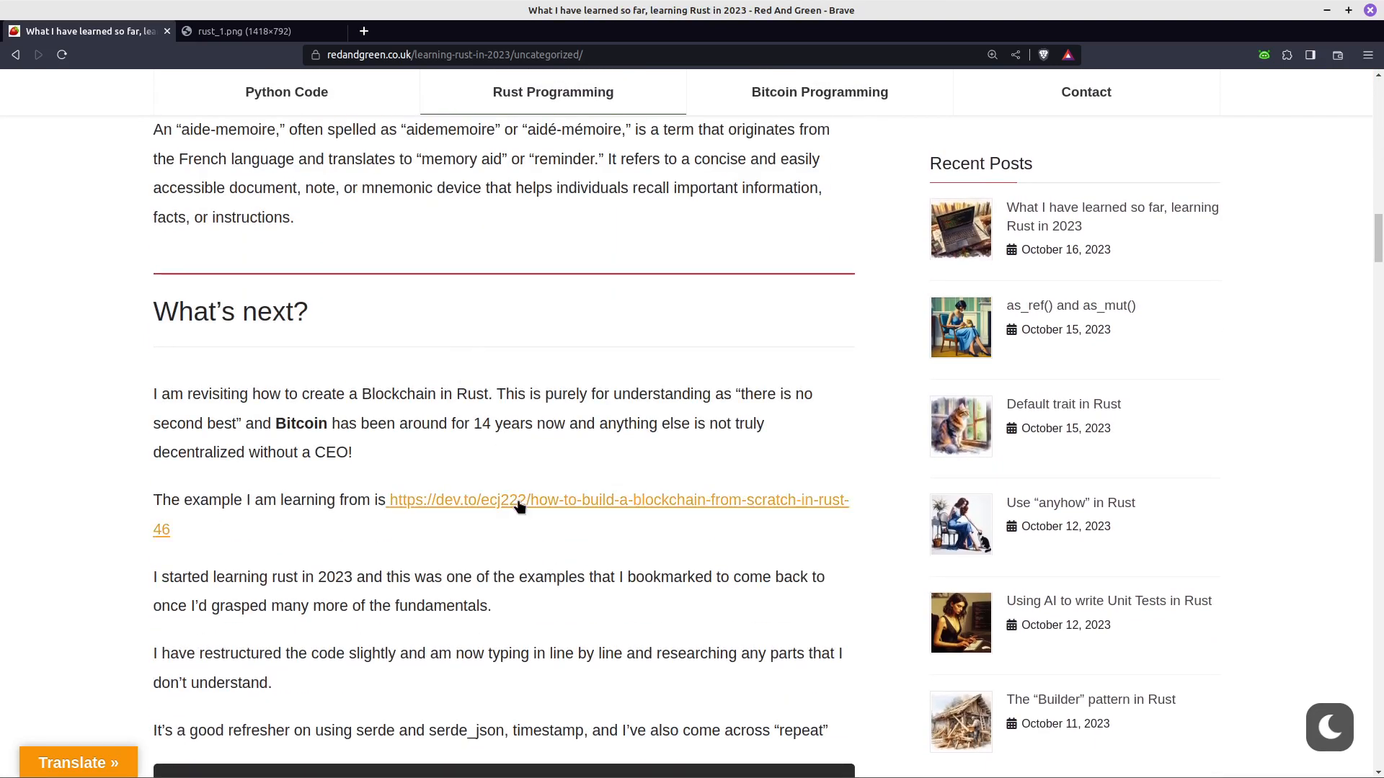
pyautogui.click(517, 500)
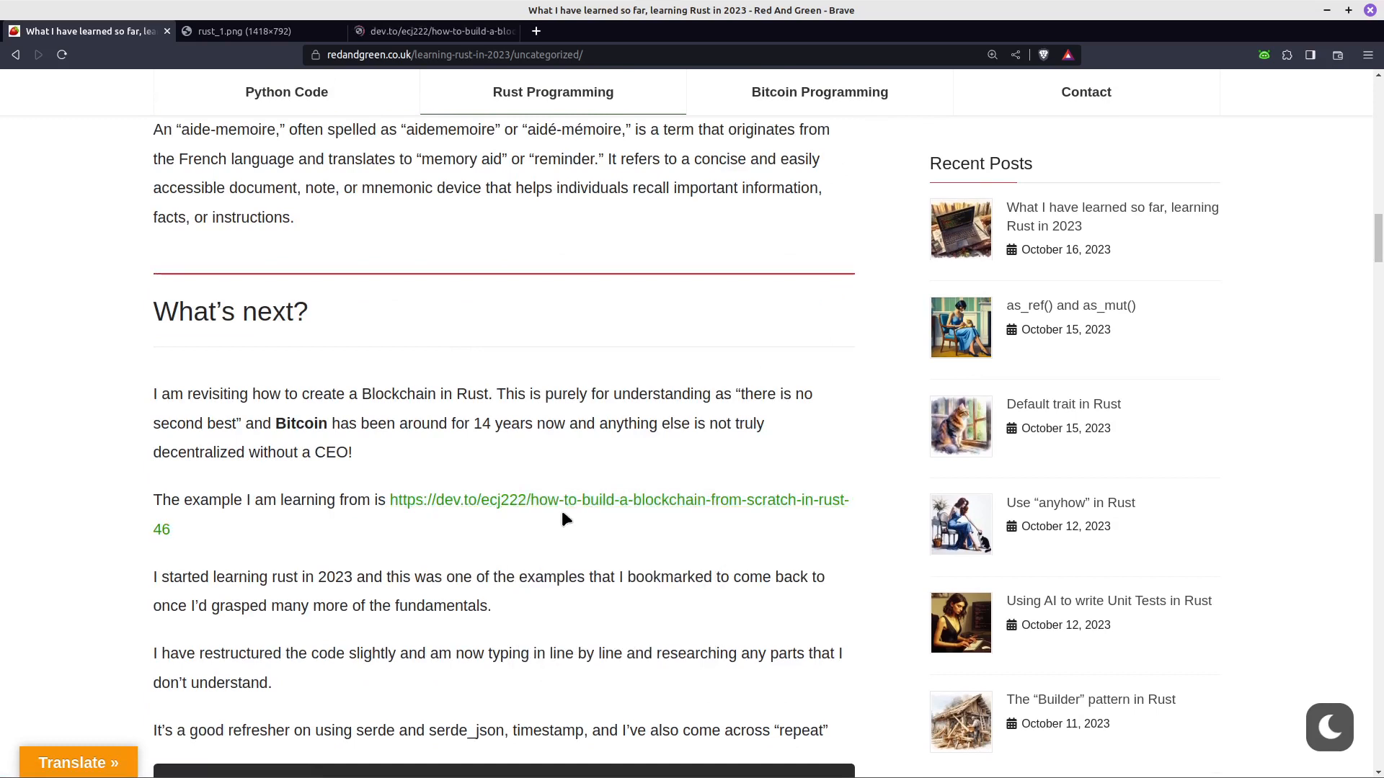
# Read the dev.to blockchain-from-scratch tutorial down to its main.rs code near the conclusion
pyautogui.click(619, 498)
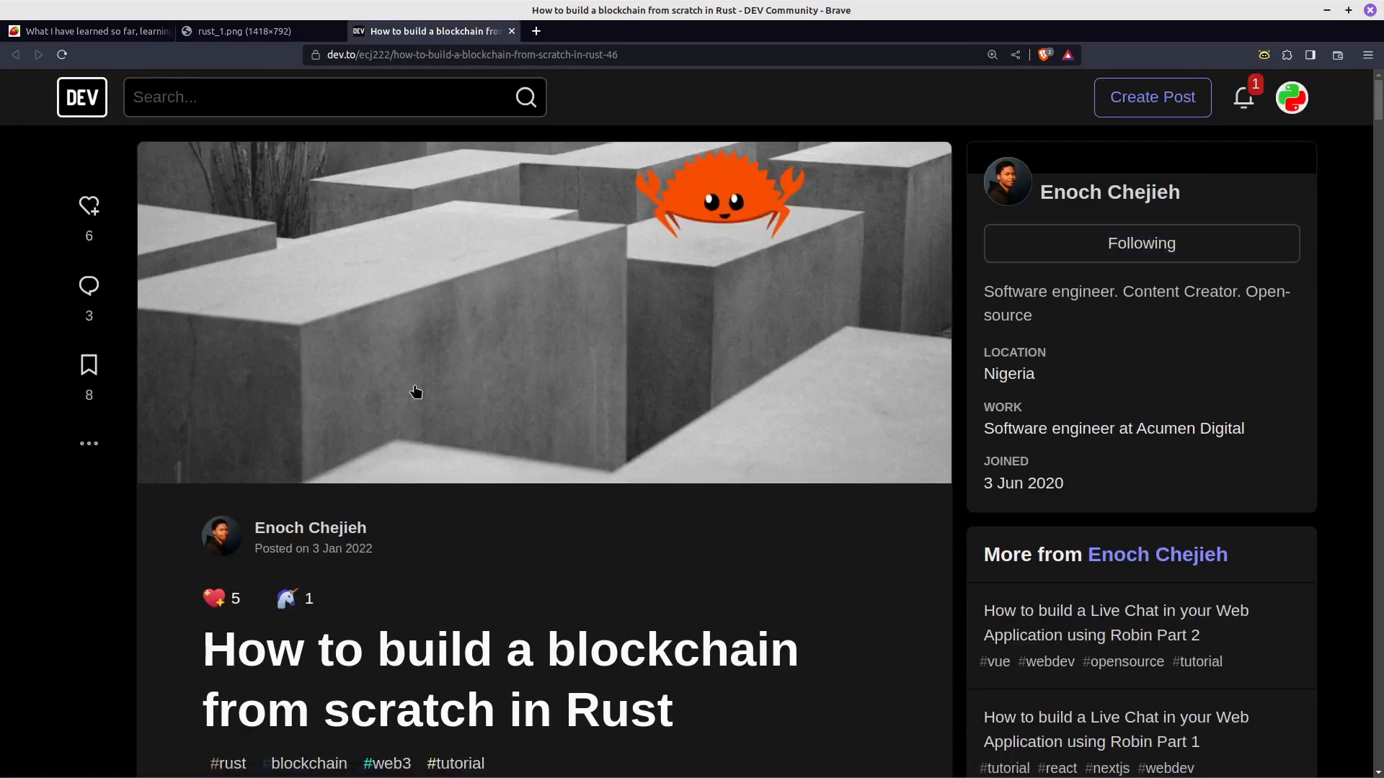
pyautogui.scroll(-3)
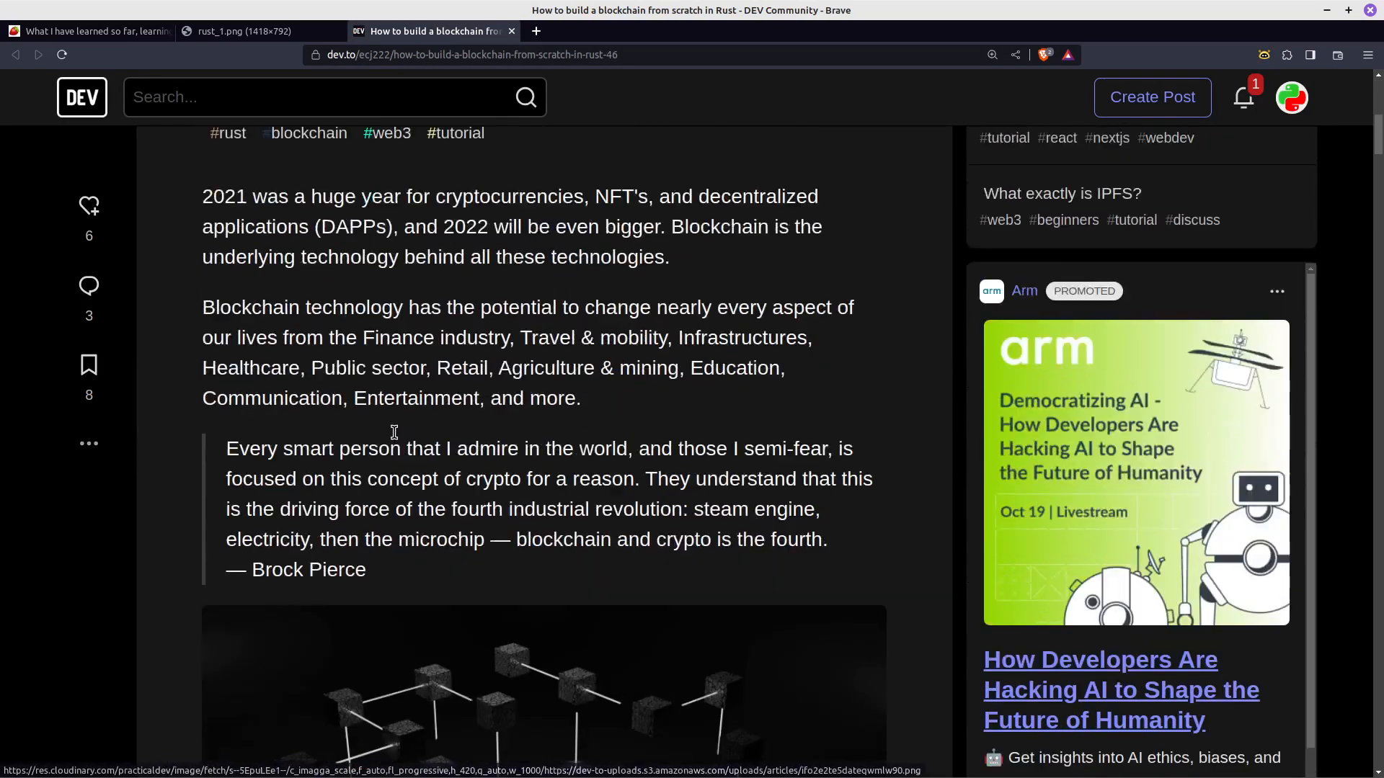
pyautogui.scroll(-3)
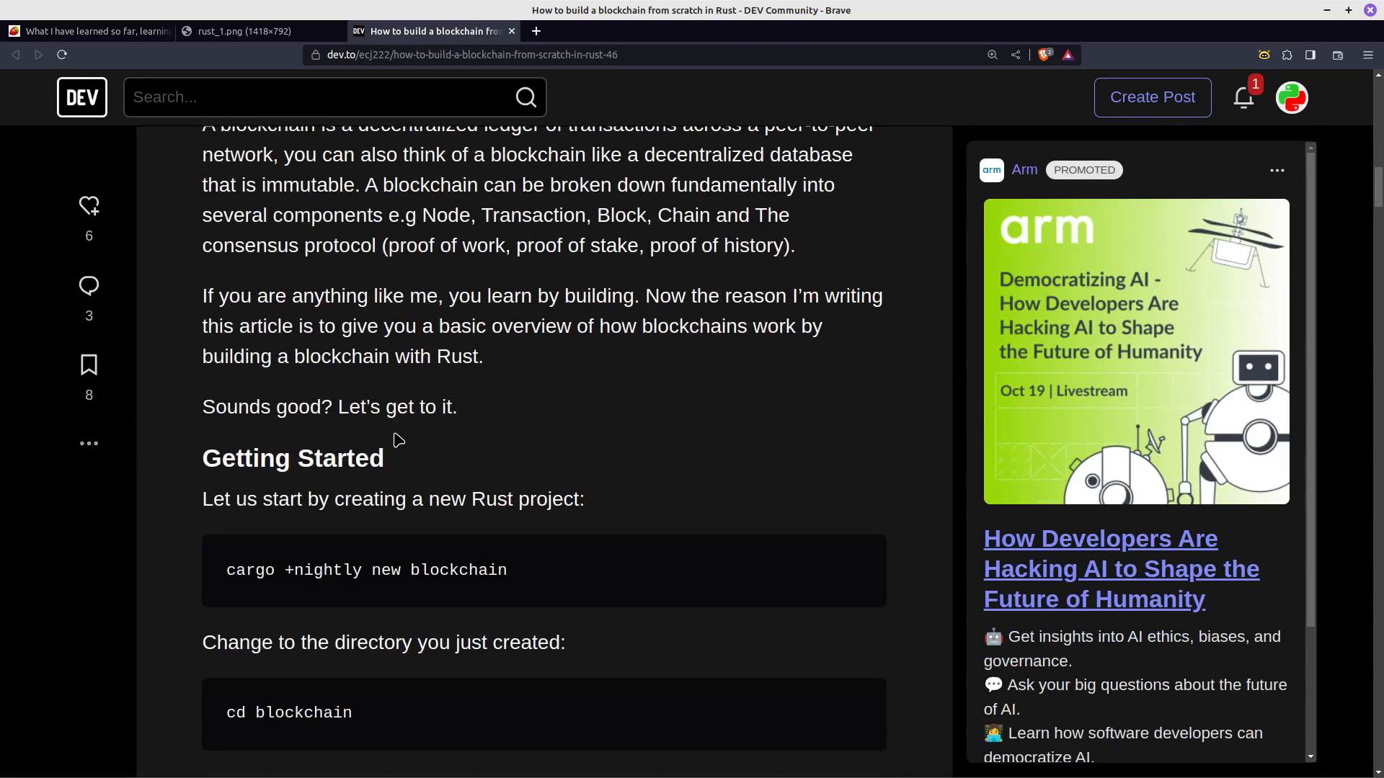
pyautogui.scroll(-3)
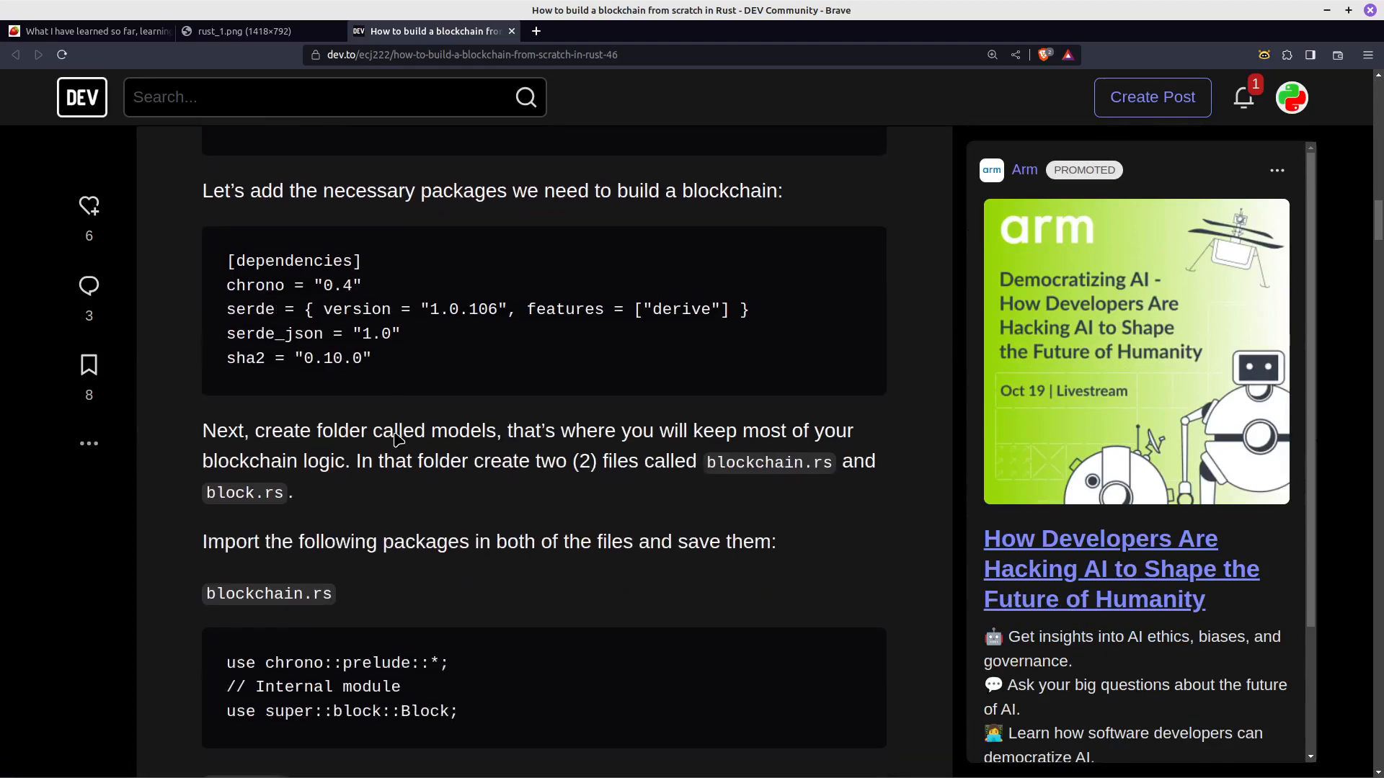
pyautogui.scroll(-3)
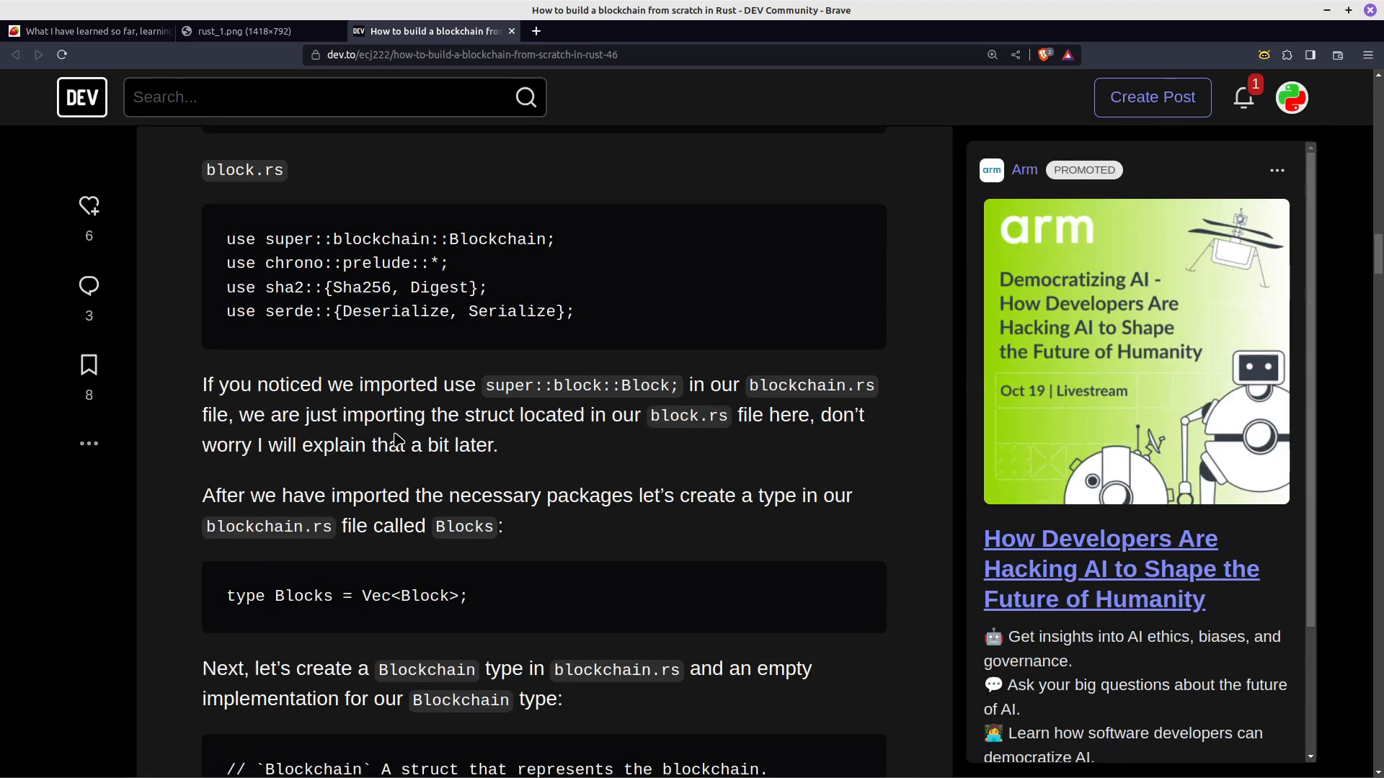
pyautogui.scroll(-3)
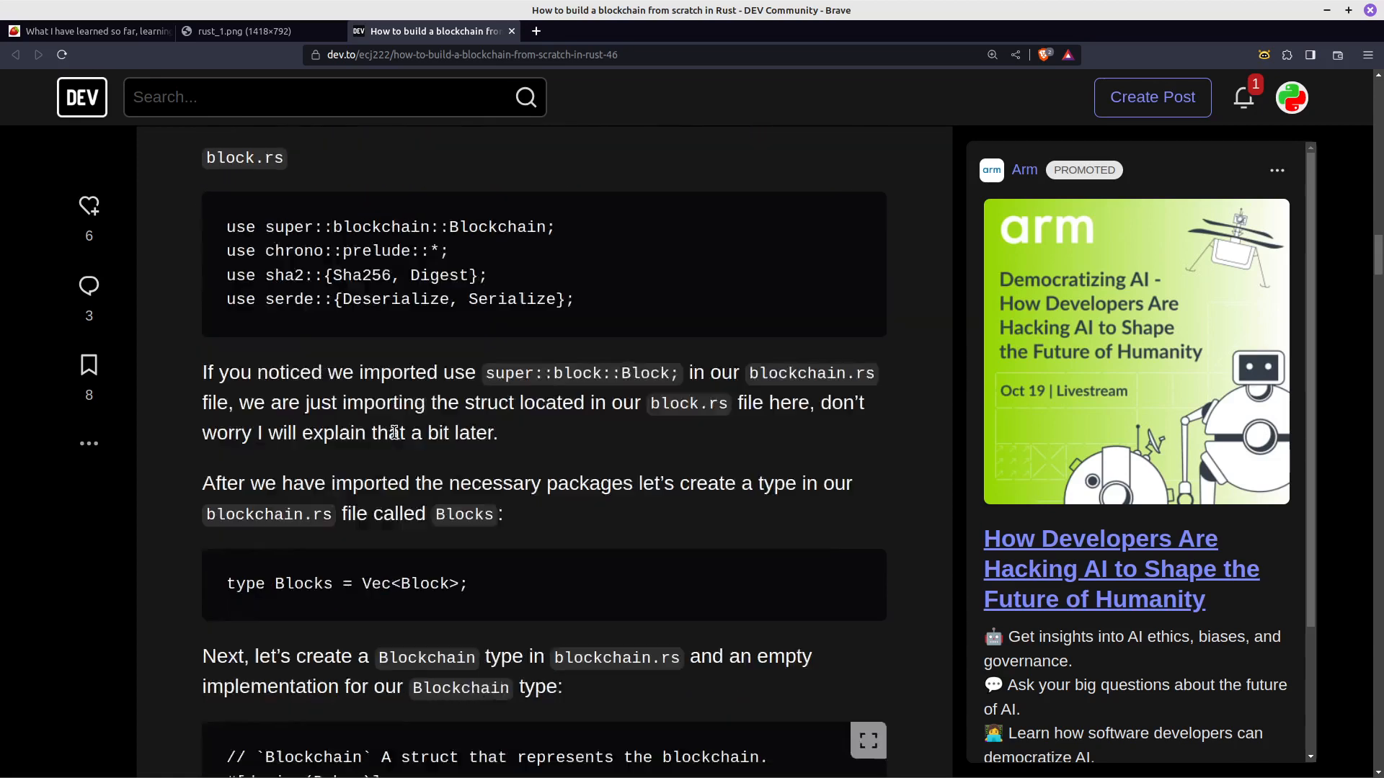
pyautogui.scroll(-3)
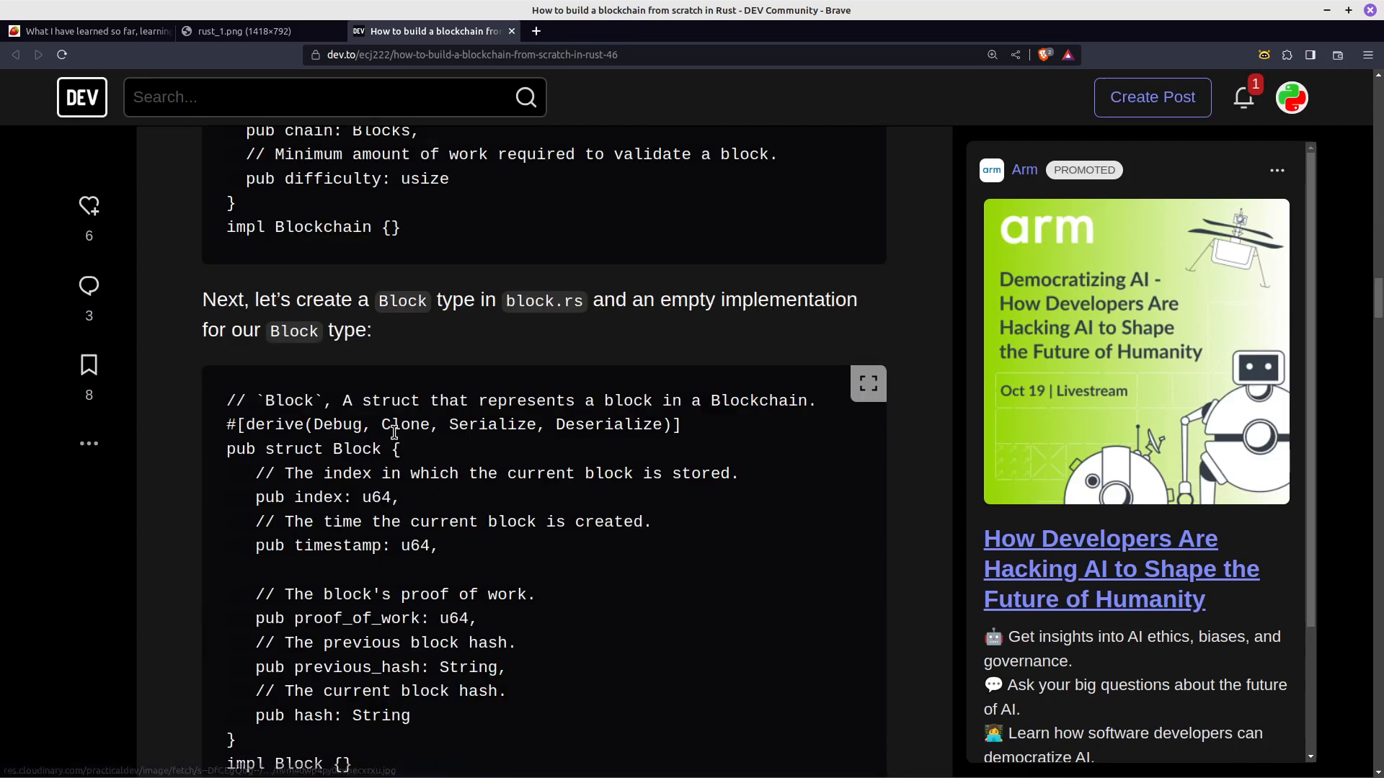
pyautogui.scroll(-3)
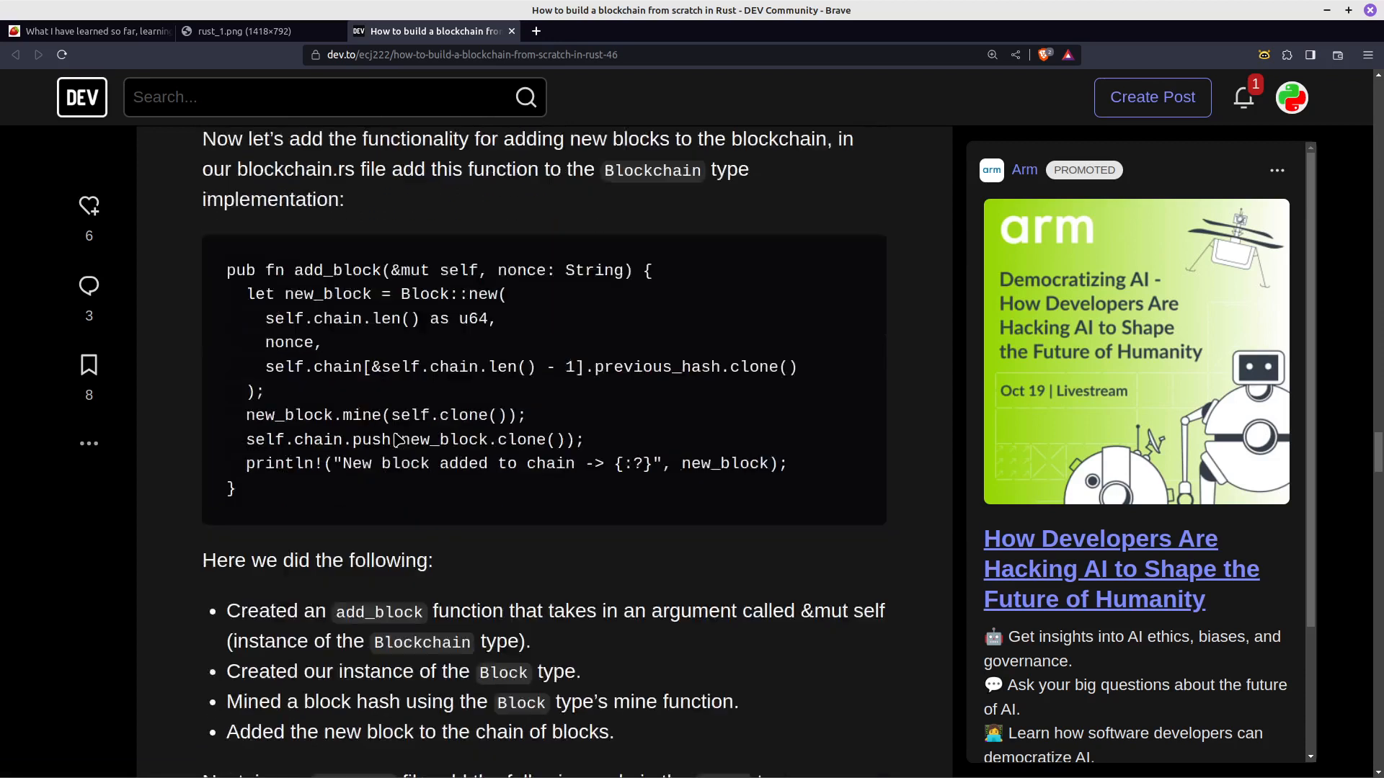
pyautogui.scroll(-3)
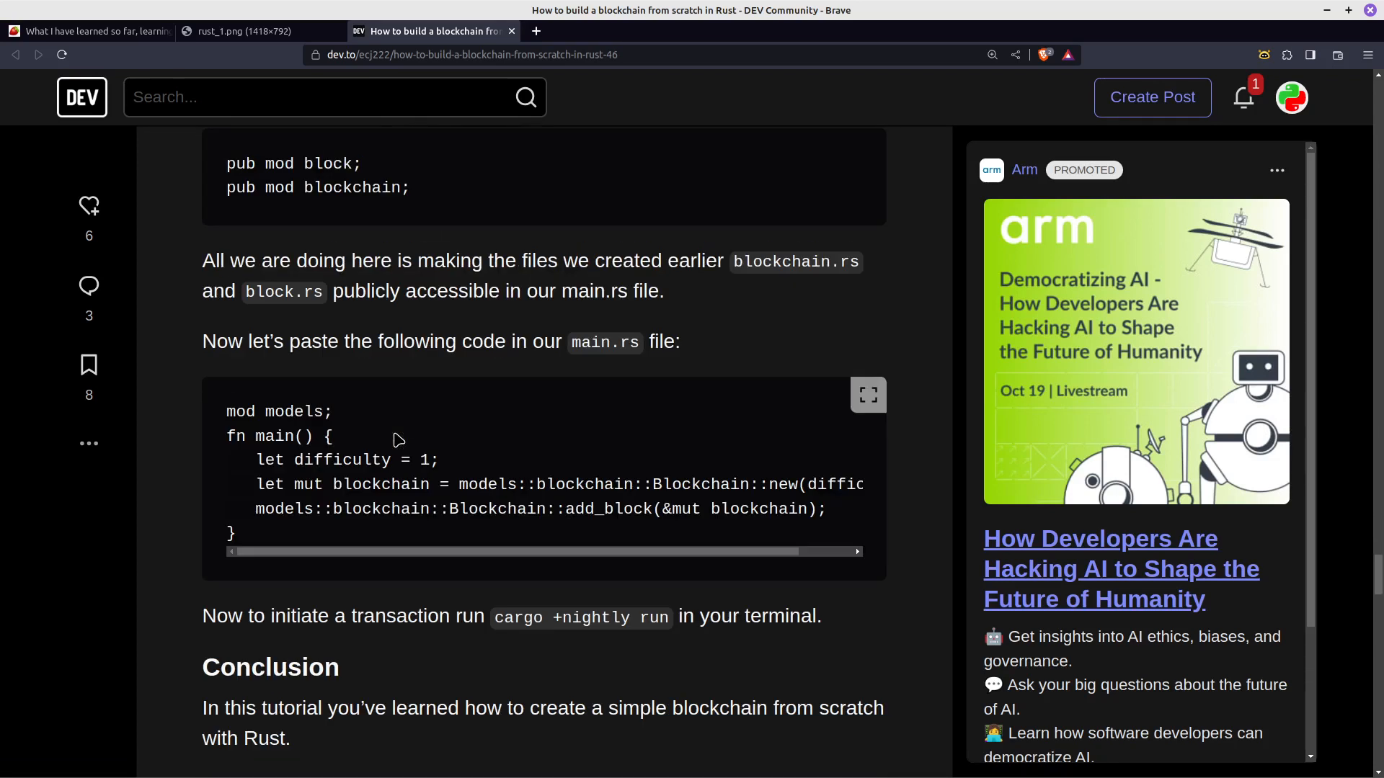
pyautogui.moveTo(260, 465)
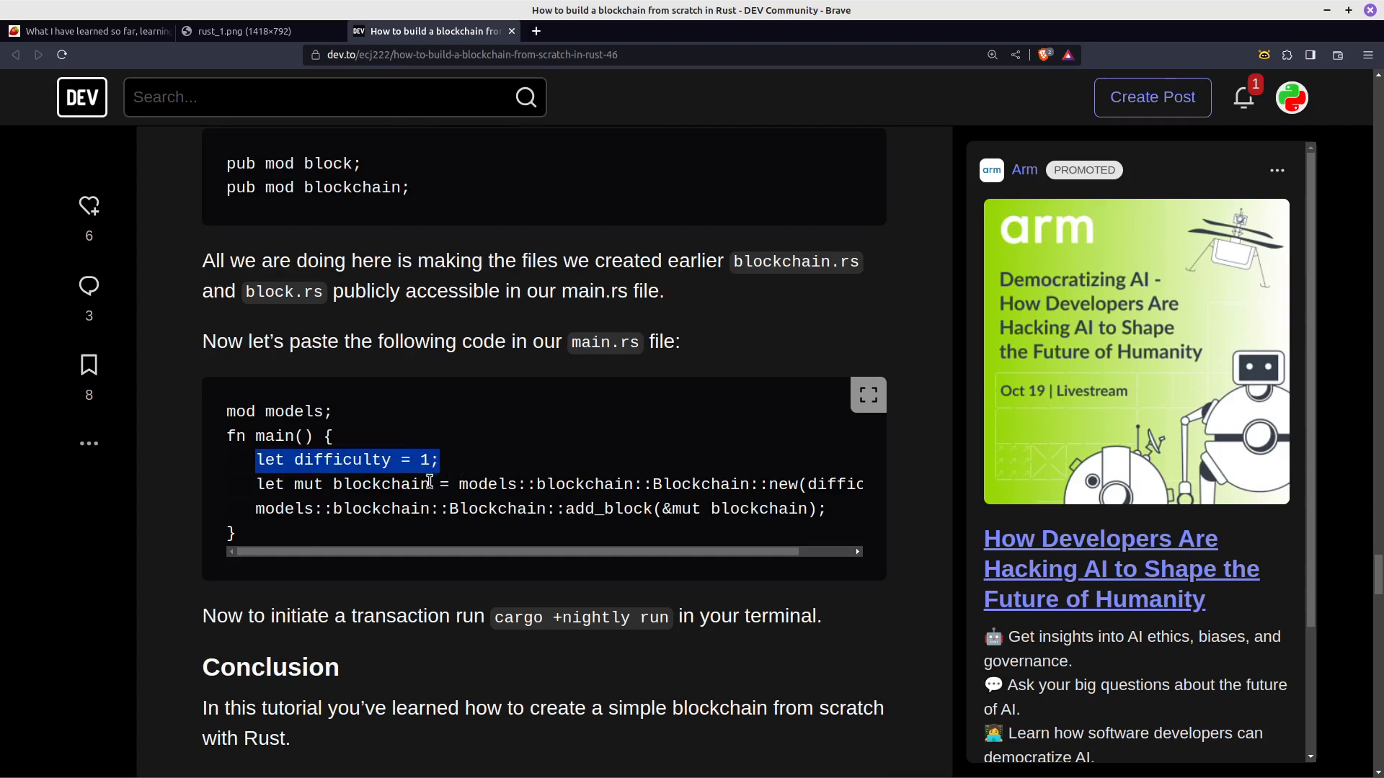
pyautogui.moveTo(392, 466)
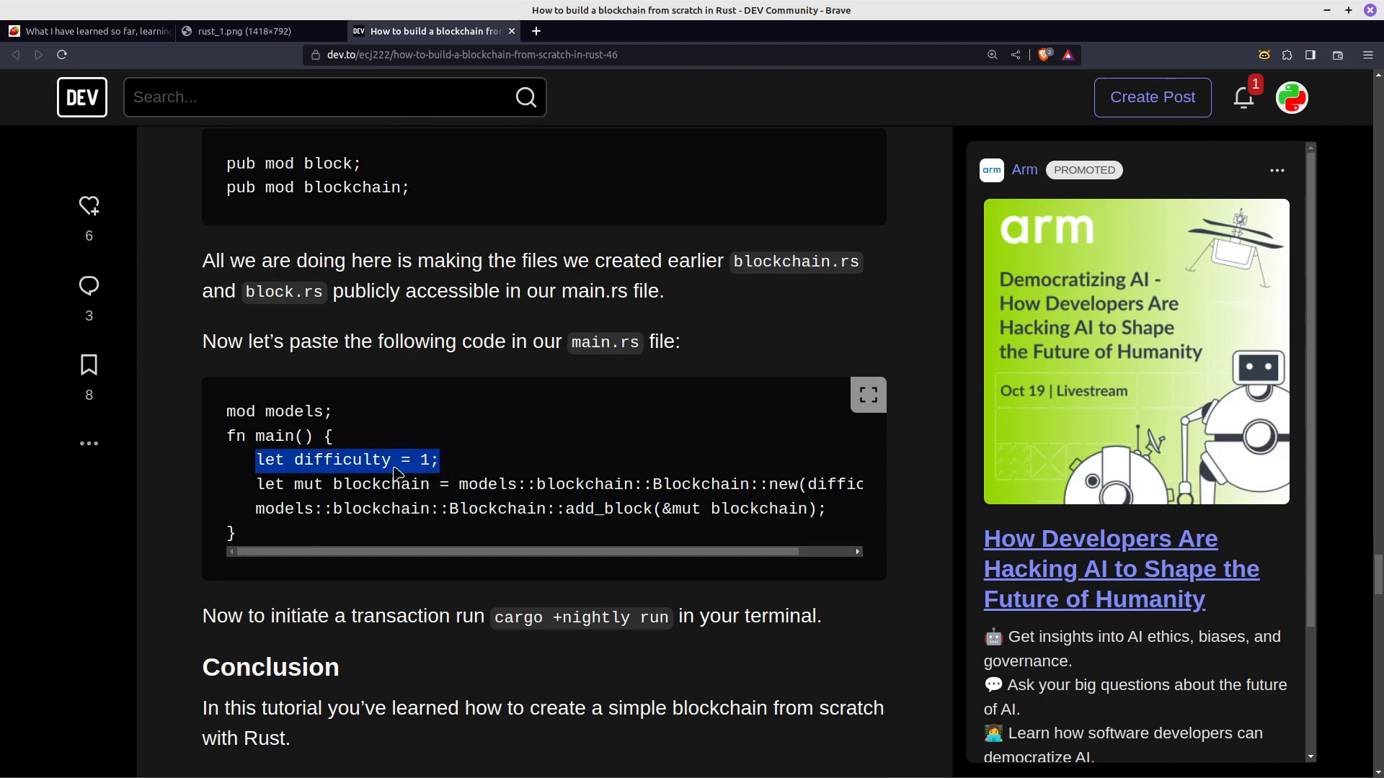
pyautogui.moveTo(472, 460)
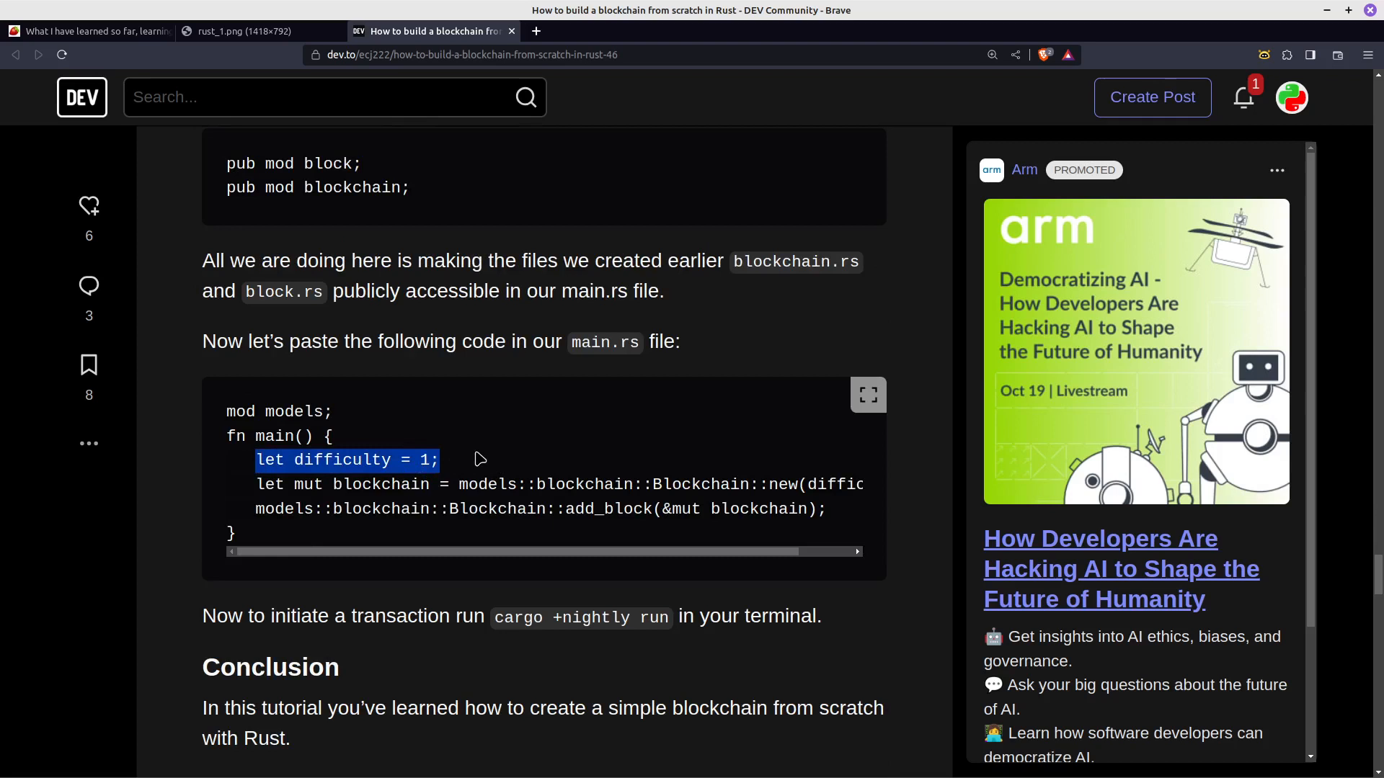
pyautogui.click(276, 484)
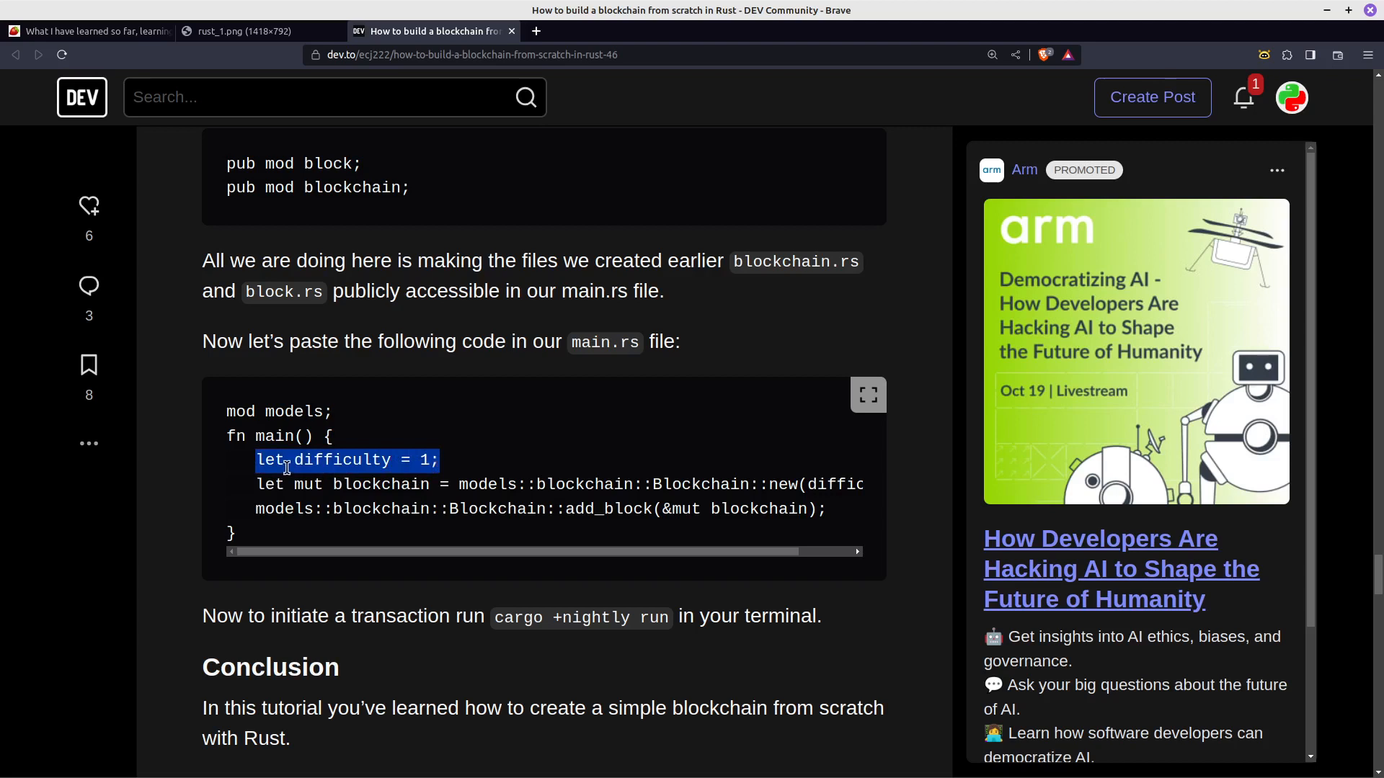
pyautogui.click(292, 459)
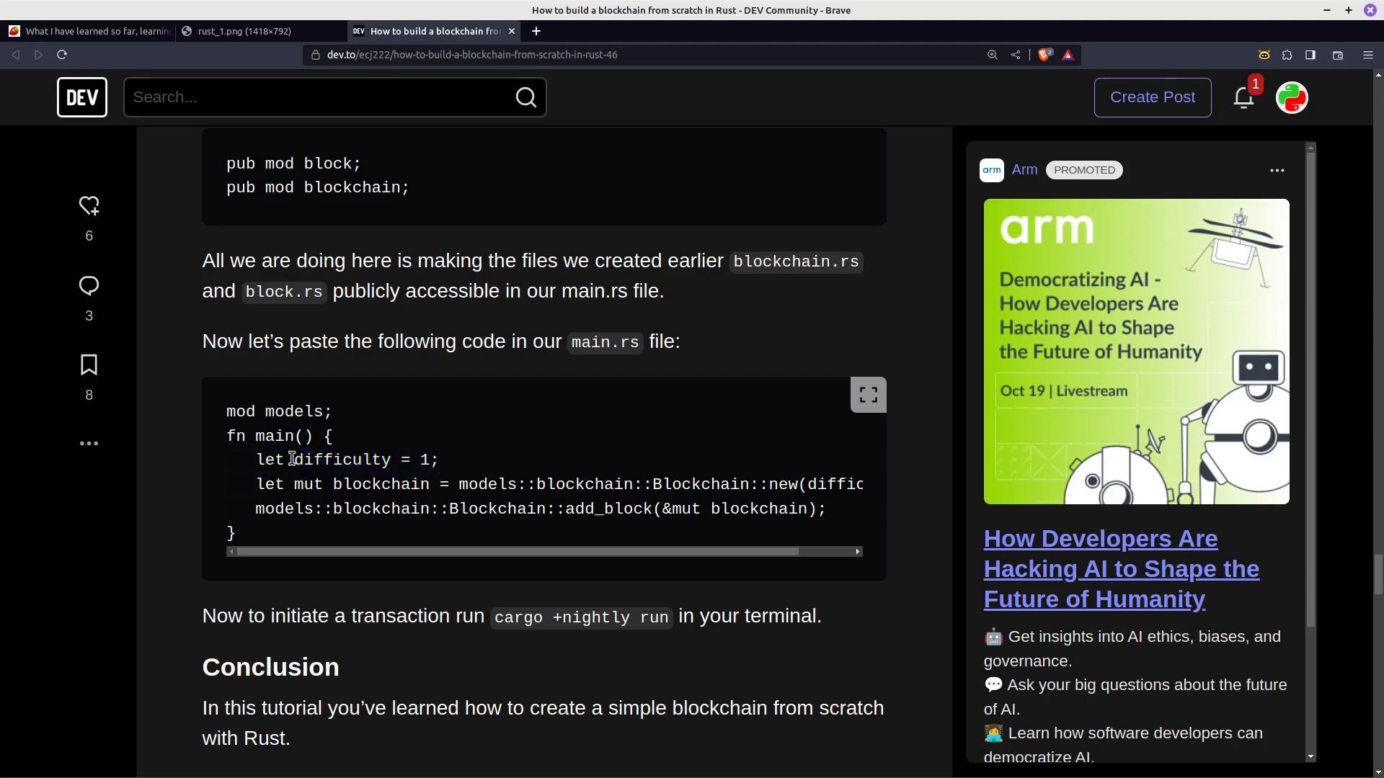
pyautogui.moveTo(413, 475)
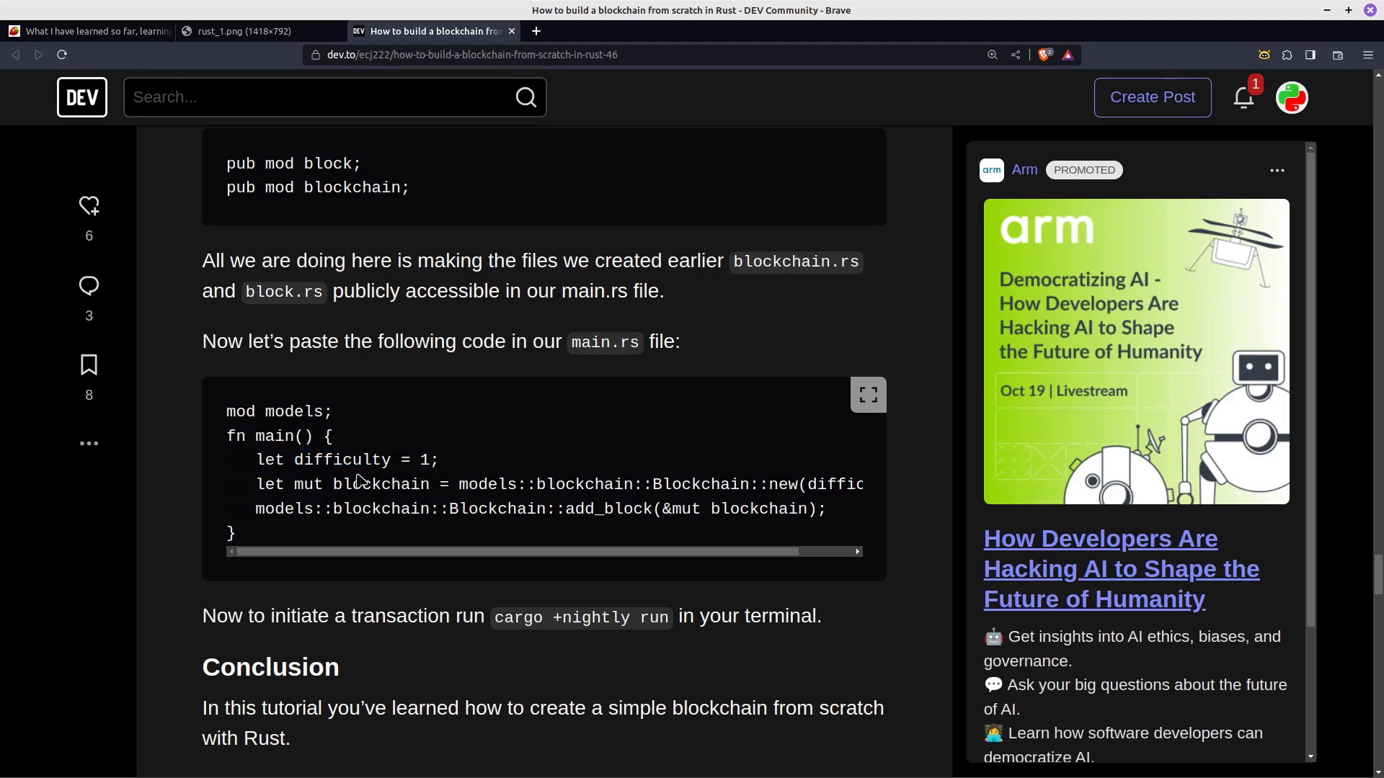
pyautogui.moveTo(427, 460)
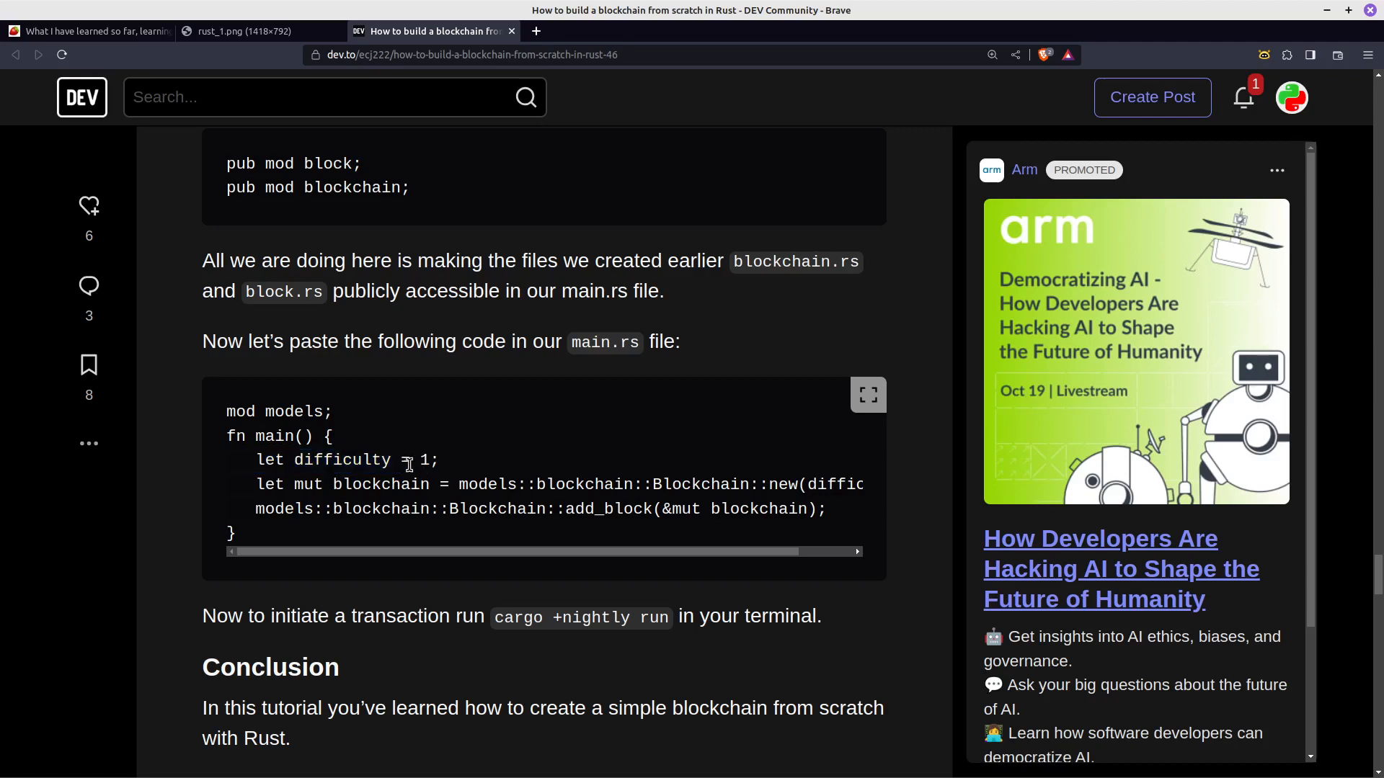
pyautogui.moveTo(433, 462)
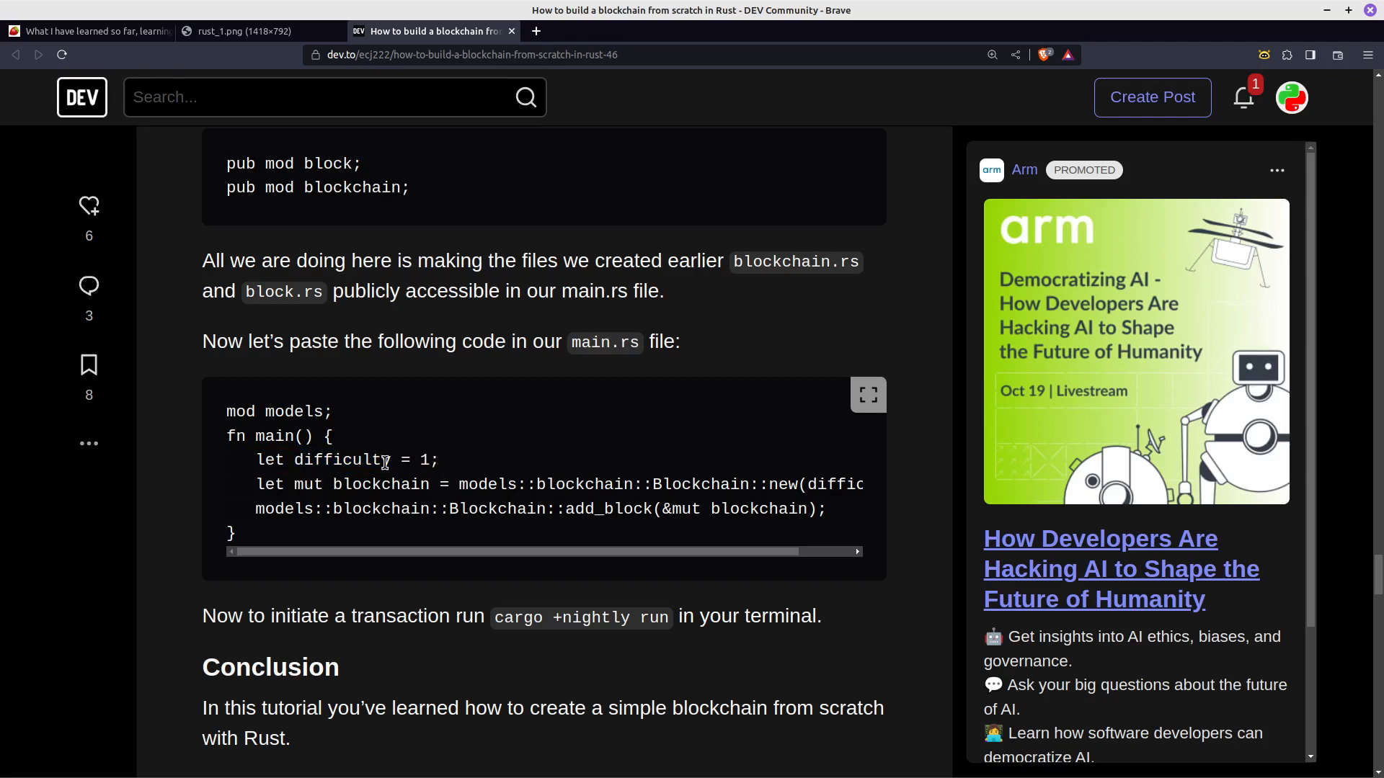
pyautogui.moveTo(373, 485)
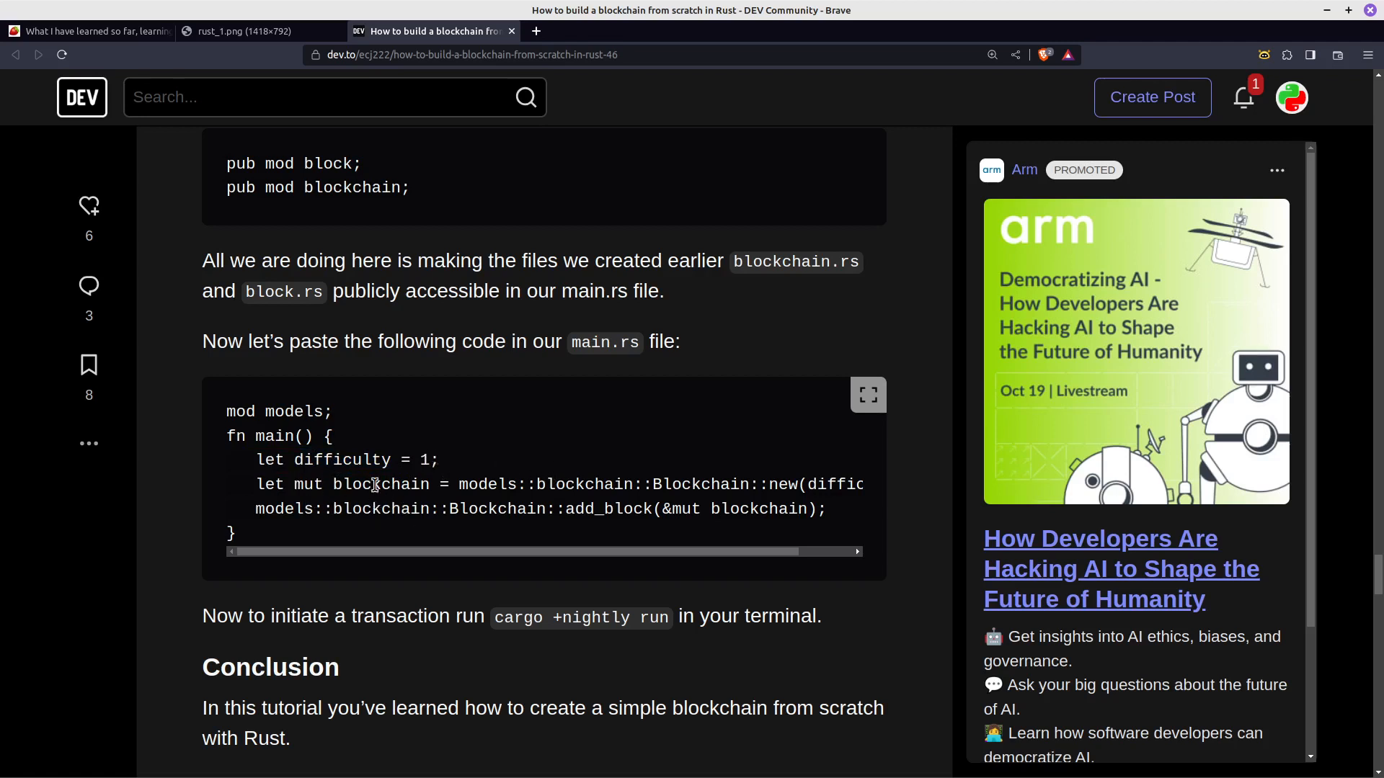
pyautogui.hscroll(3)
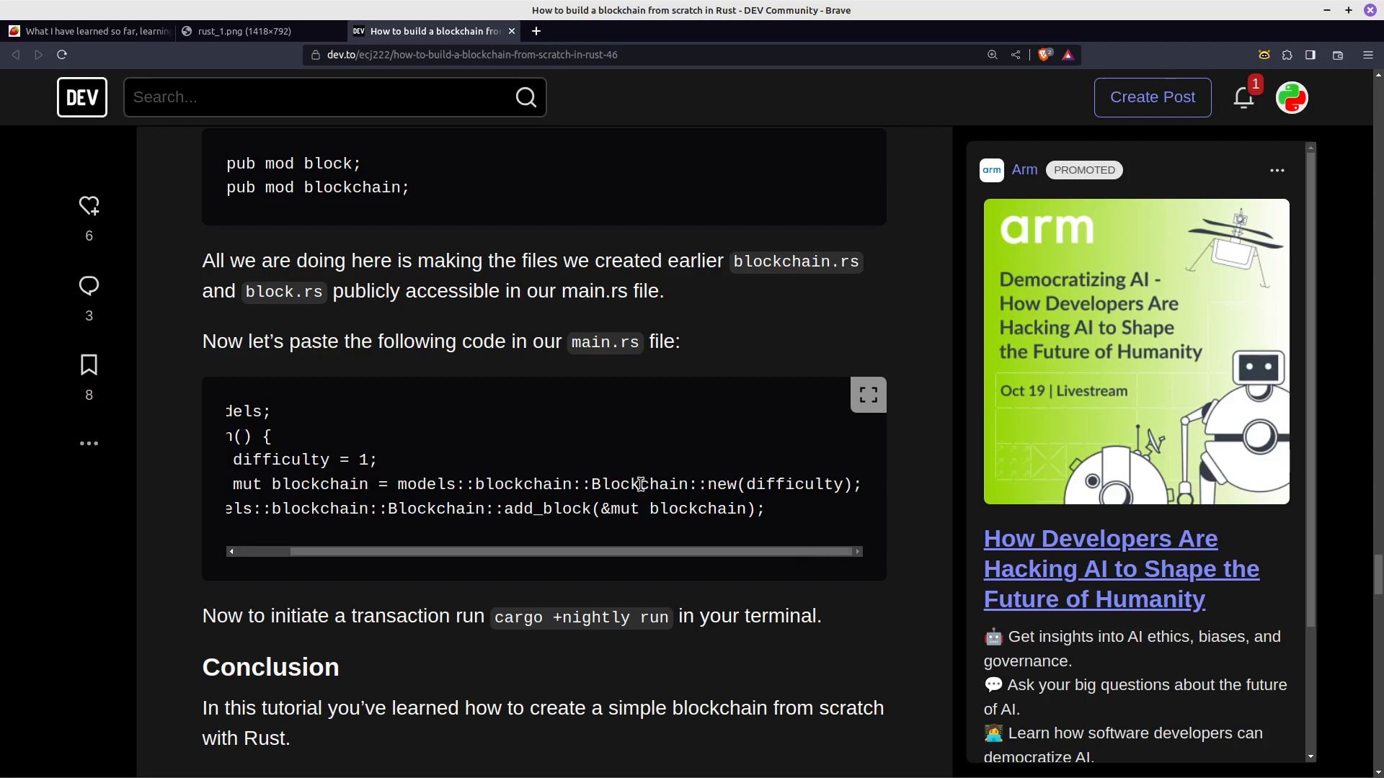
pyautogui.doubleClick(720, 484)
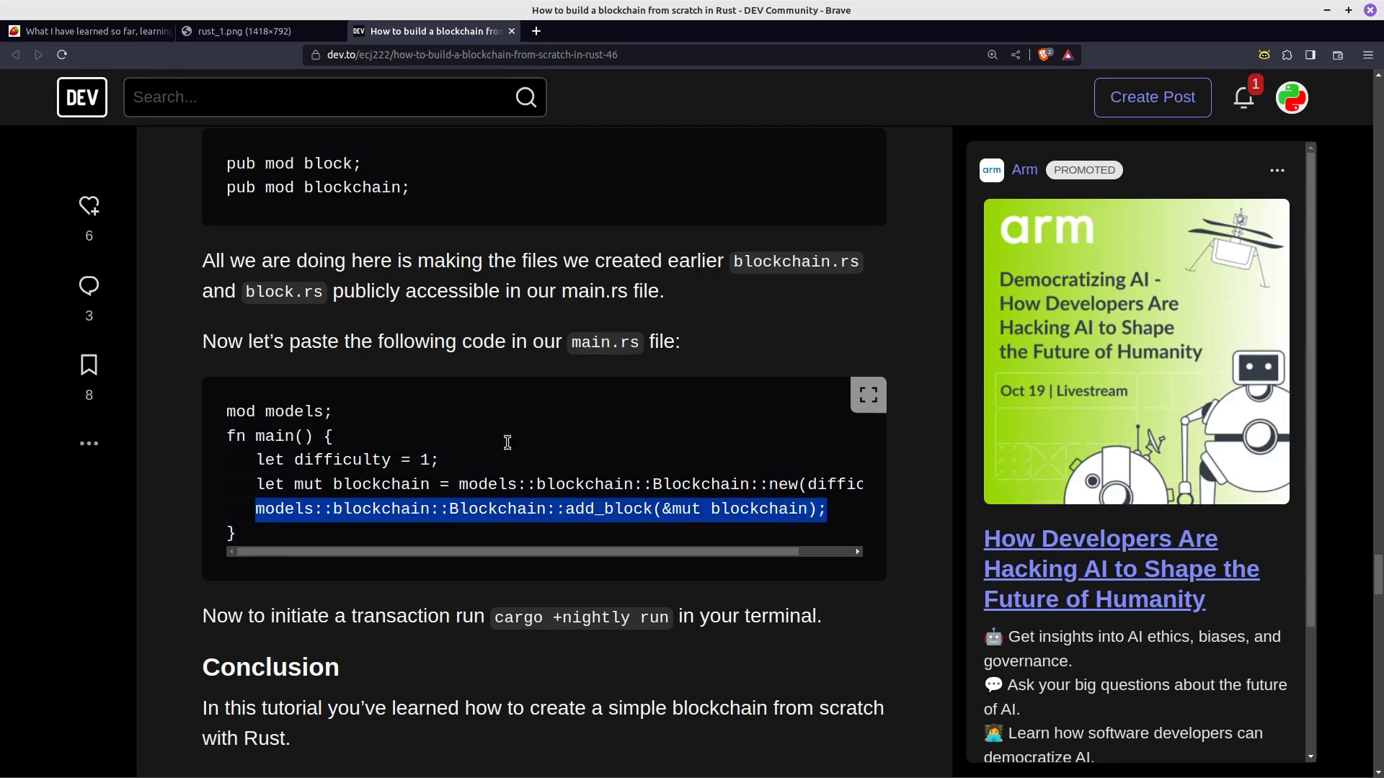
pyautogui.moveTo(549, 481)
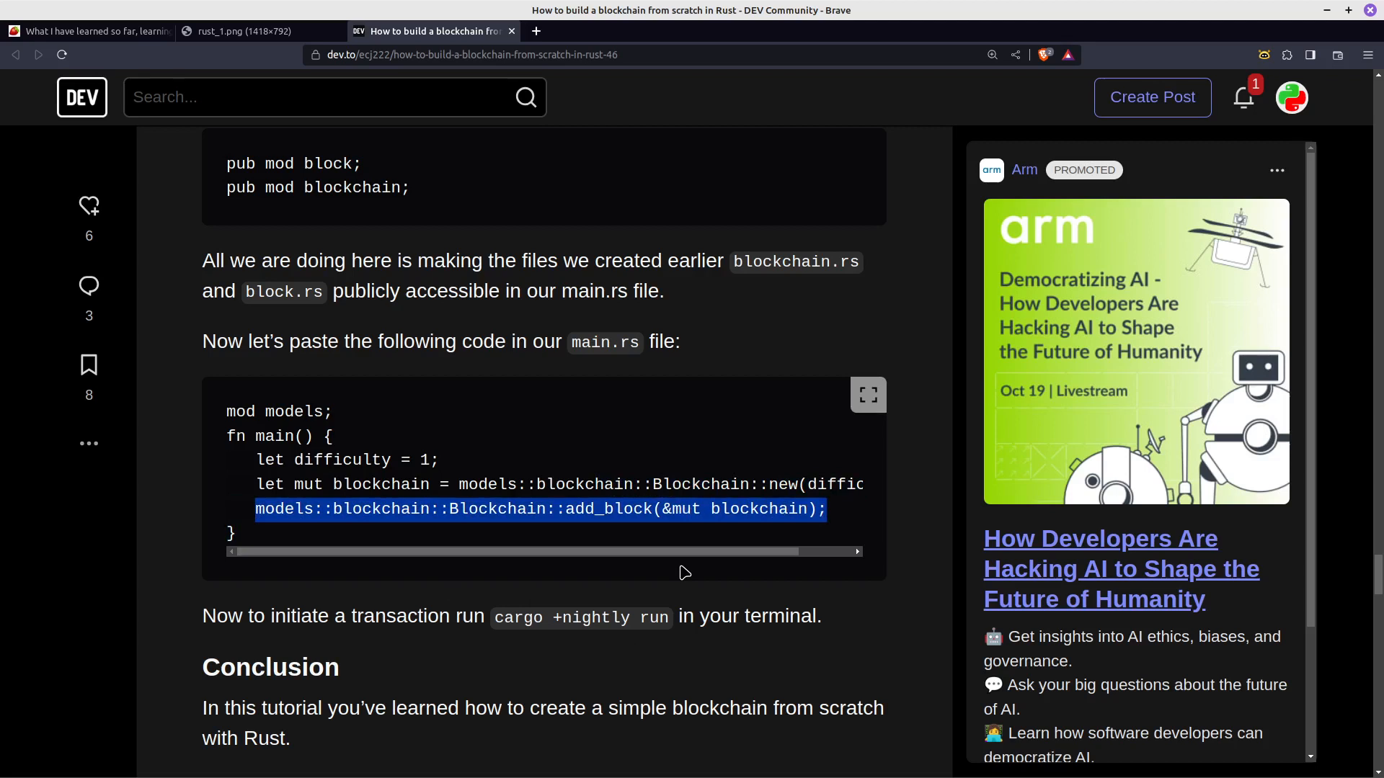
pyautogui.moveTo(764, 504)
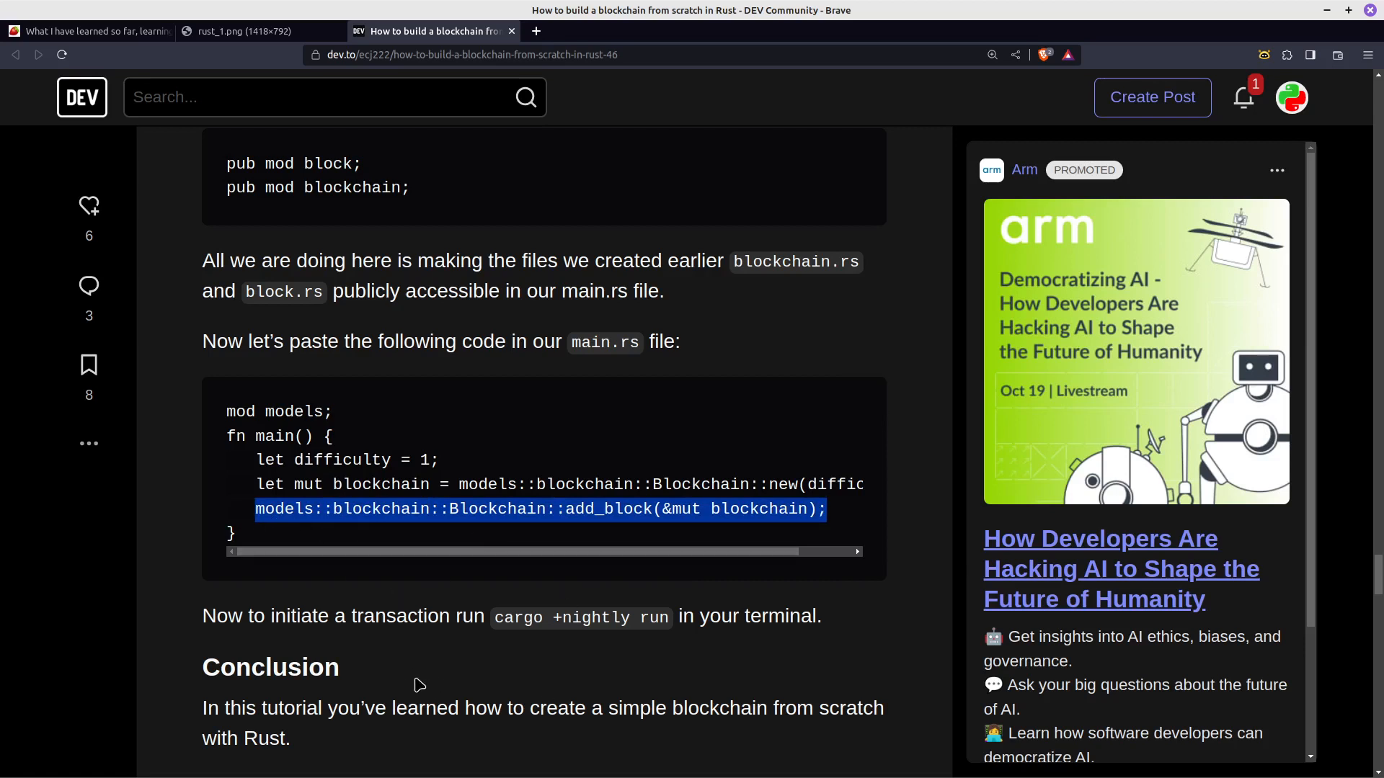
pyautogui.scroll(-3)
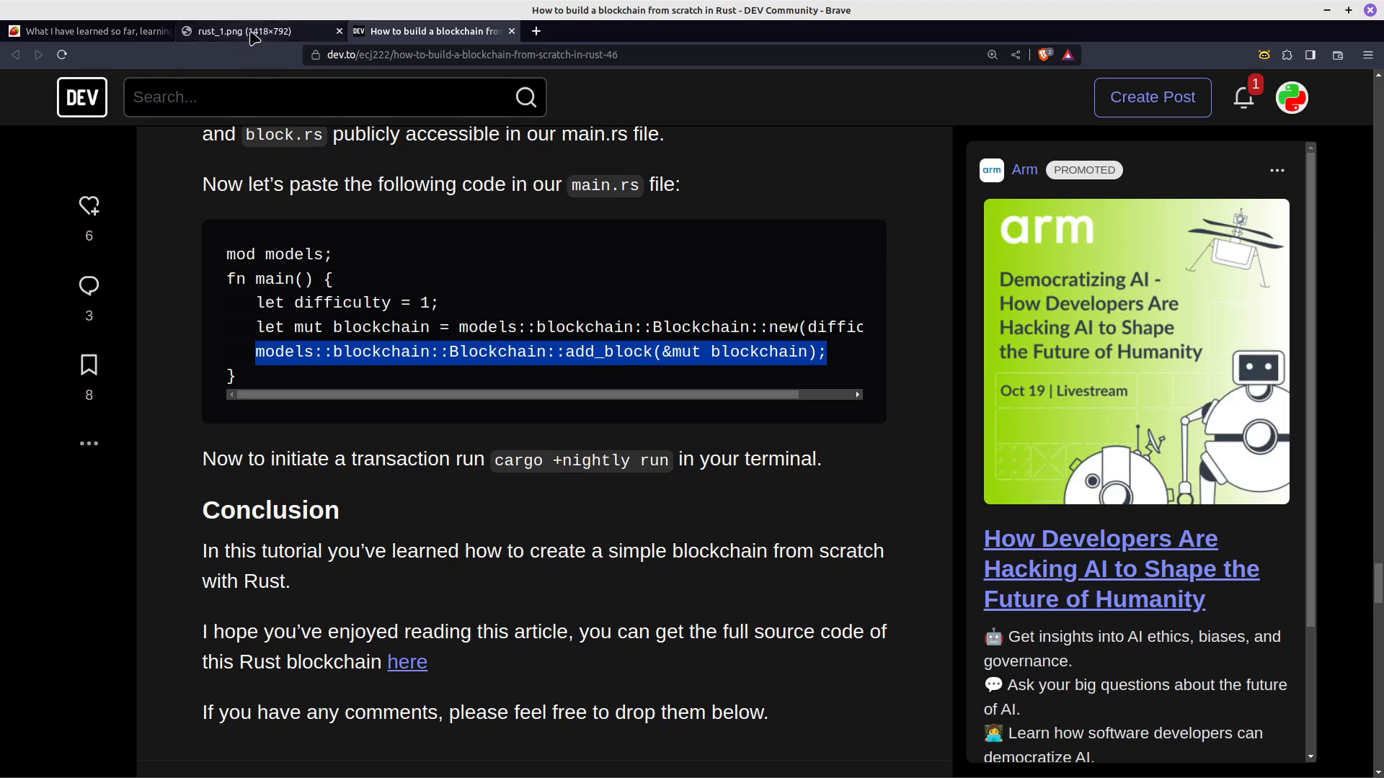
# Show the rust_1.png mind map again with its Anyhow branch into Result and Bail! macro
pyautogui.click(252, 32)
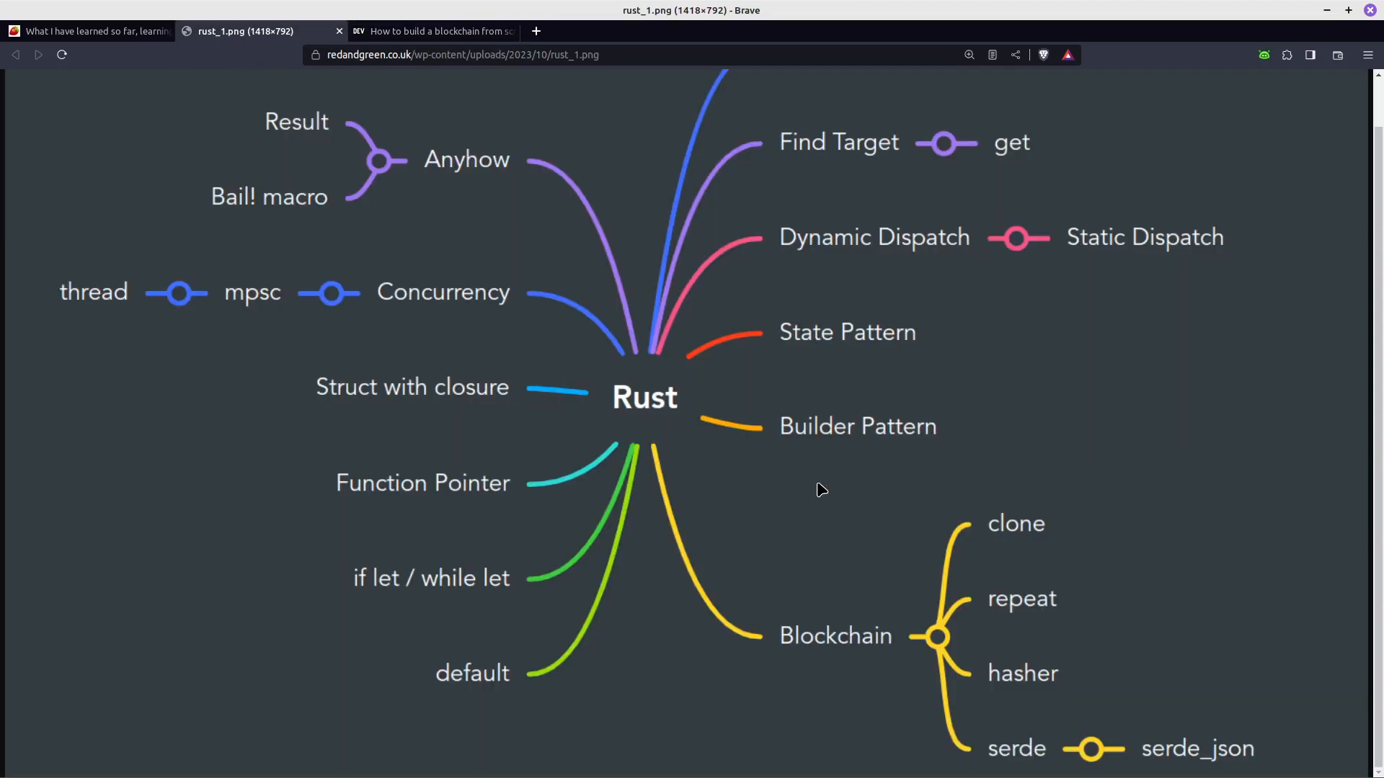
pyautogui.moveTo(395, 186)
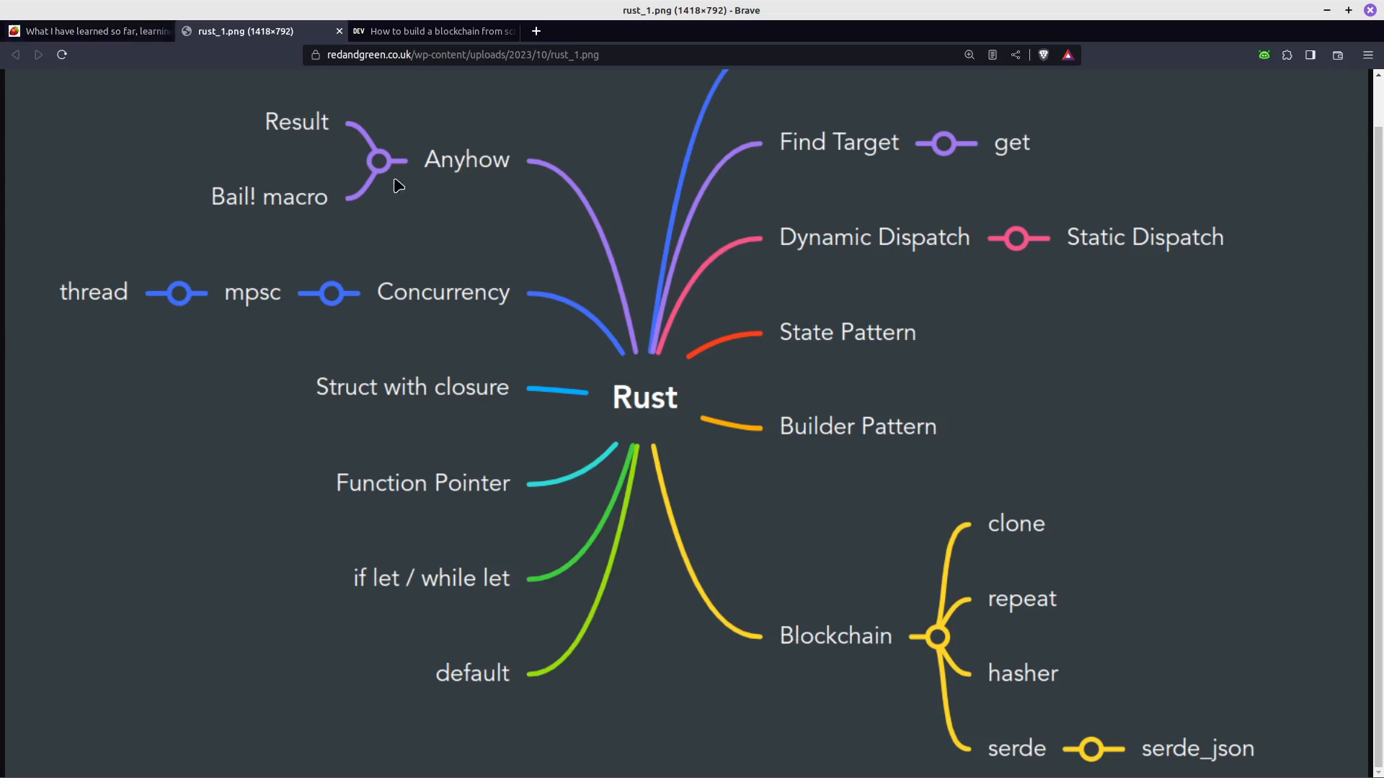
pyautogui.moveTo(180, 117)
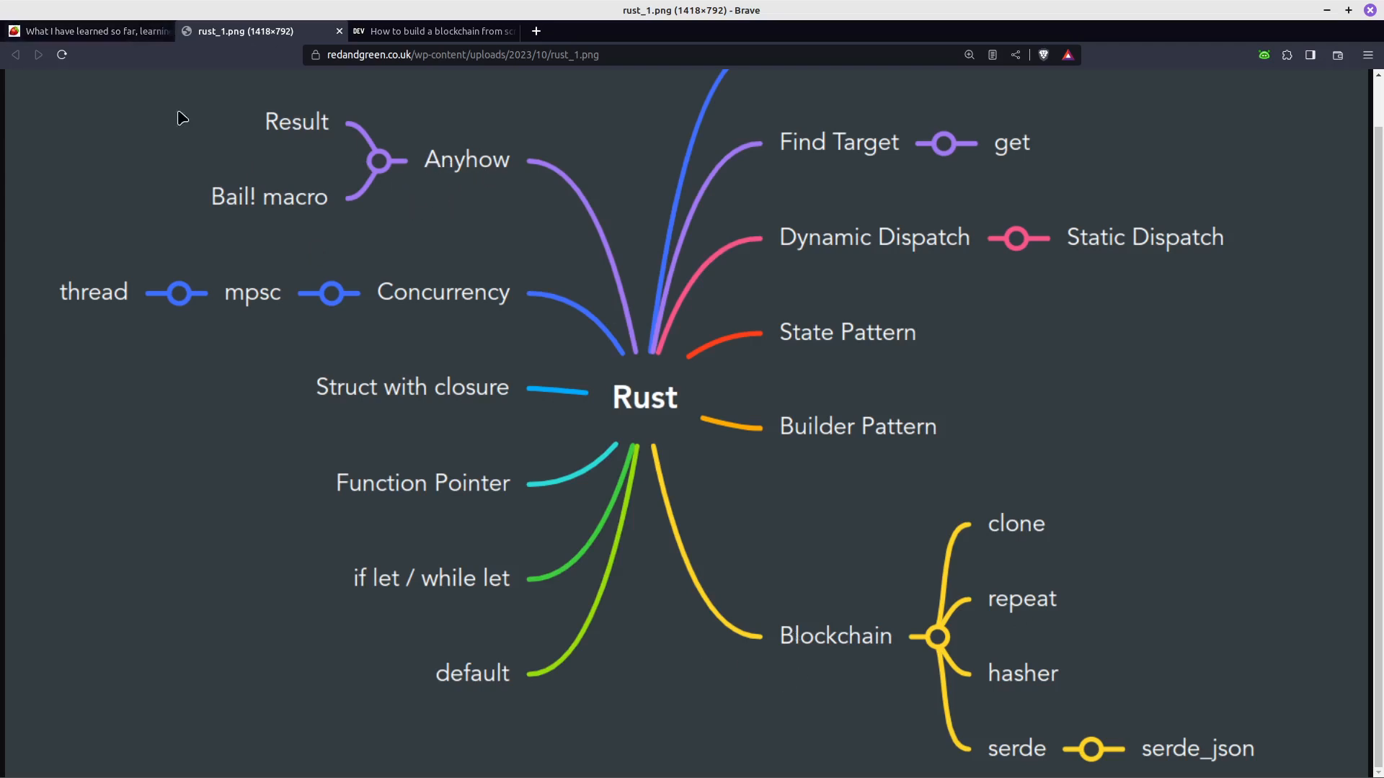
pyautogui.moveTo(153, 58)
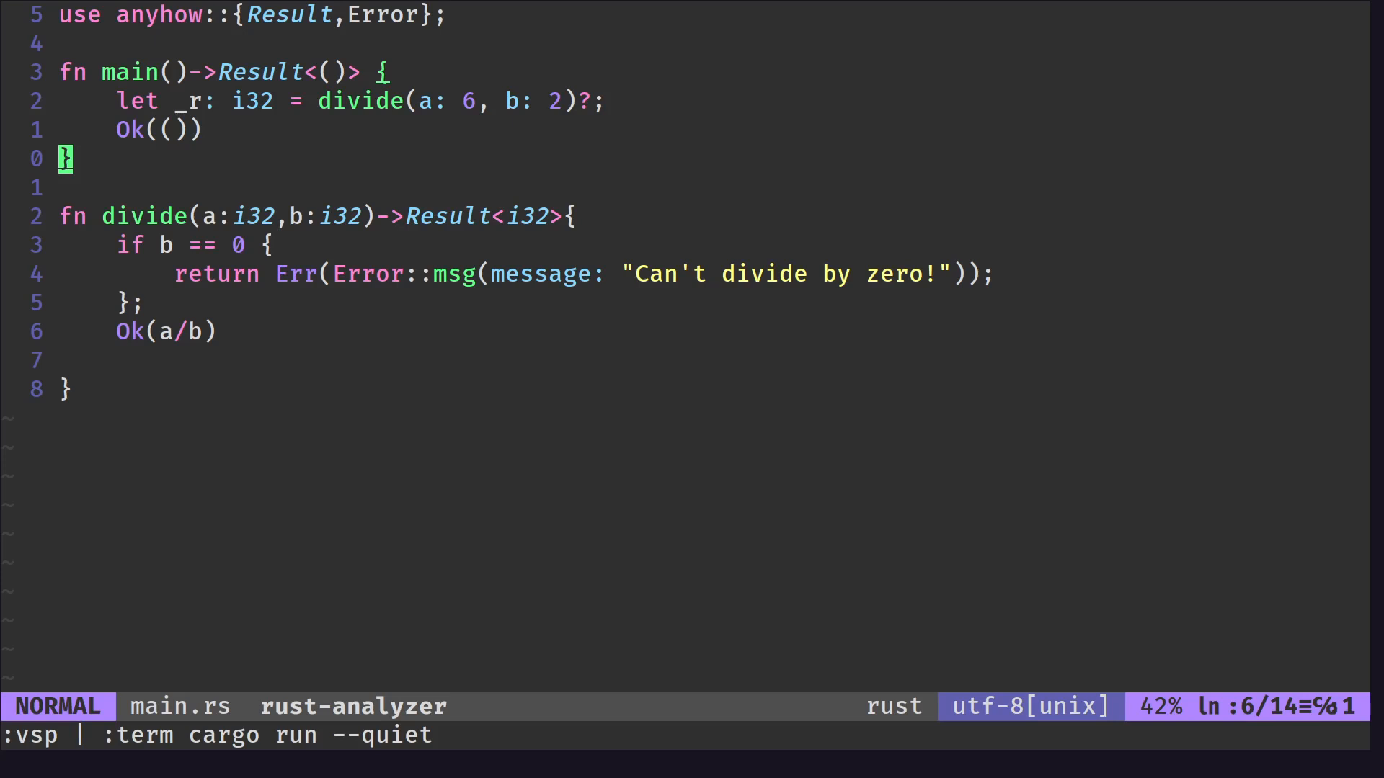
pyautogui.moveTo(158, 104)
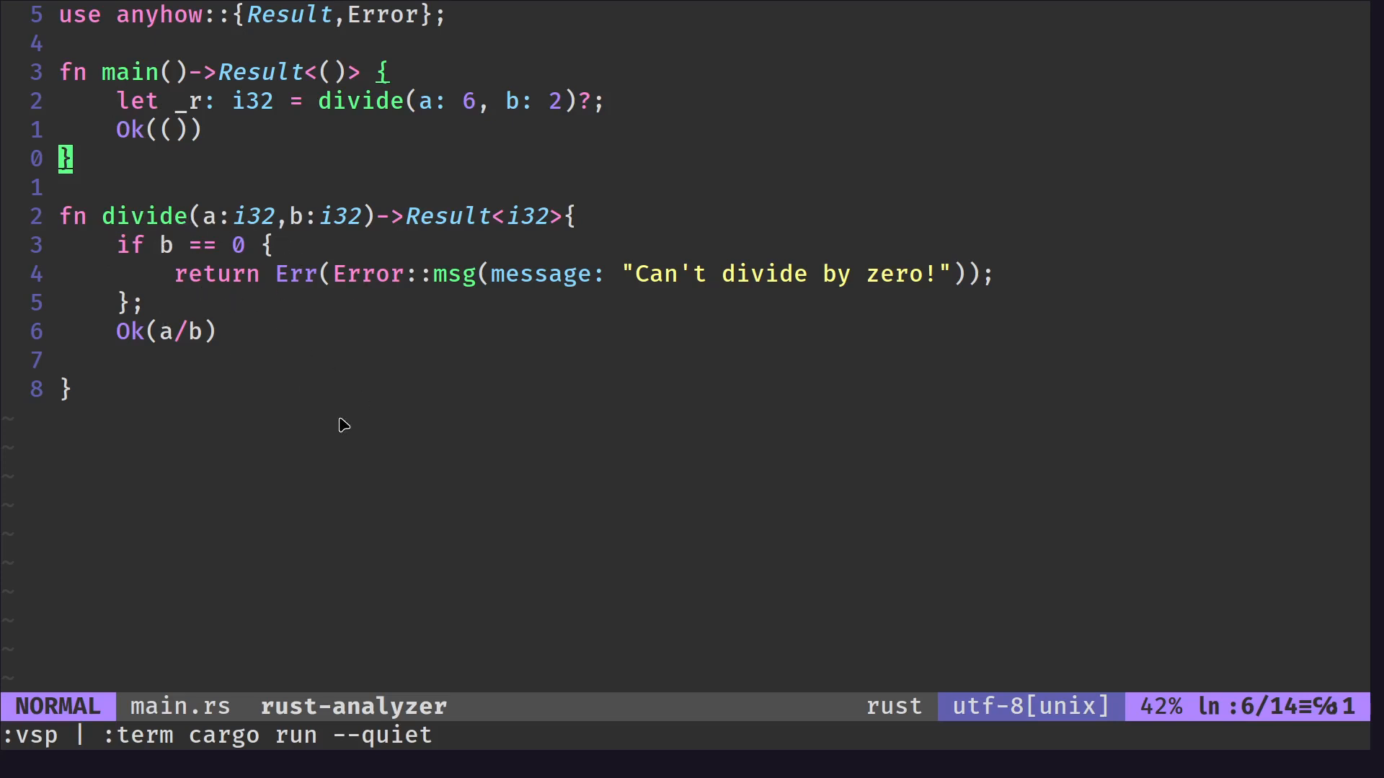
pyautogui.moveTo(256, 280)
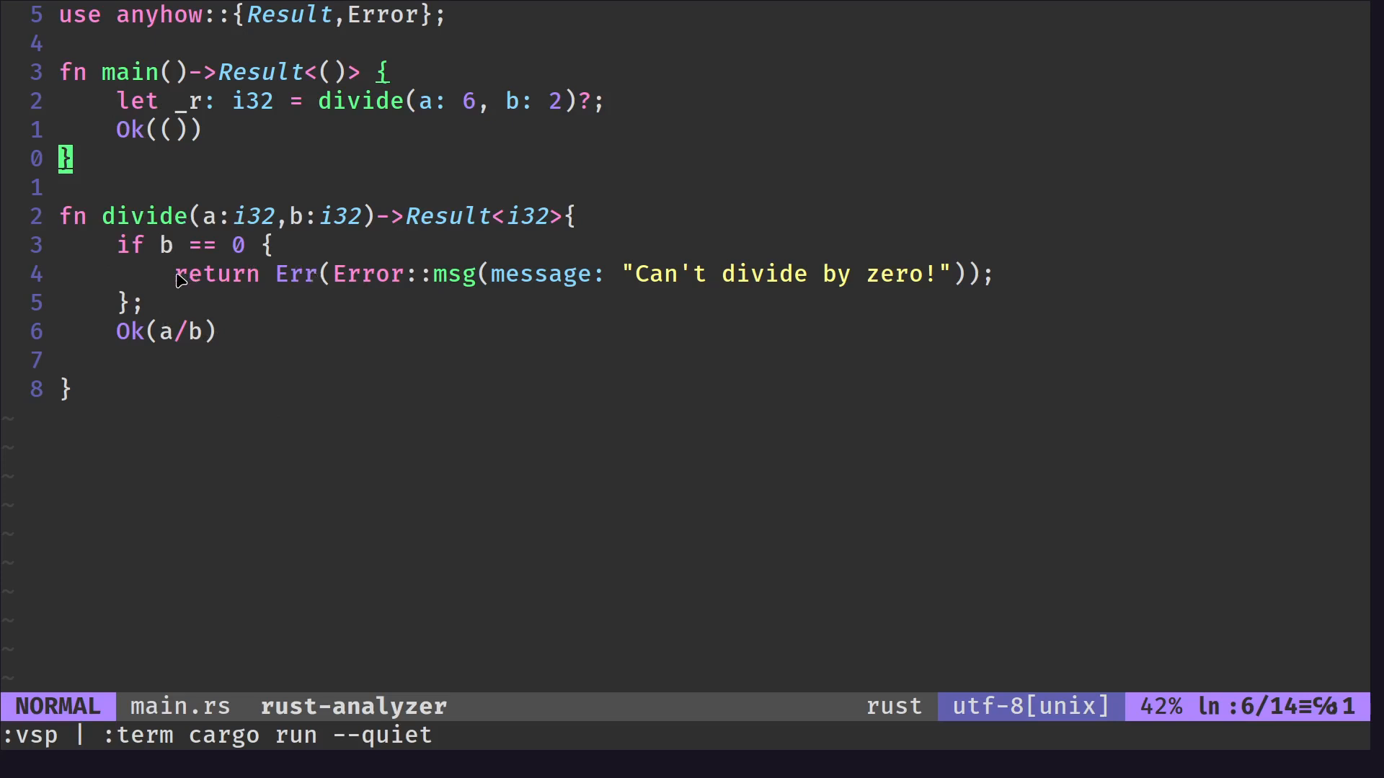
pyautogui.press('v')
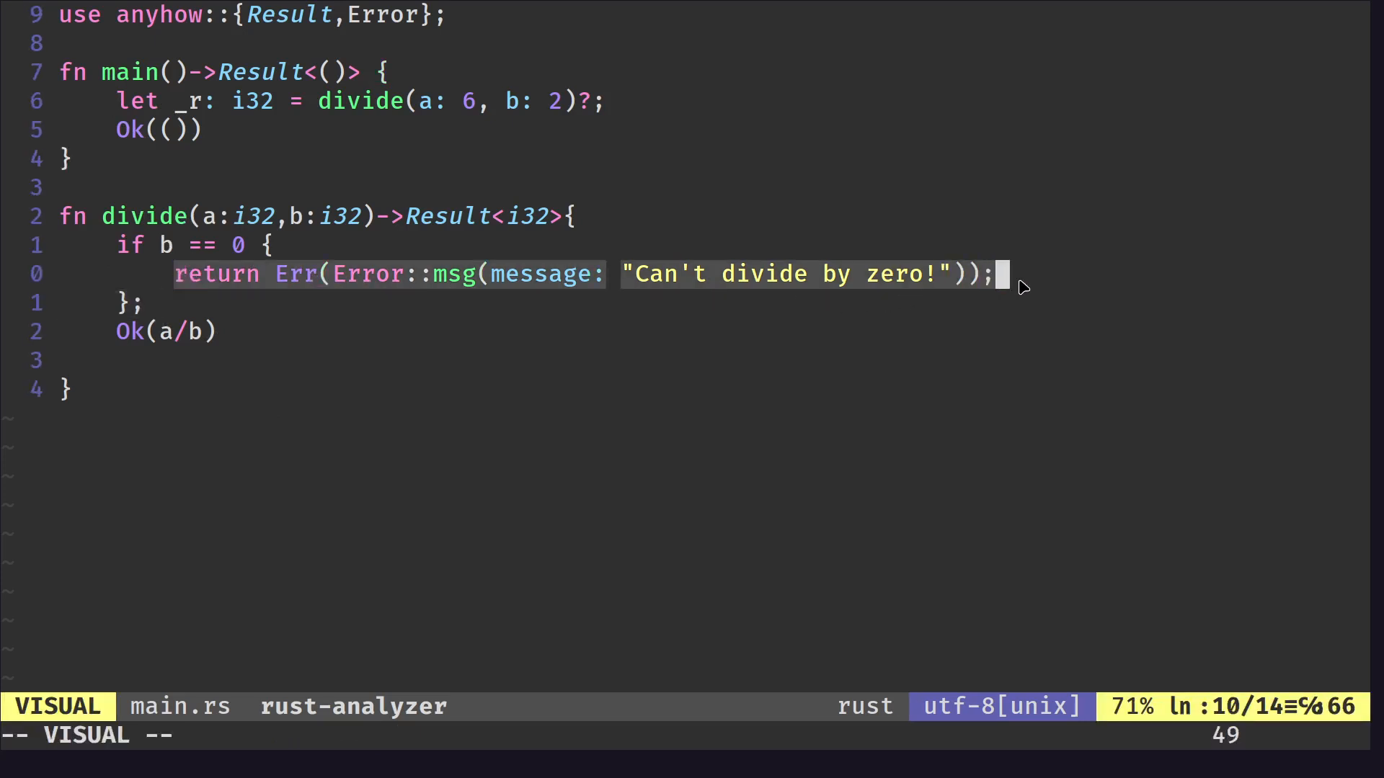
pyautogui.moveTo(631, 340)
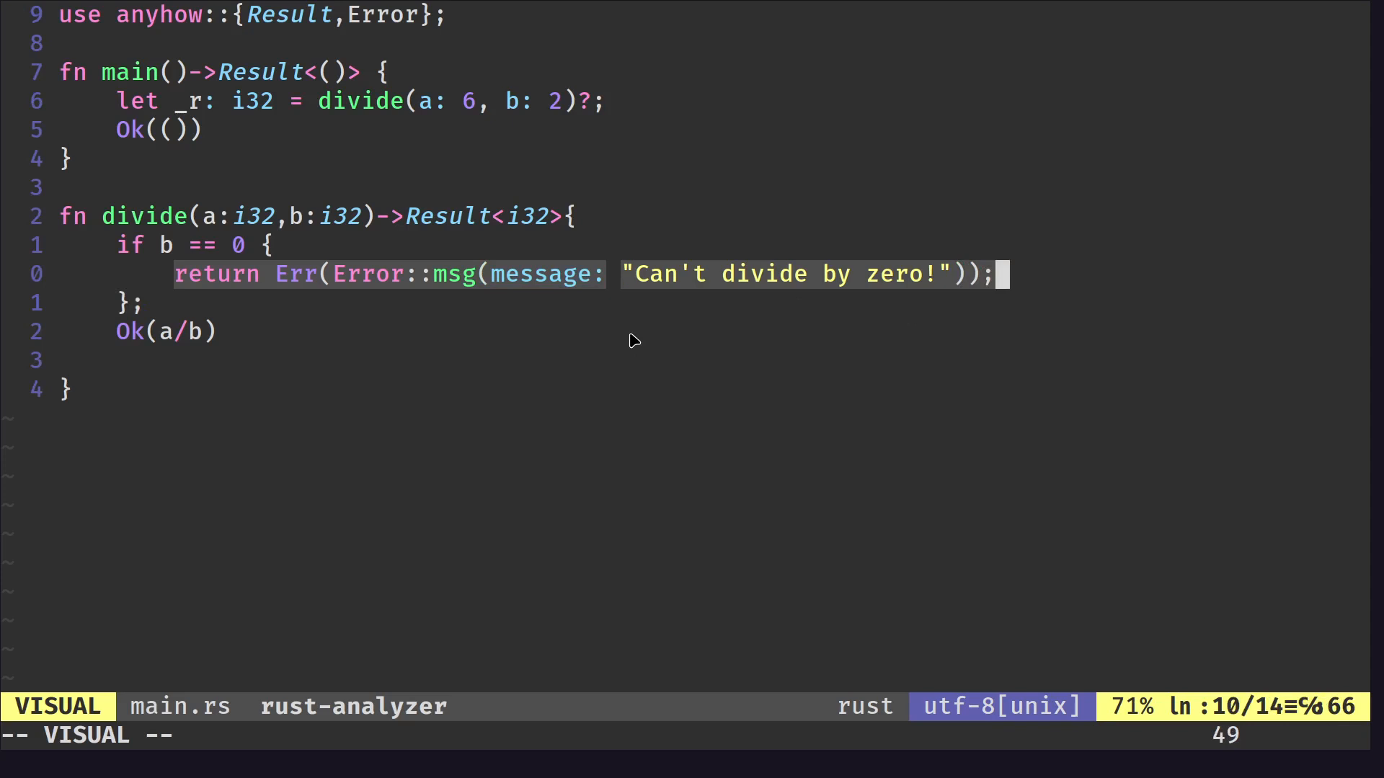
pyautogui.moveTo(437, 297)
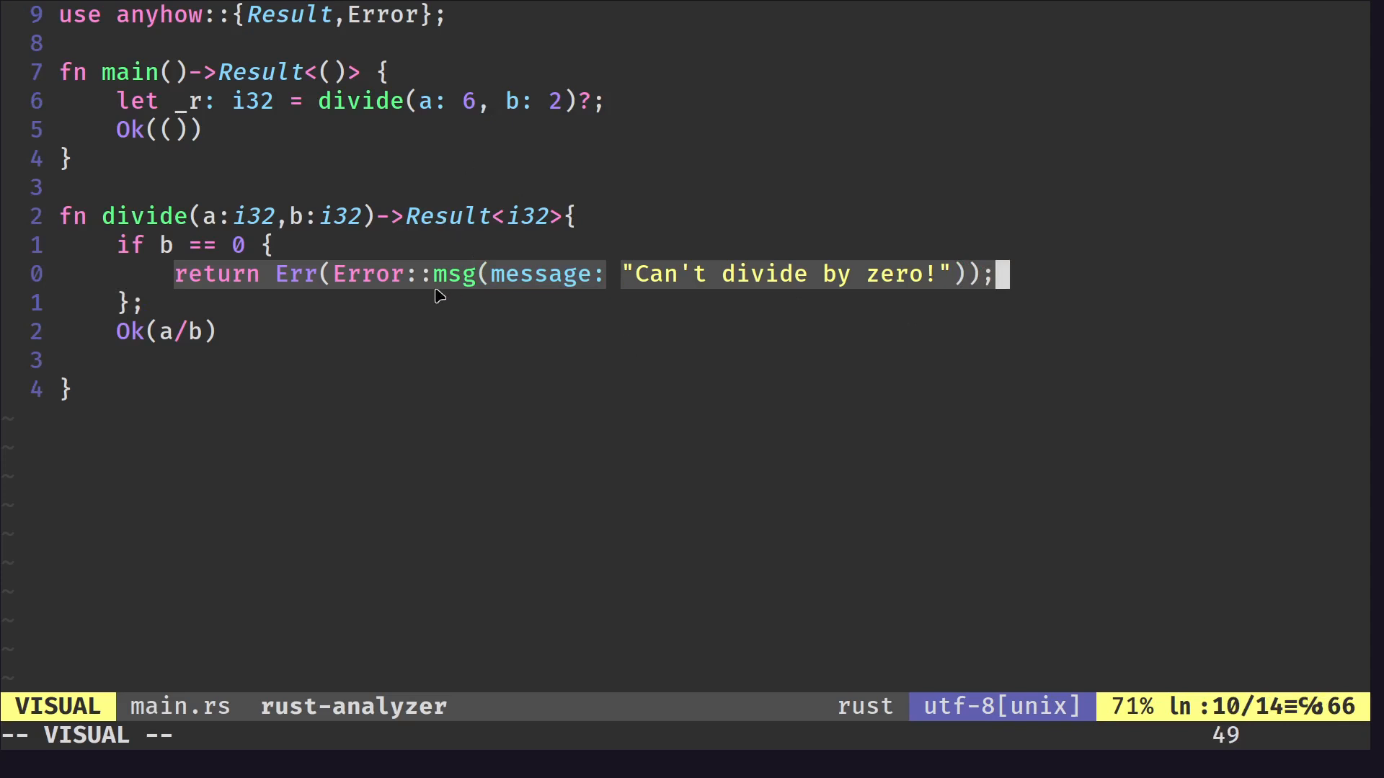
pyautogui.press('Escape')
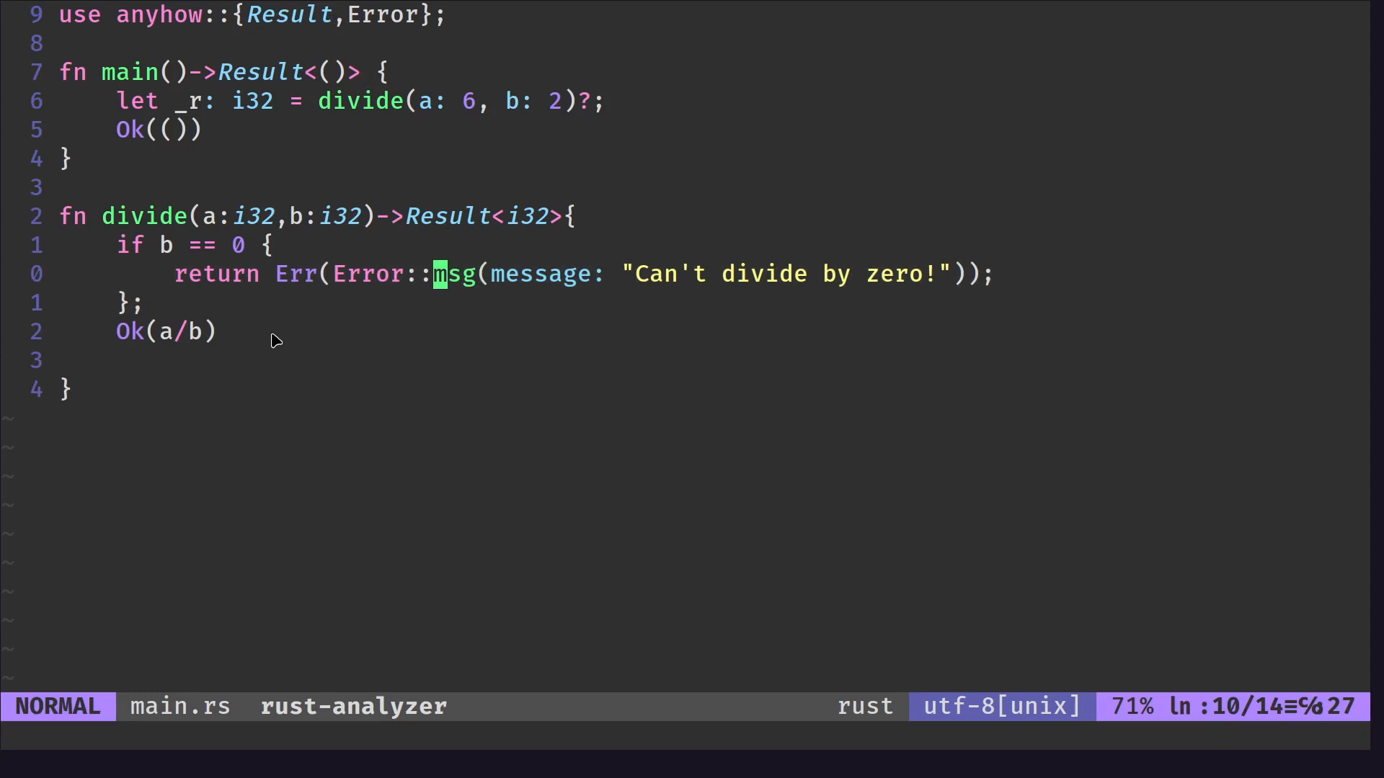
pyautogui.moveTo(248, 302)
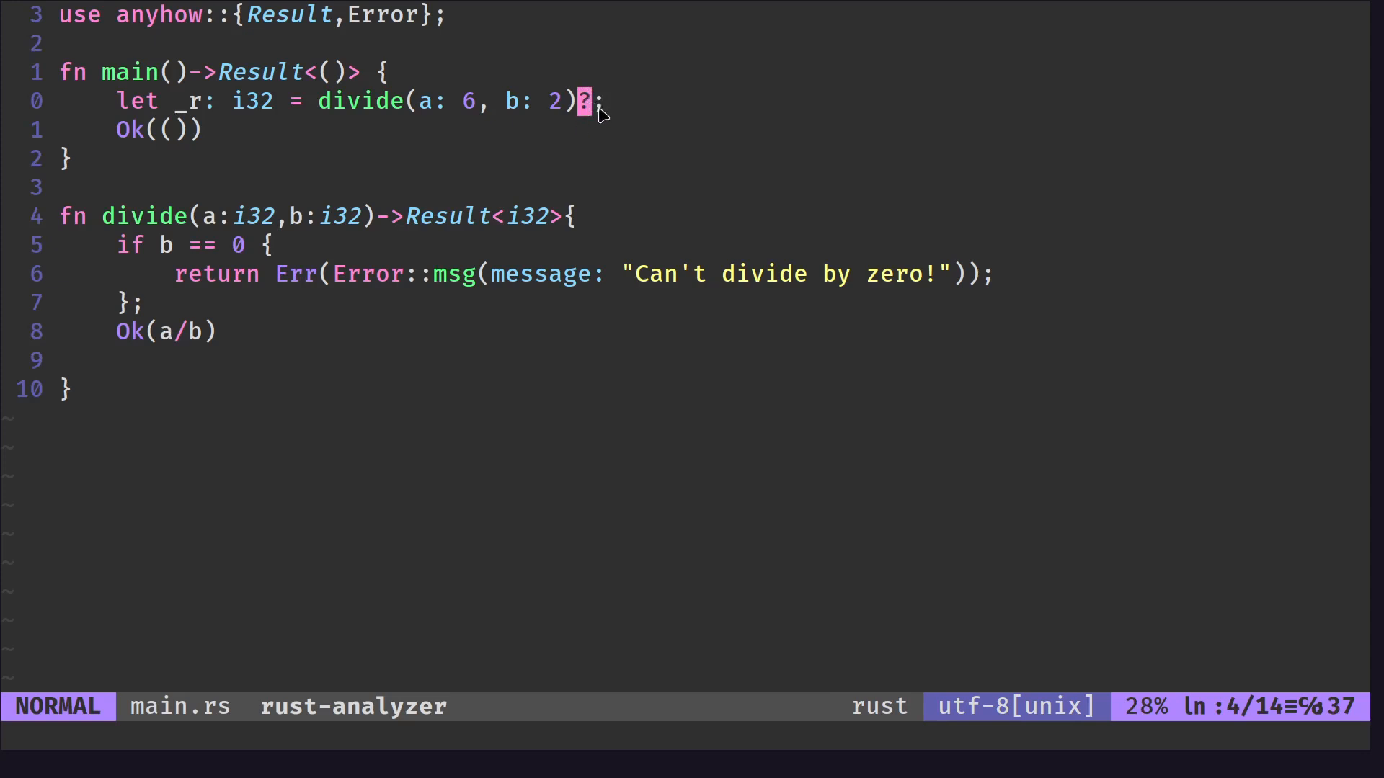
pyautogui.moveTo(156, 263)
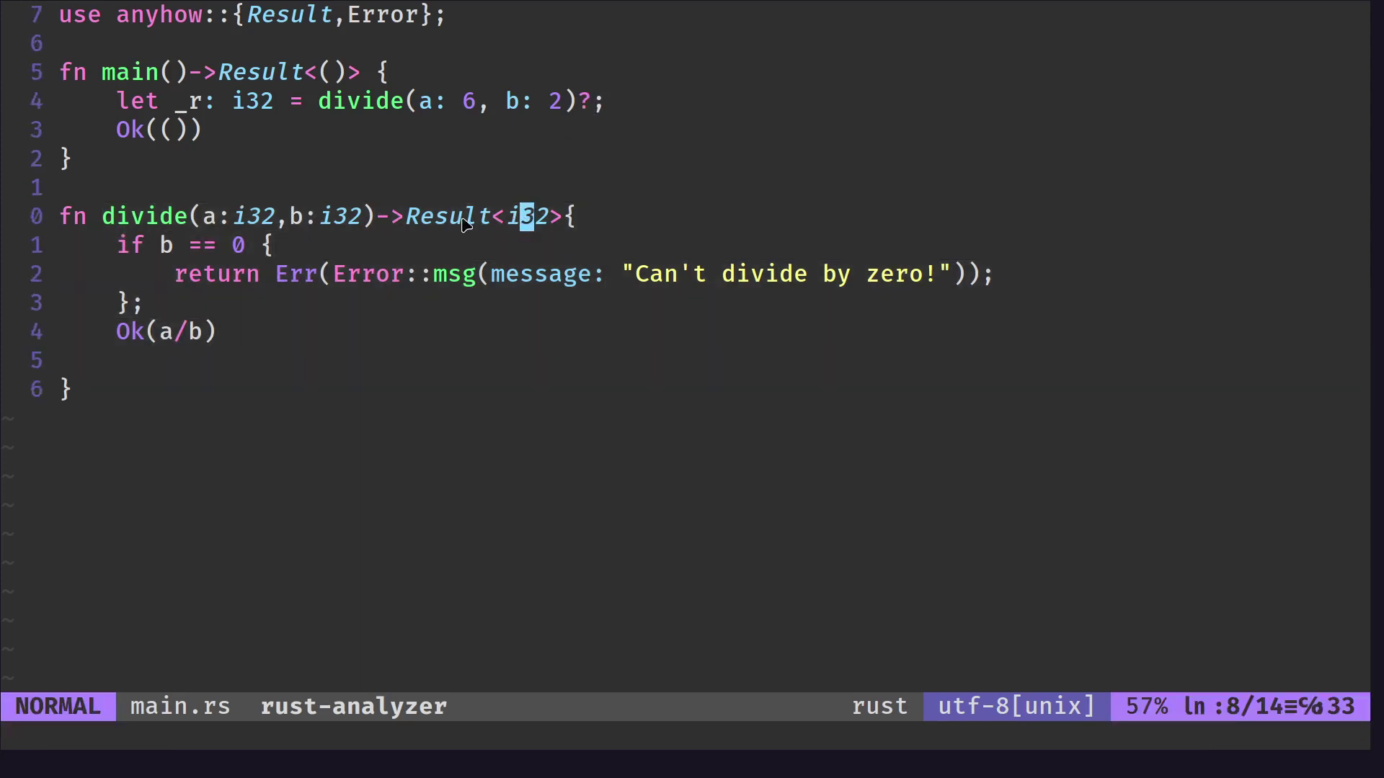
pyautogui.press('v')
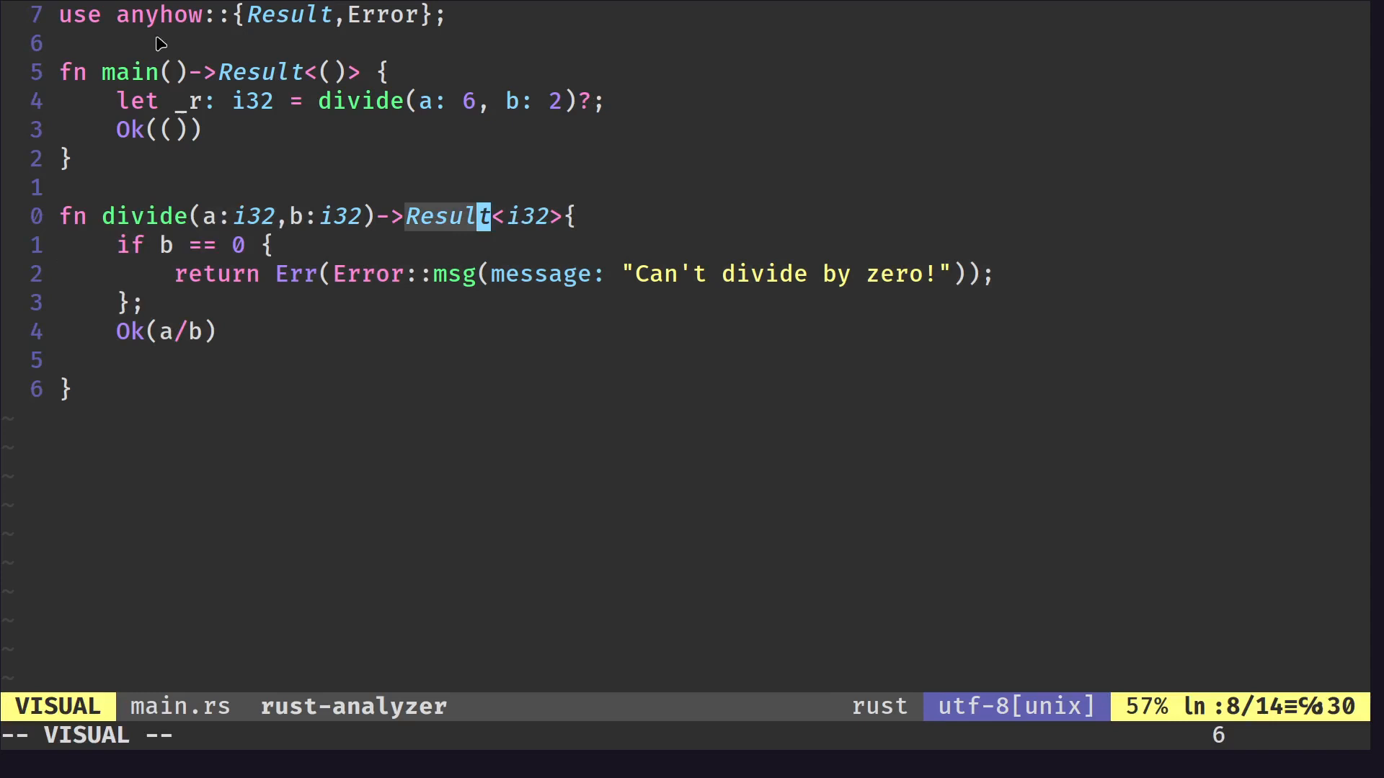
pyautogui.press('Escape')
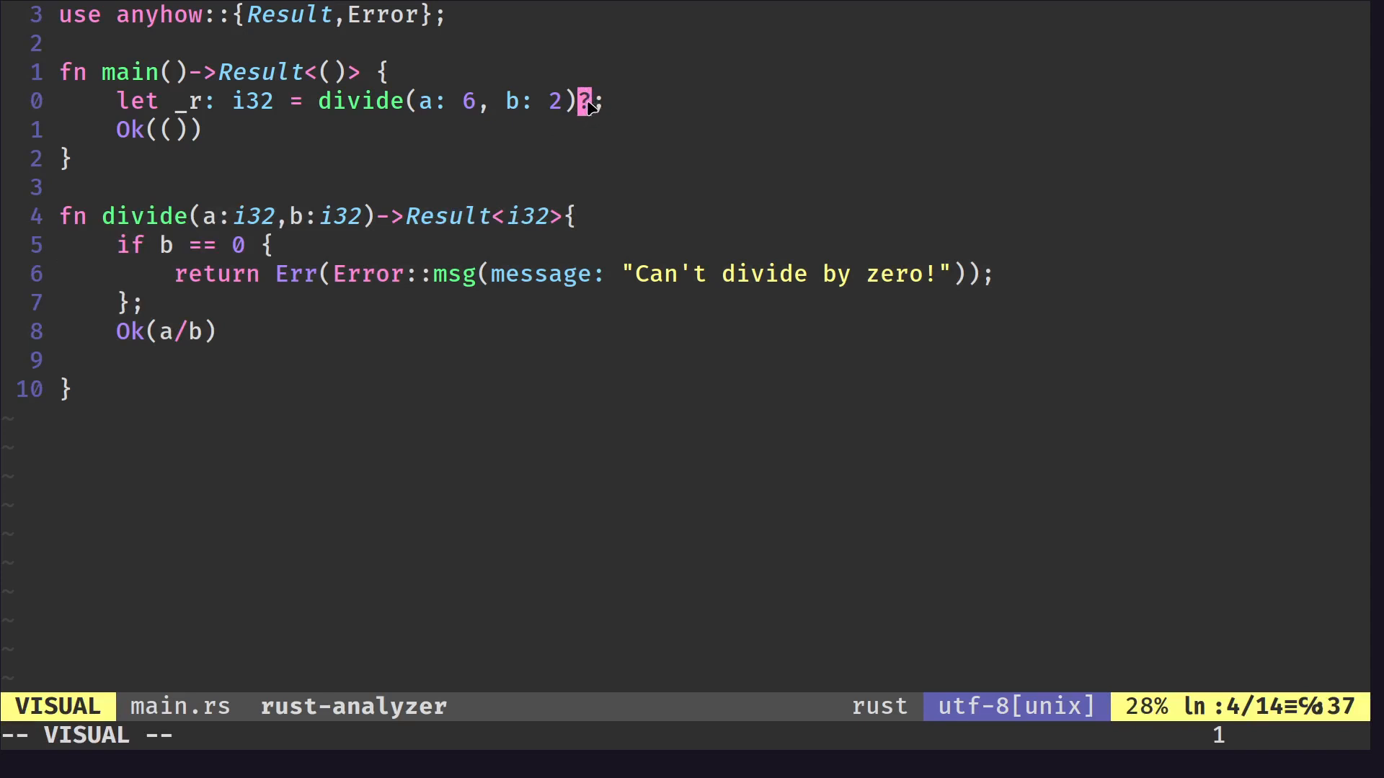
pyautogui.moveTo(212, 23)
pyautogui.write('vsp | :term cargo run --quiet')
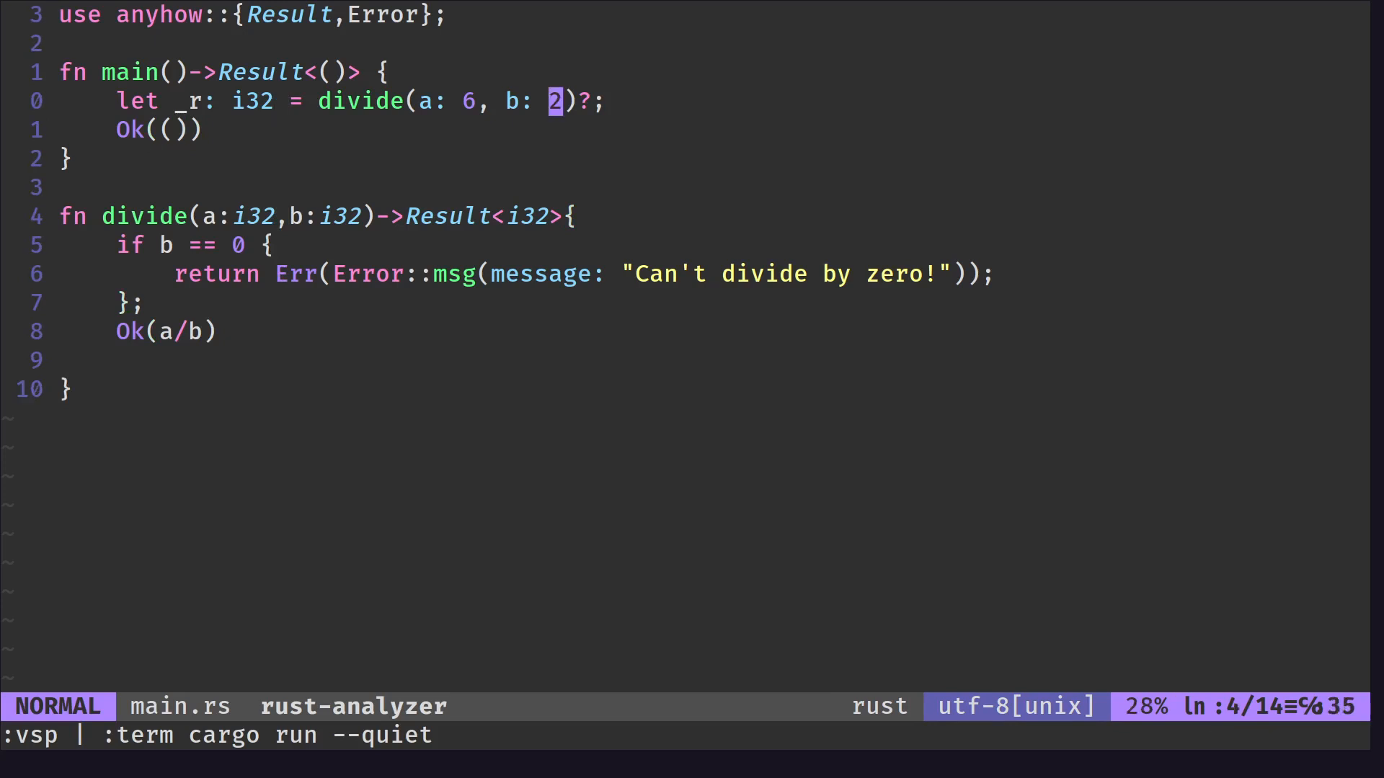
# Make main.rs call divide with 6 and 0, then return to the learning Rust in 2023 post
pyautogui.write('0')
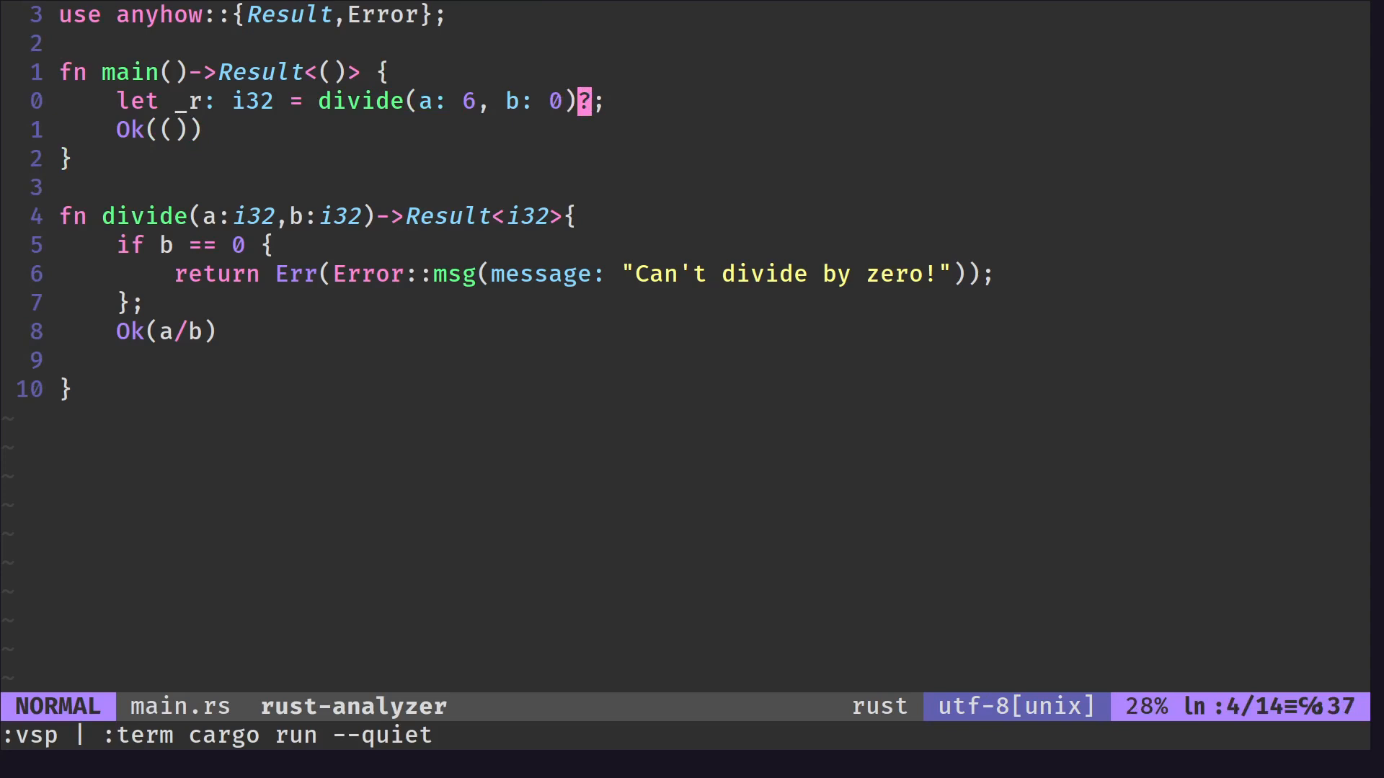
pyautogui.moveTo(218, 72)
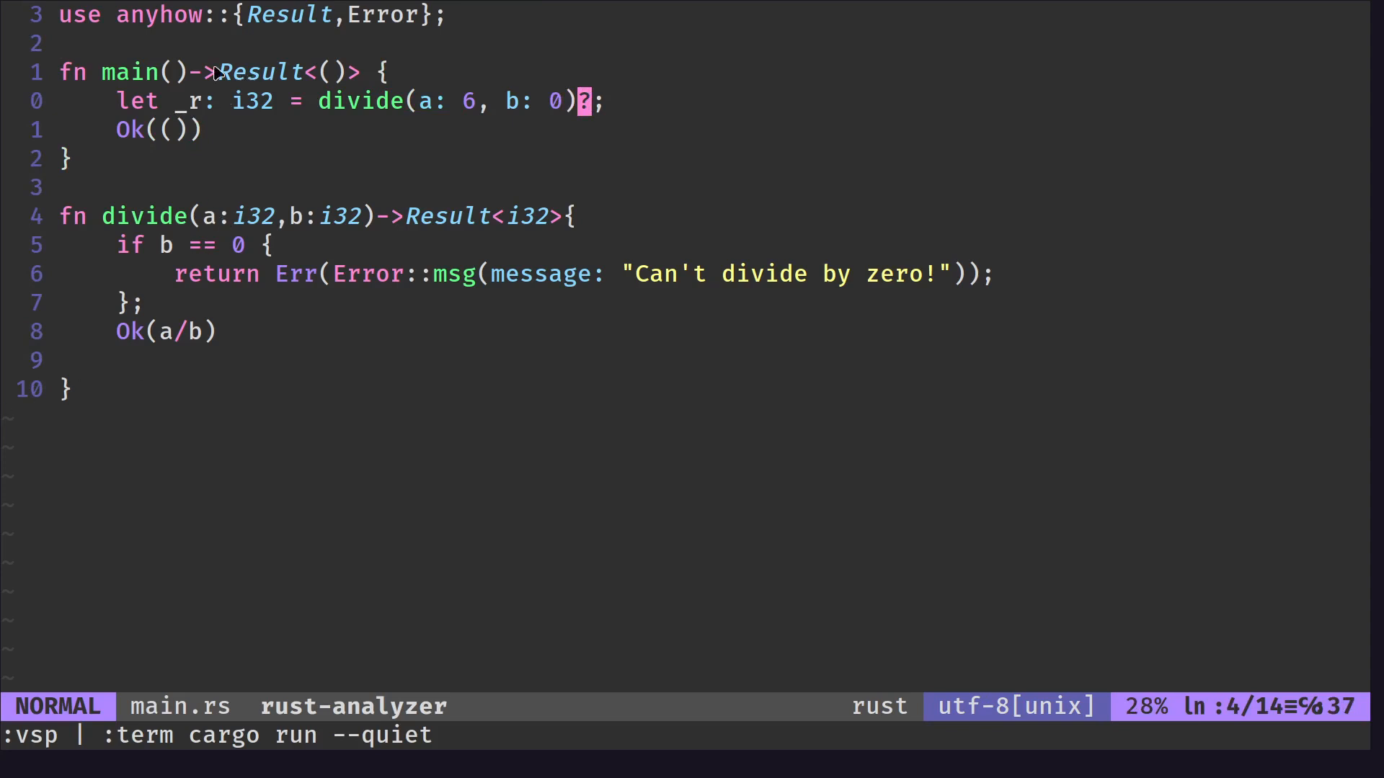
pyautogui.moveTo(549, 434)
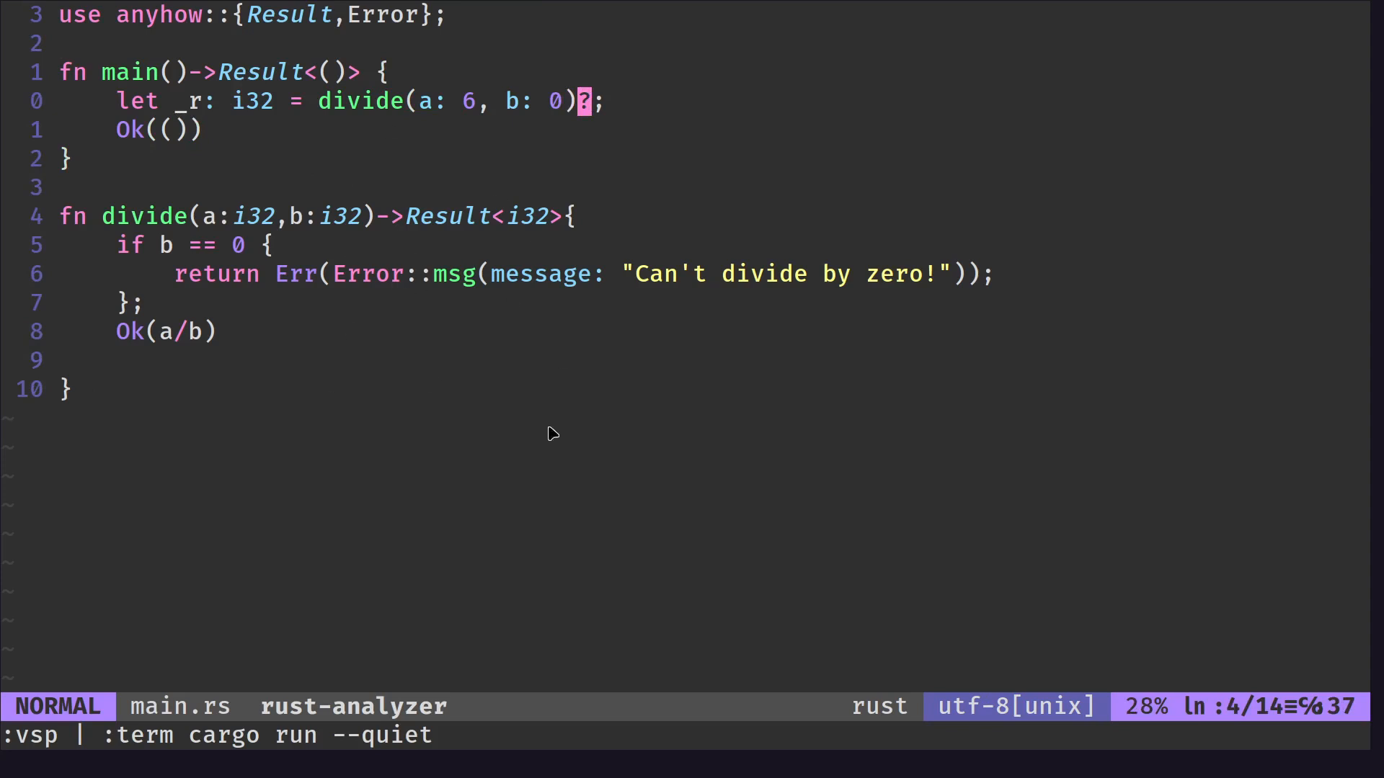
pyautogui.moveTo(796, 464)
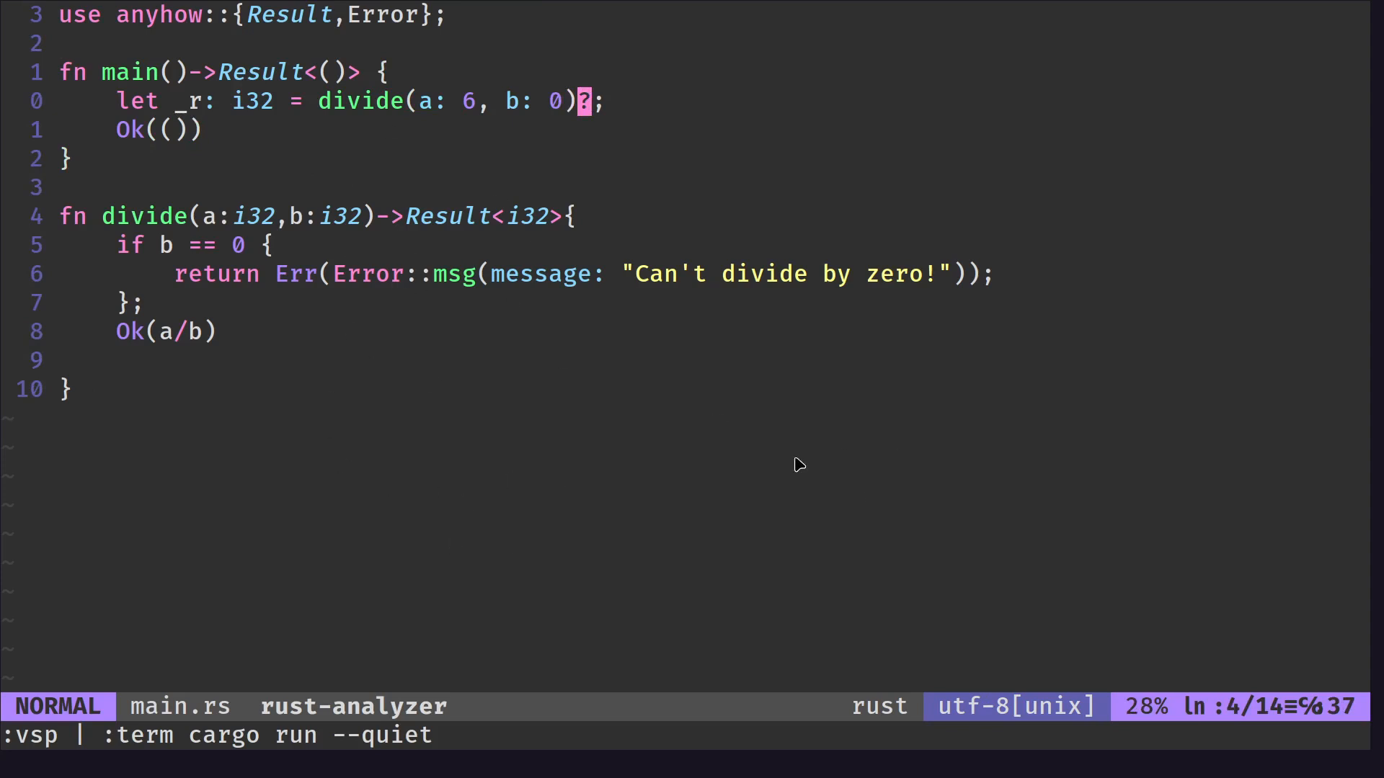
pyautogui.moveTo(567, 239)
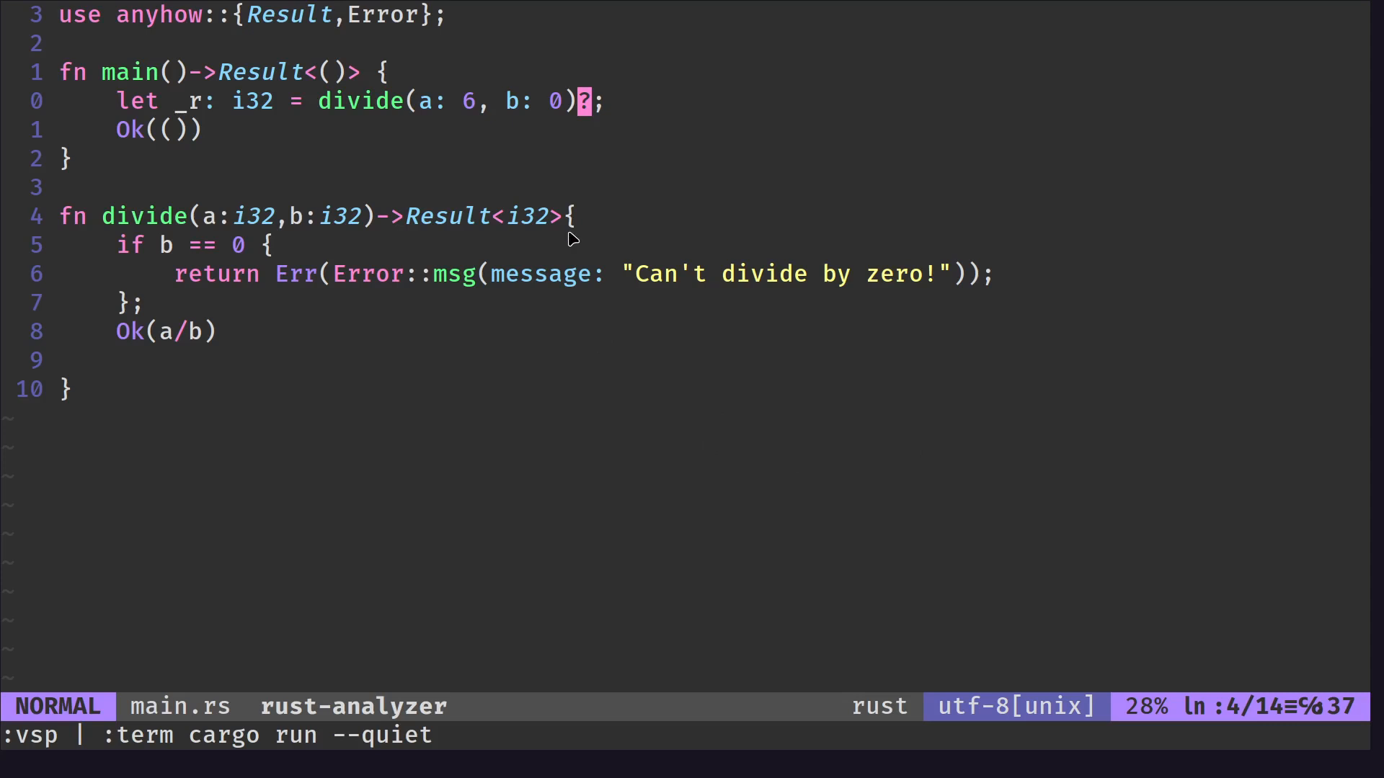
pyautogui.moveTo(394, 284)
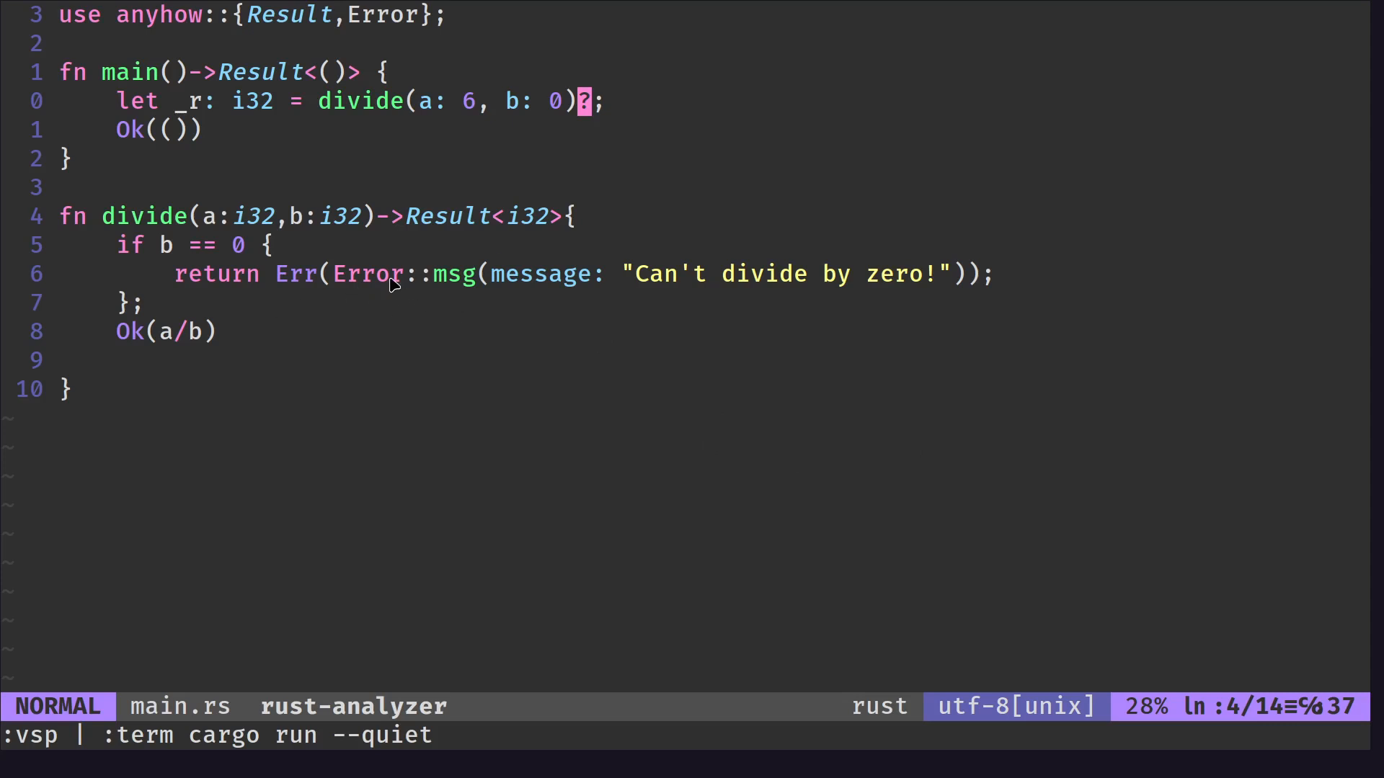
pyautogui.moveTo(350, 107)
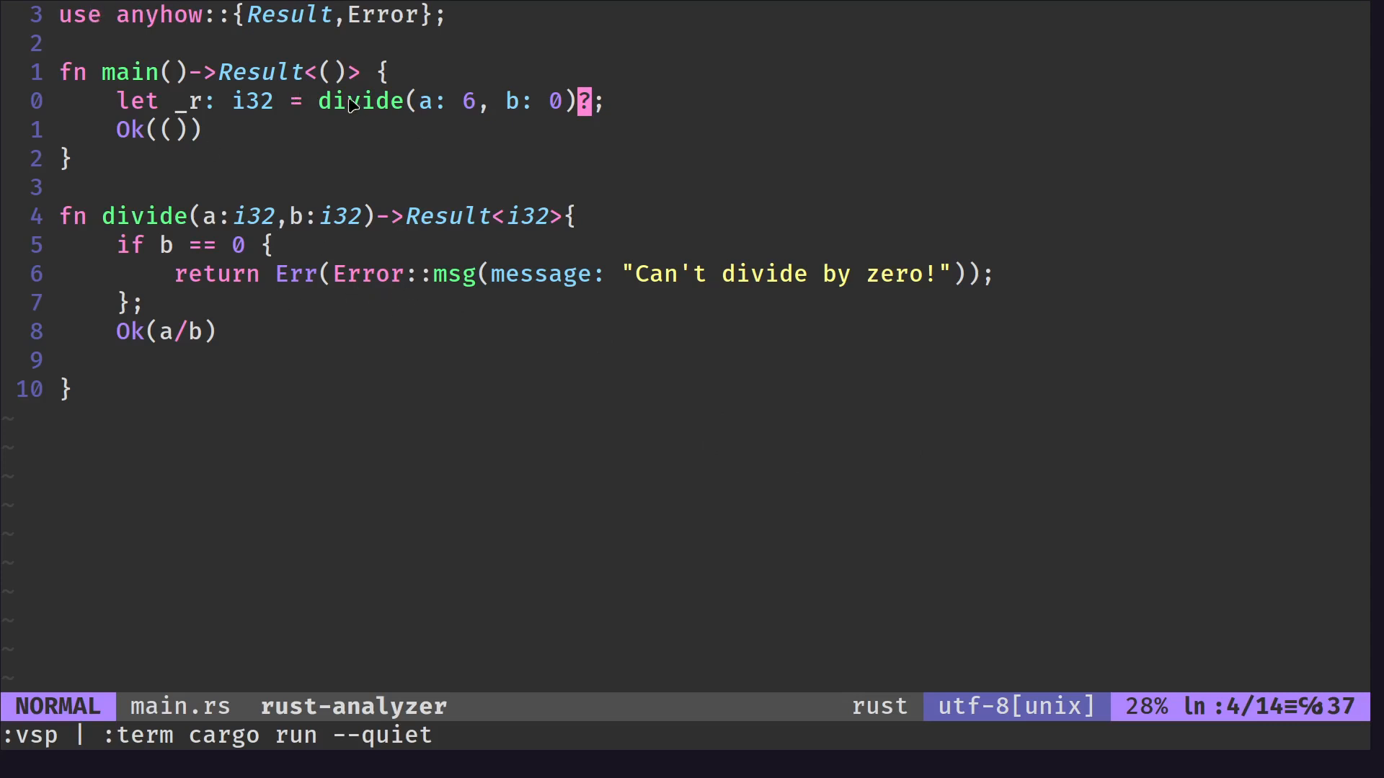
pyautogui.moveTo(591, 104)
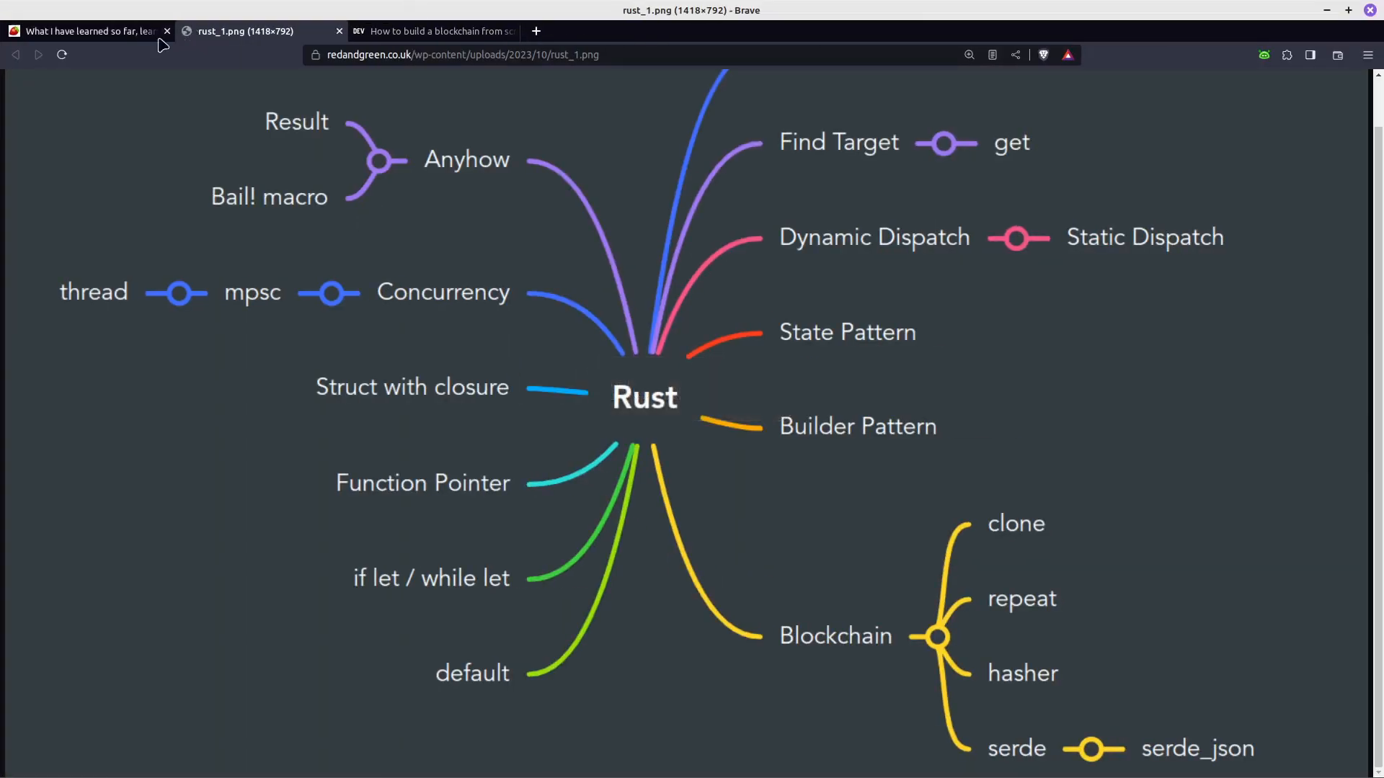
pyautogui.click(87, 32)
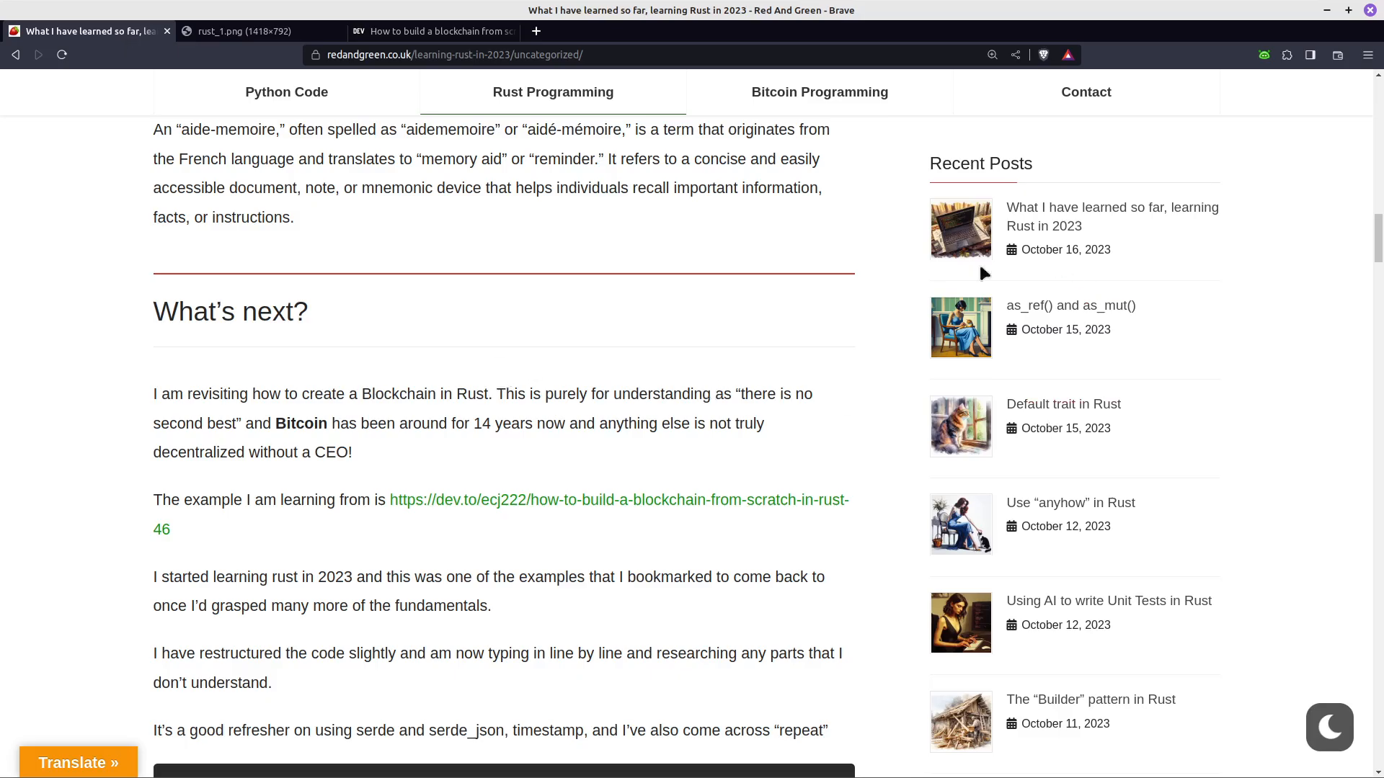